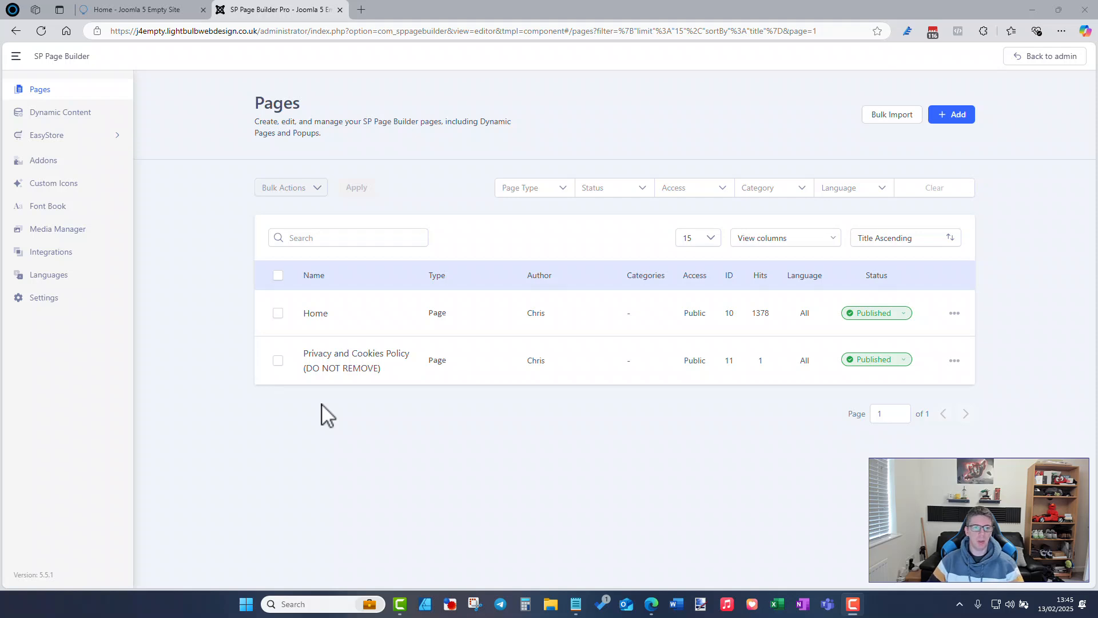
mouse_move(301, 461)
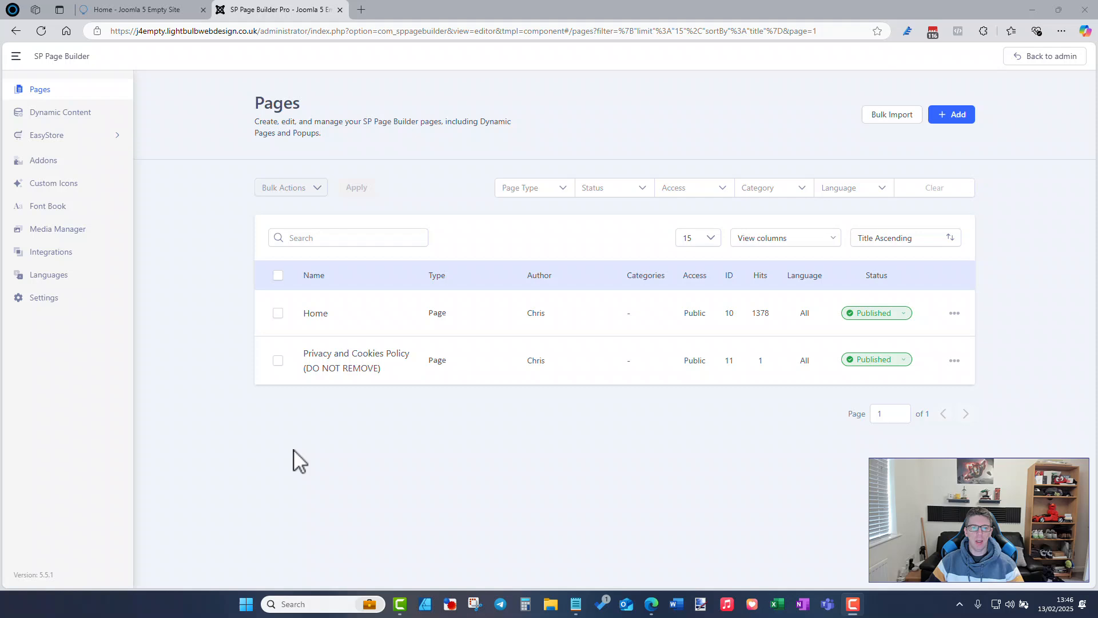
mouse_move(779, 532)
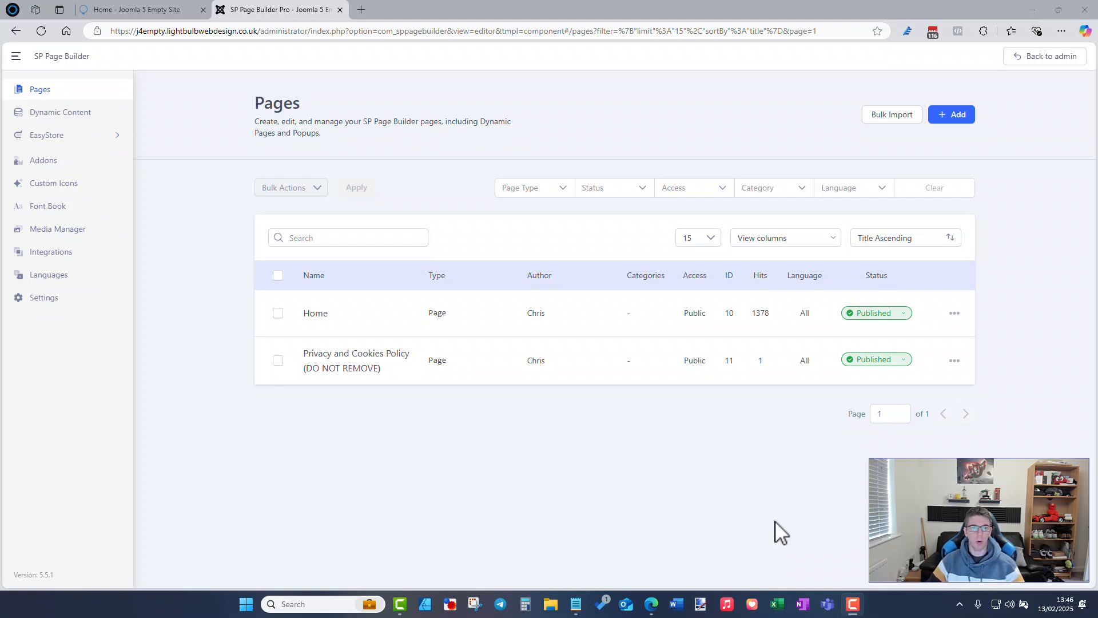
mouse_move(89, 55)
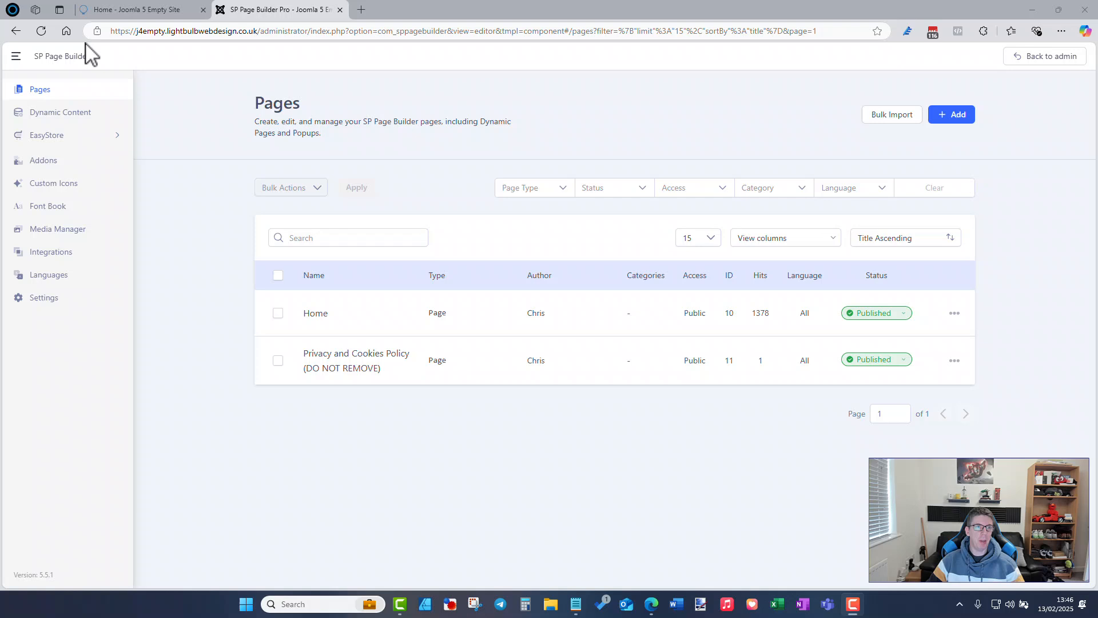
Step: Go to Dynamic Content and view the preset collection types (Recipes, Events, Testimonials, Services)
left_click(60, 111)
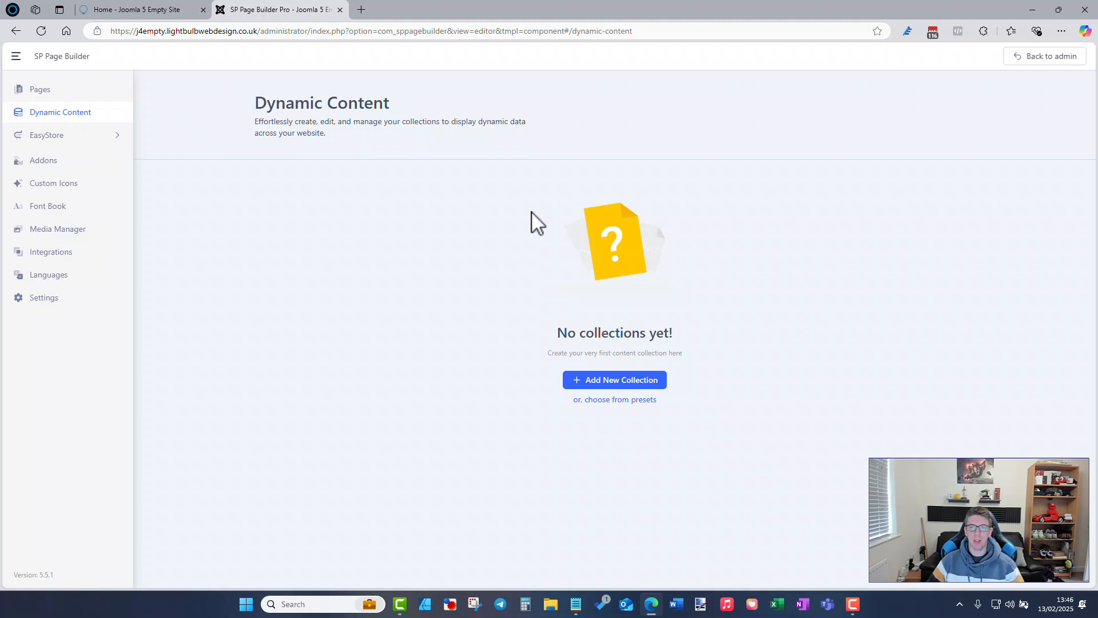
mouse_move(803, 447)
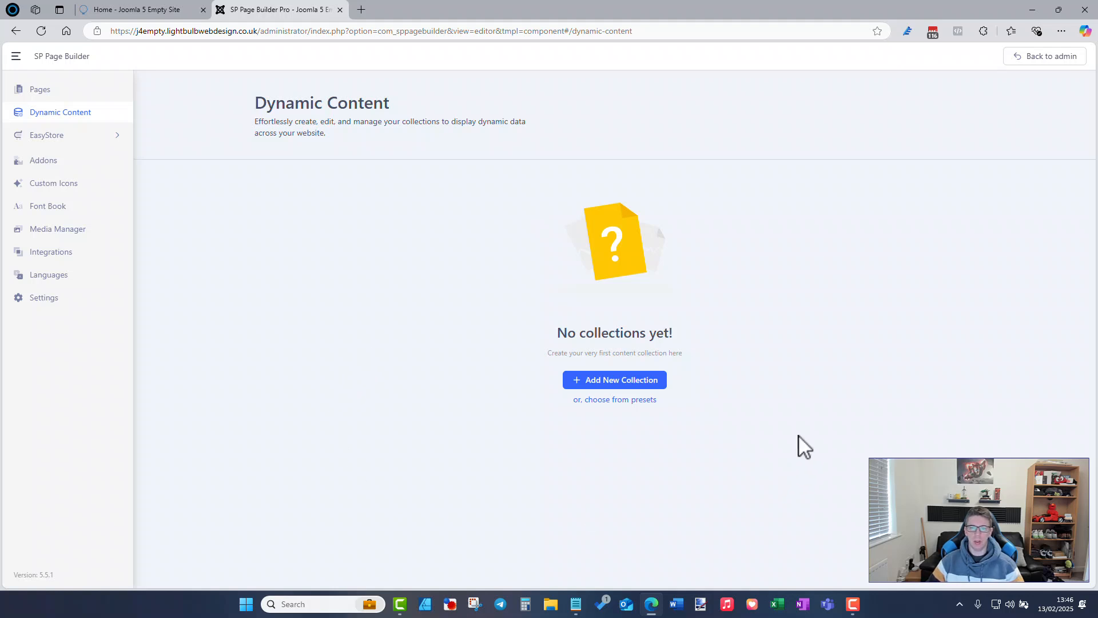
mouse_move(614, 399)
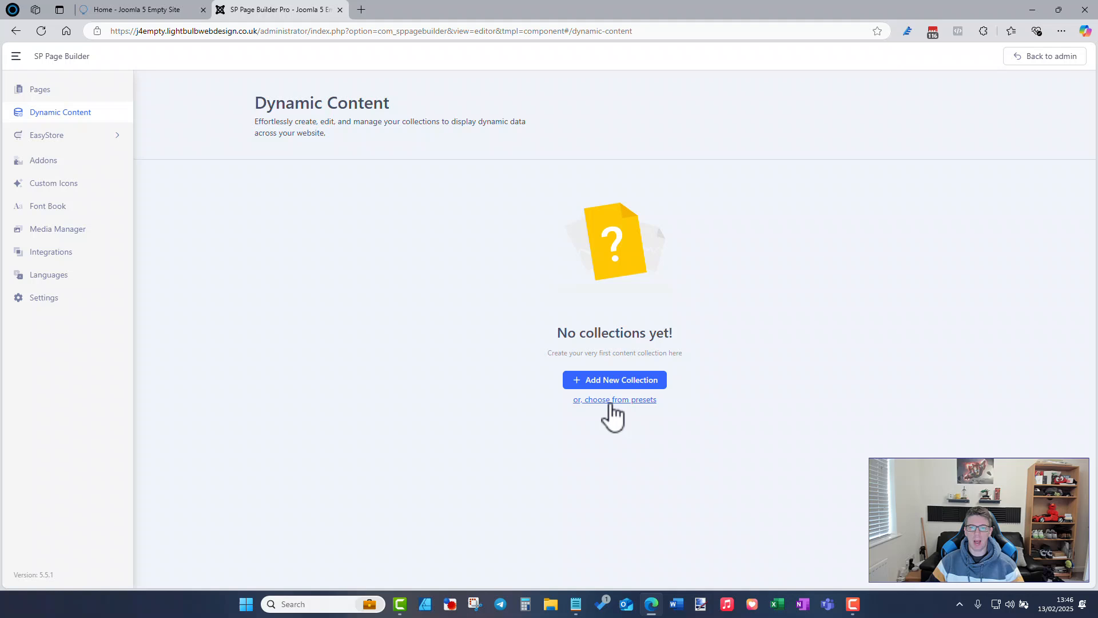
left_click(614, 399)
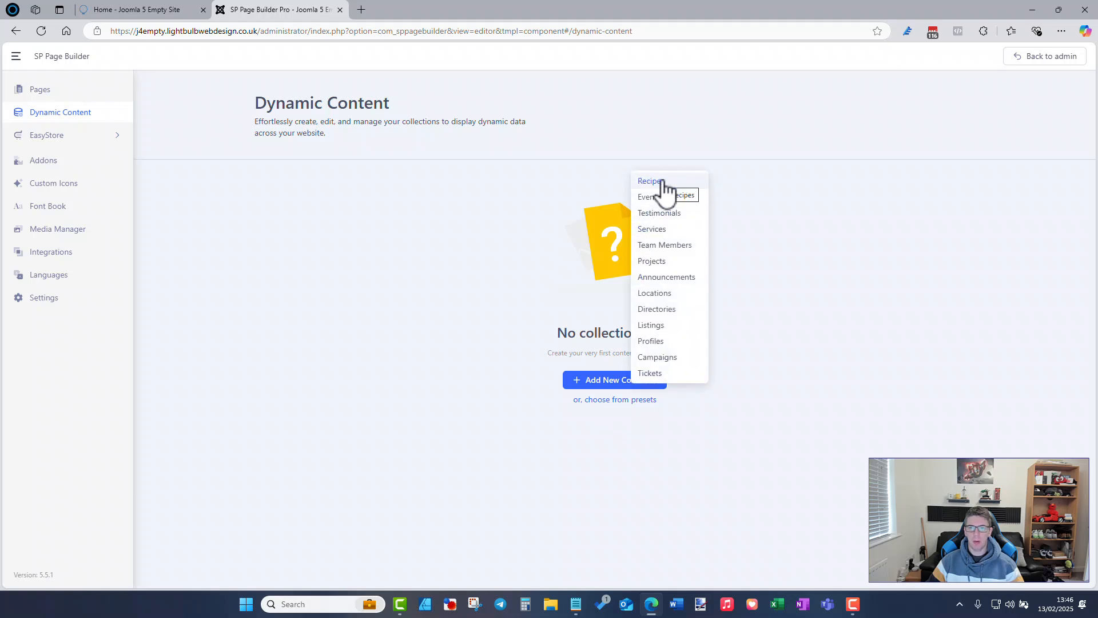
mouse_move(659, 212)
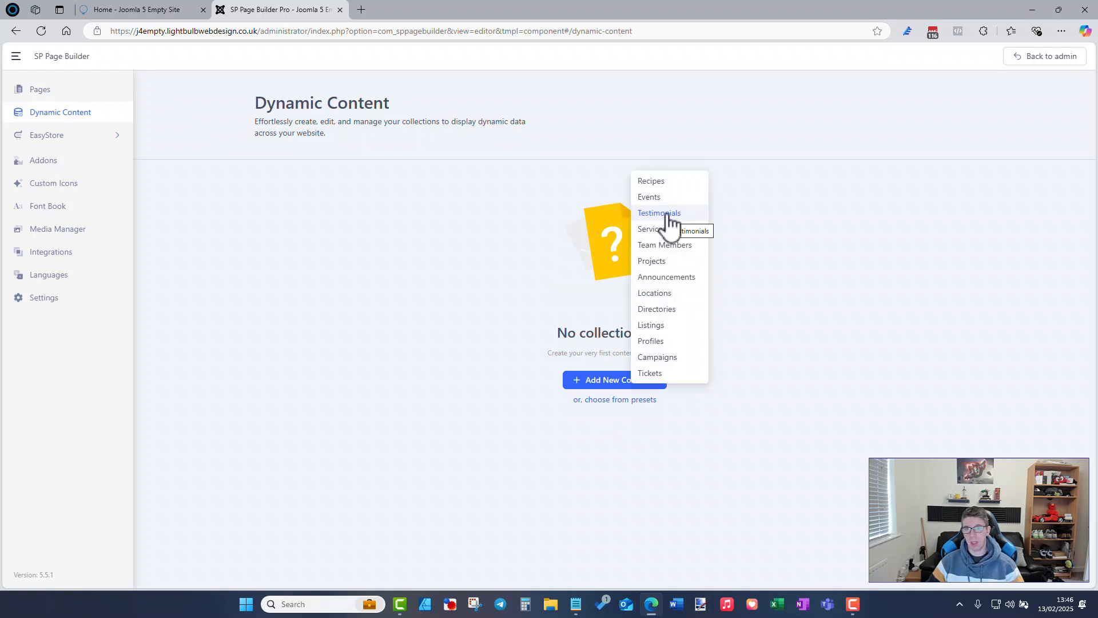
mouse_move(653, 357)
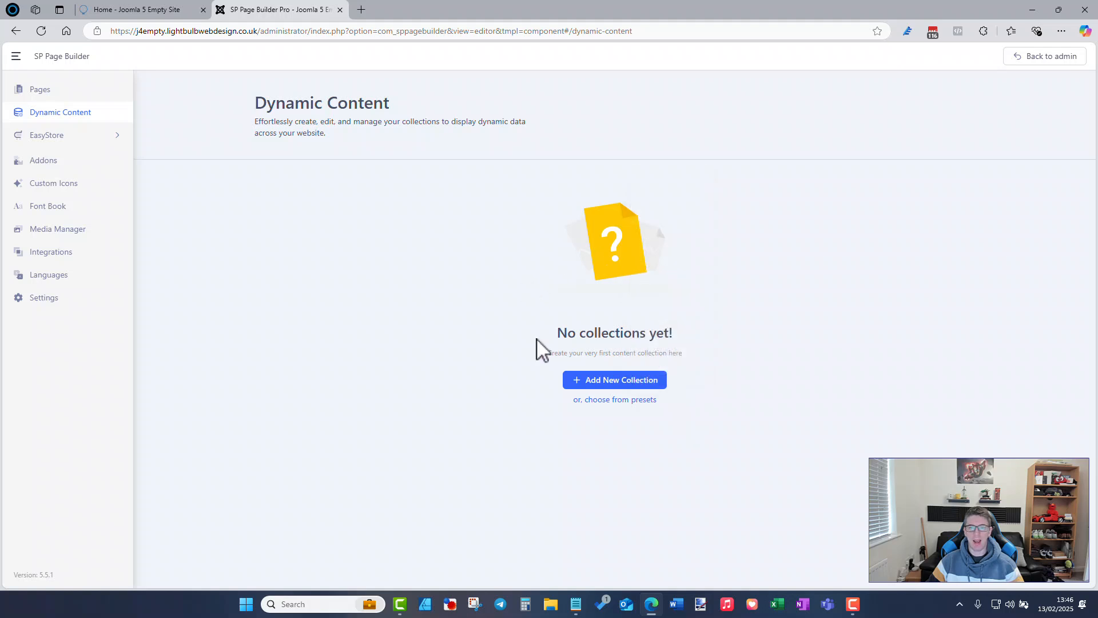
Step: Start a new collection named 'Testimonials' and rename its Title field to 'Intro header'
left_click(613, 380)
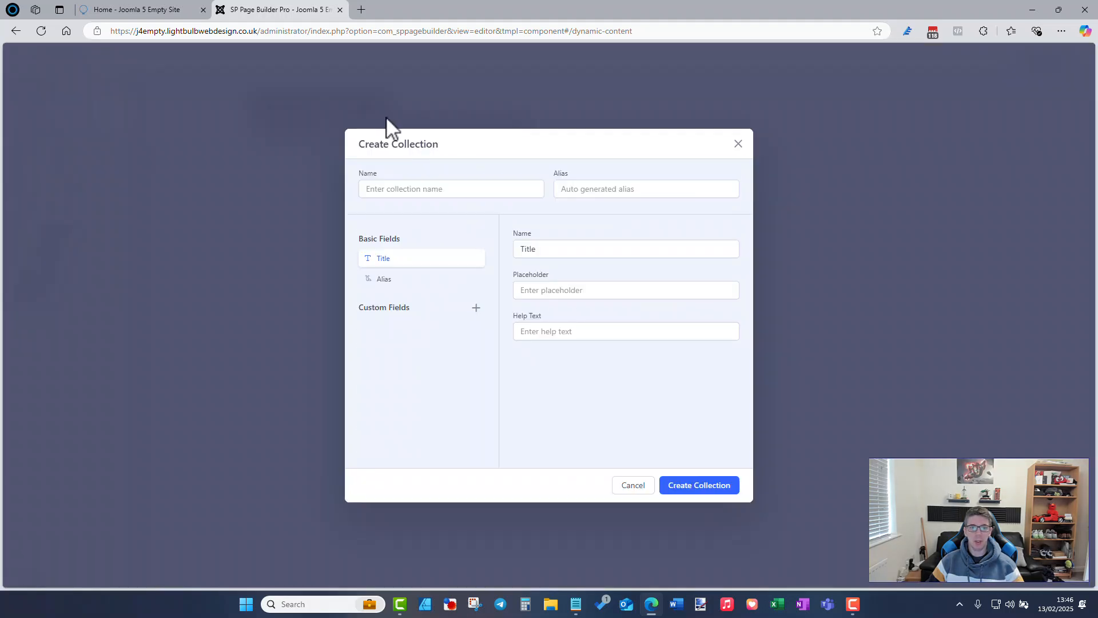
type("Testimonials")
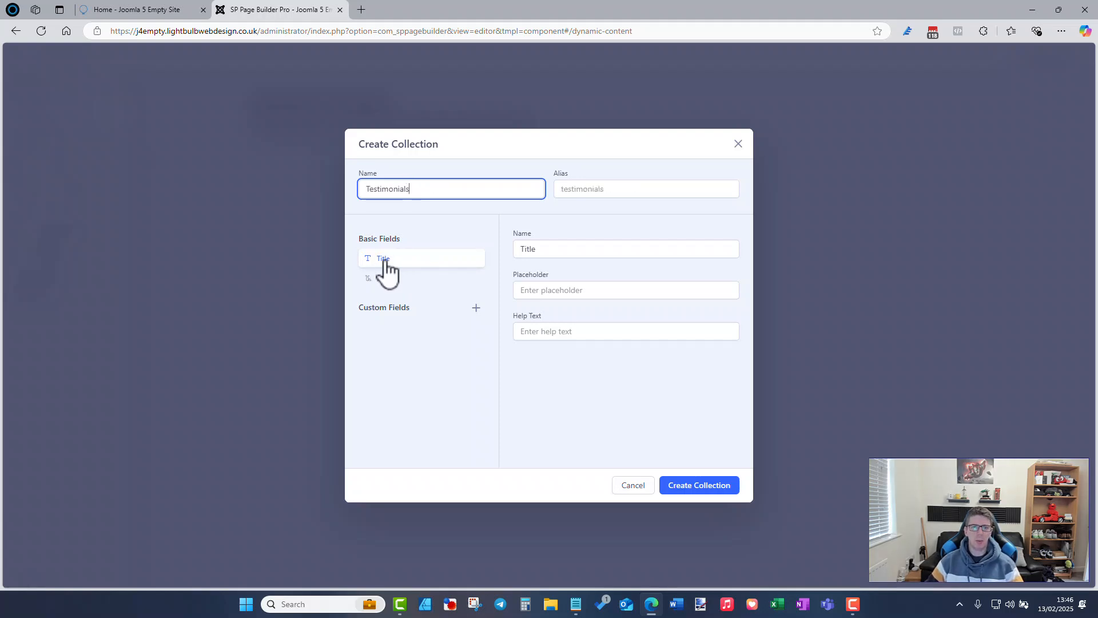
left_click(384, 278)
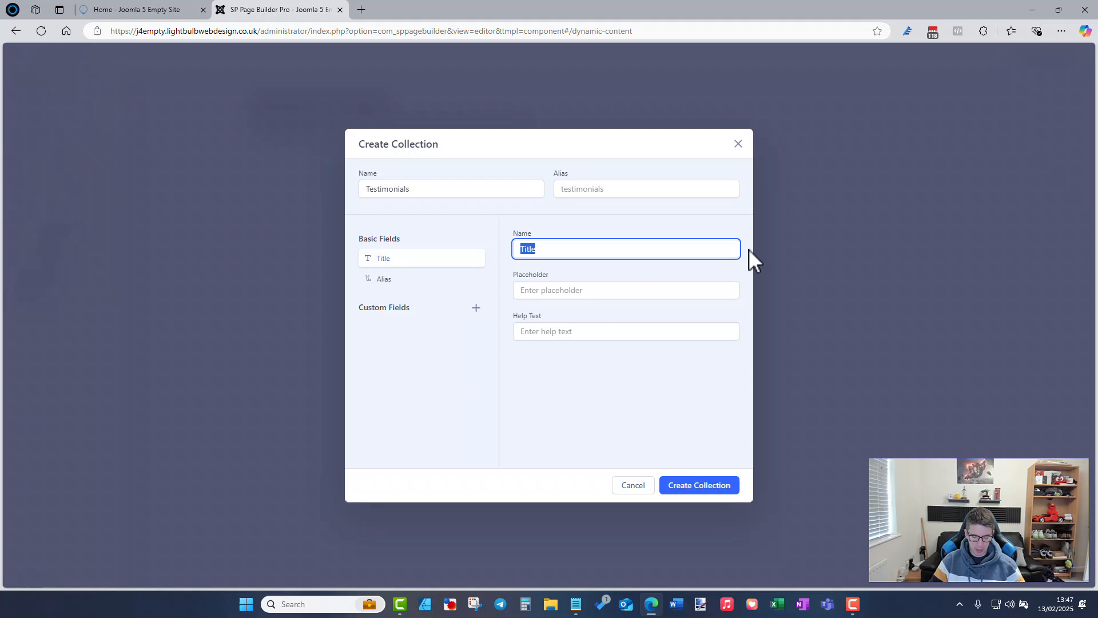
type("Intro hea")
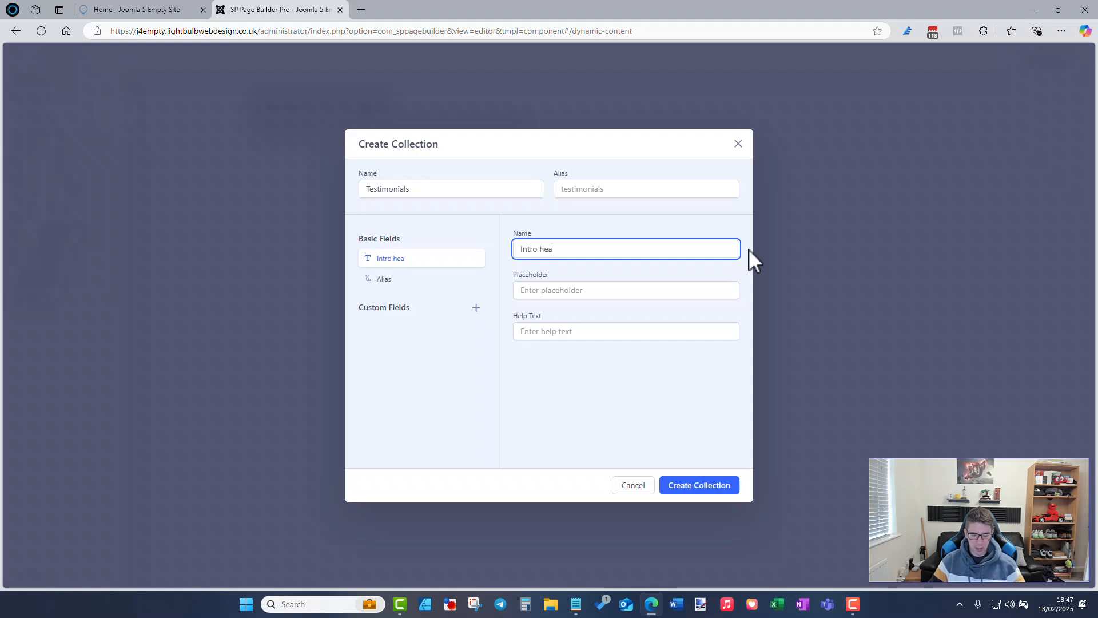
type("der")
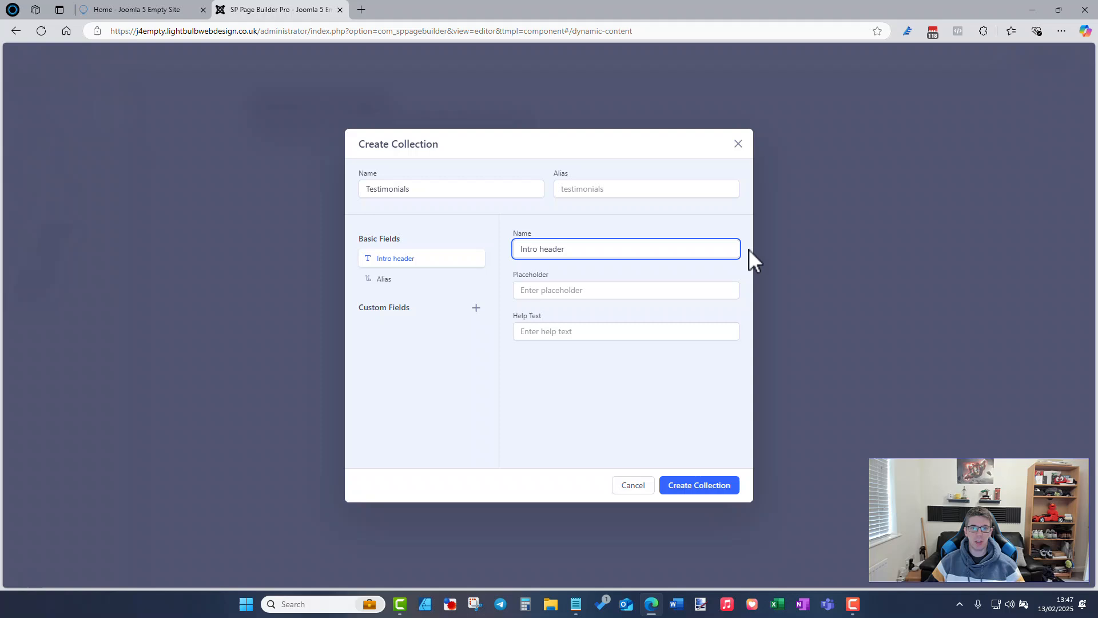
left_click(476, 308)
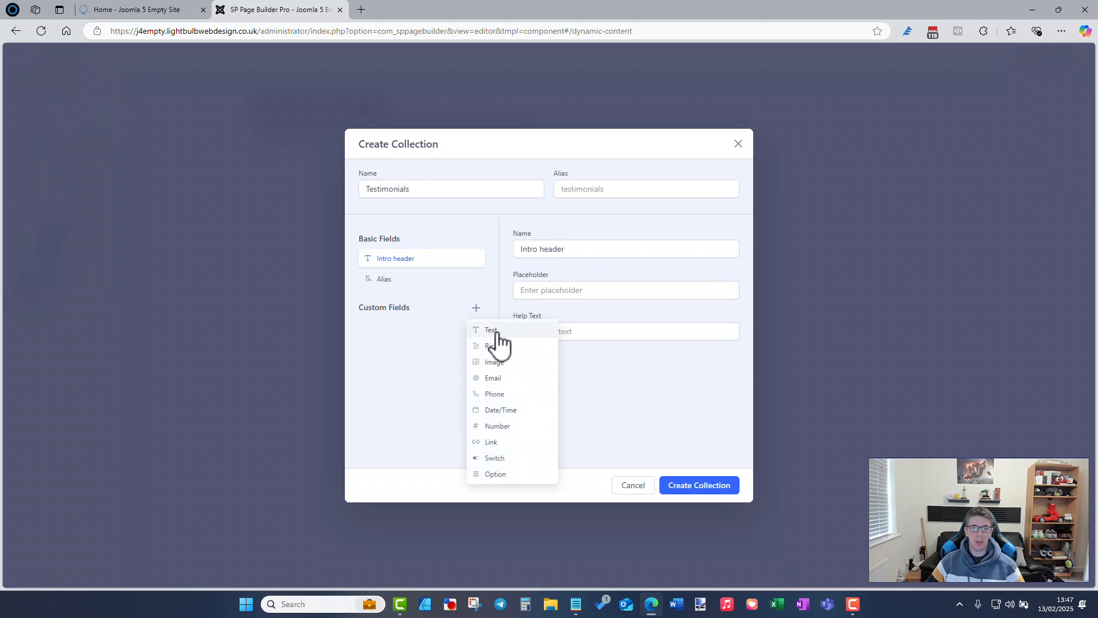
Step: Add two custom Text fields named 'Testimonial' and 'Name and Company'
left_click(491, 330)
type("Testimon")
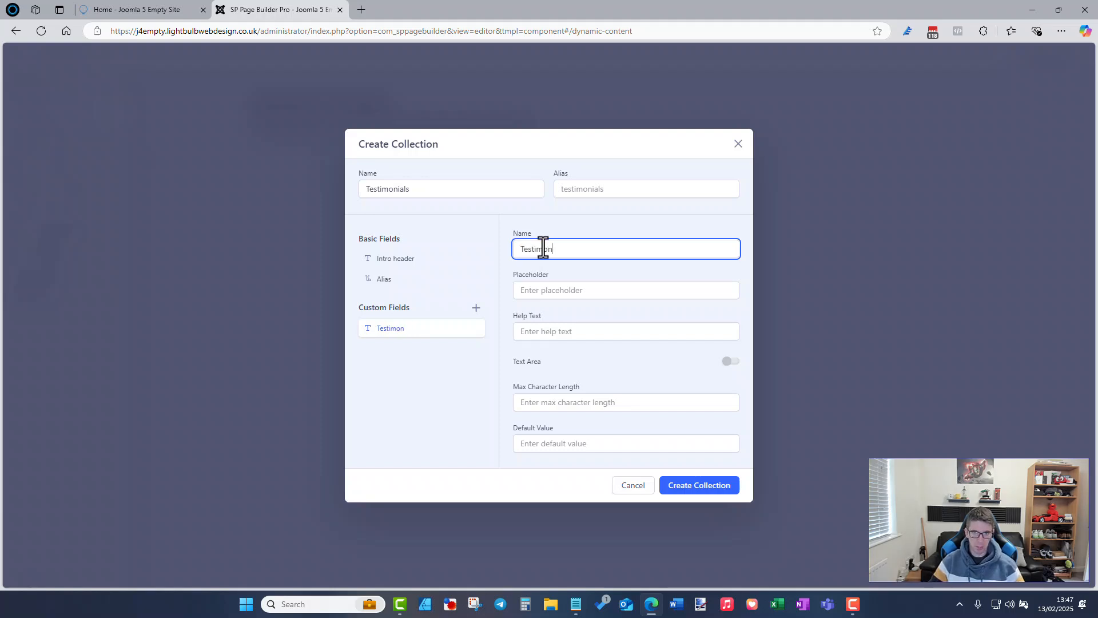
type("ial")
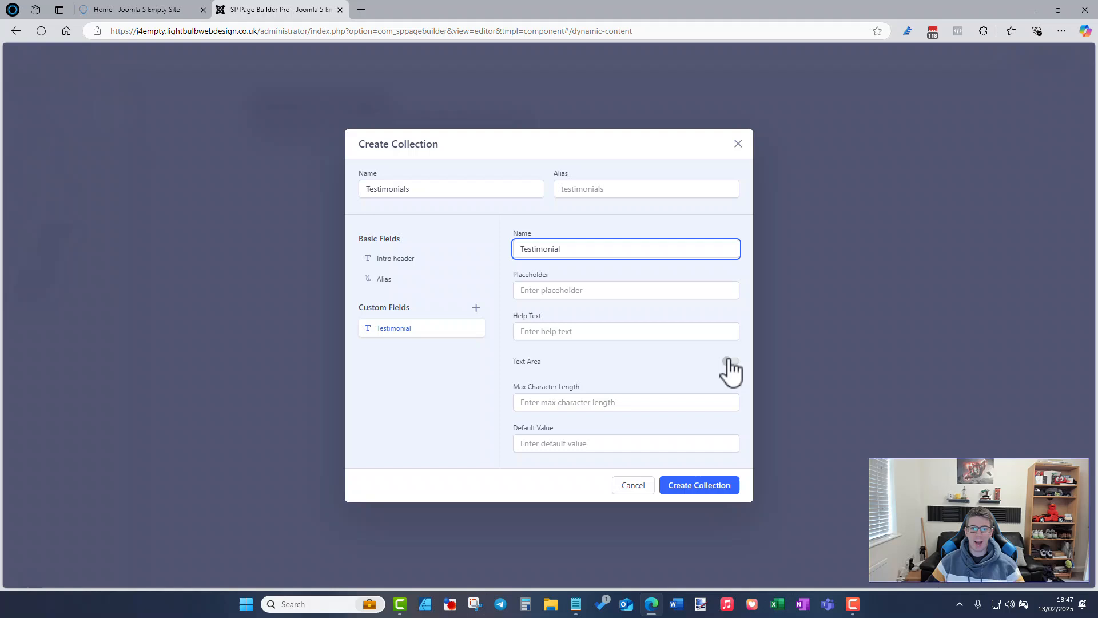
mouse_move(561, 316)
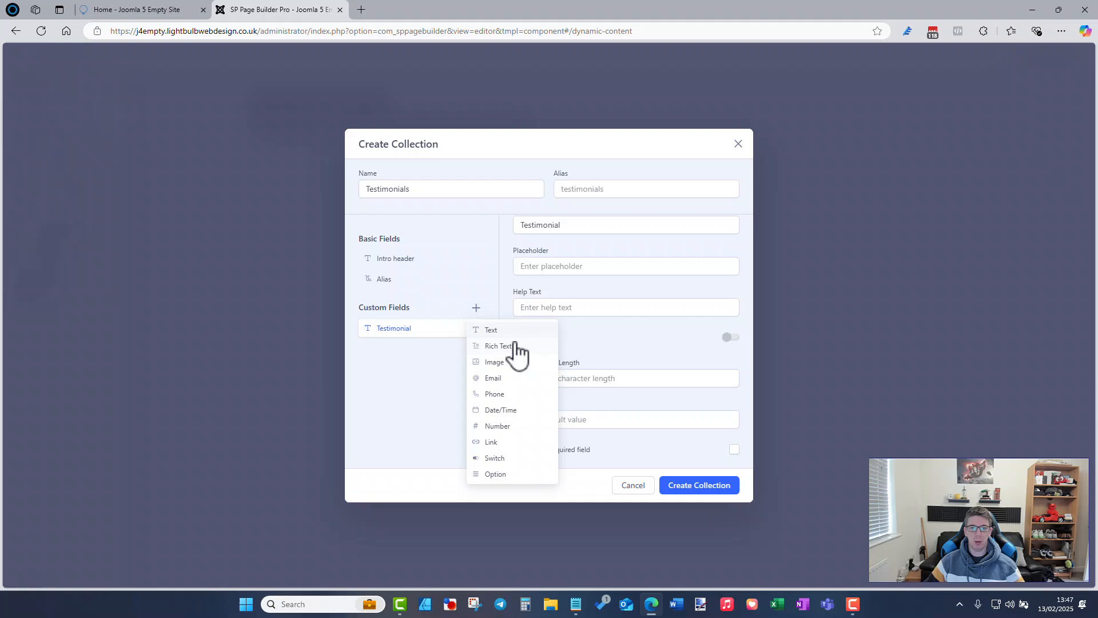
left_click(491, 330)
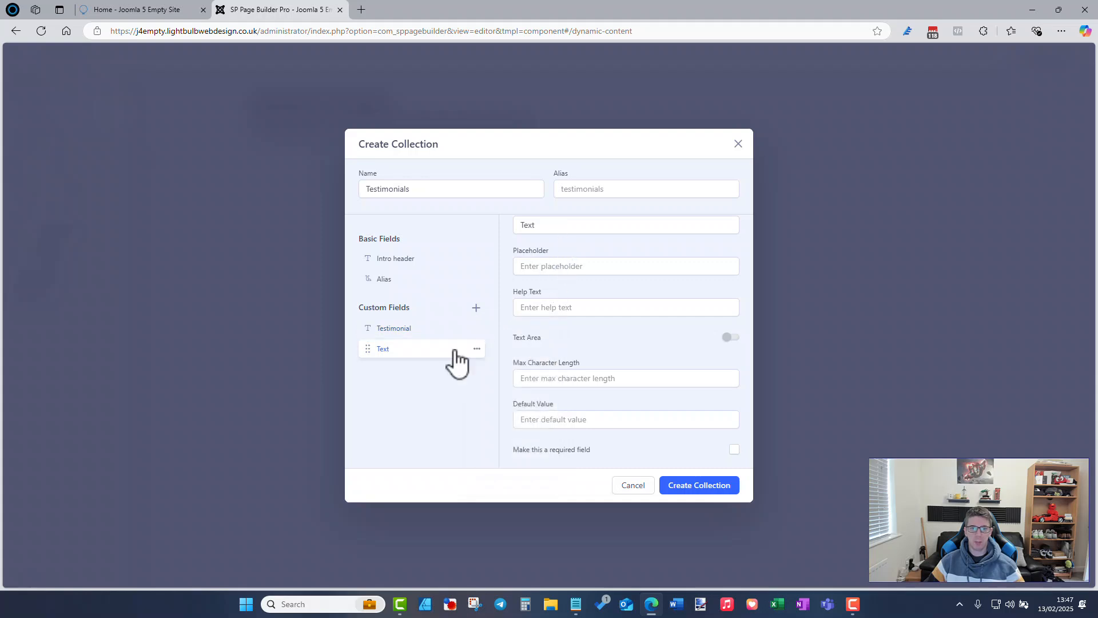
left_click(626, 224)
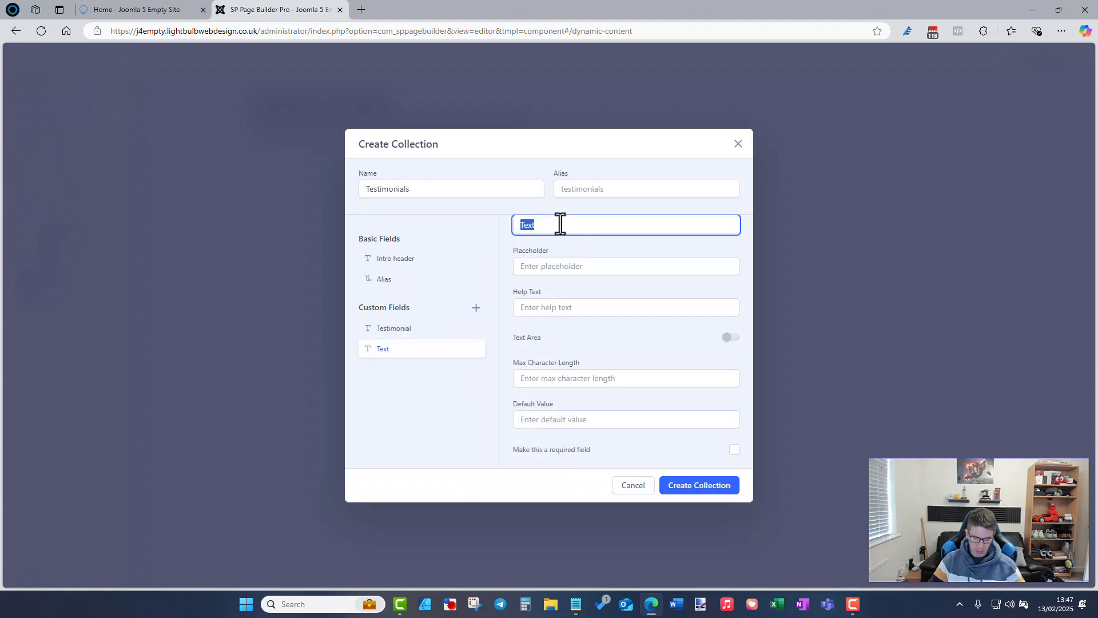
type("Name and Companu")
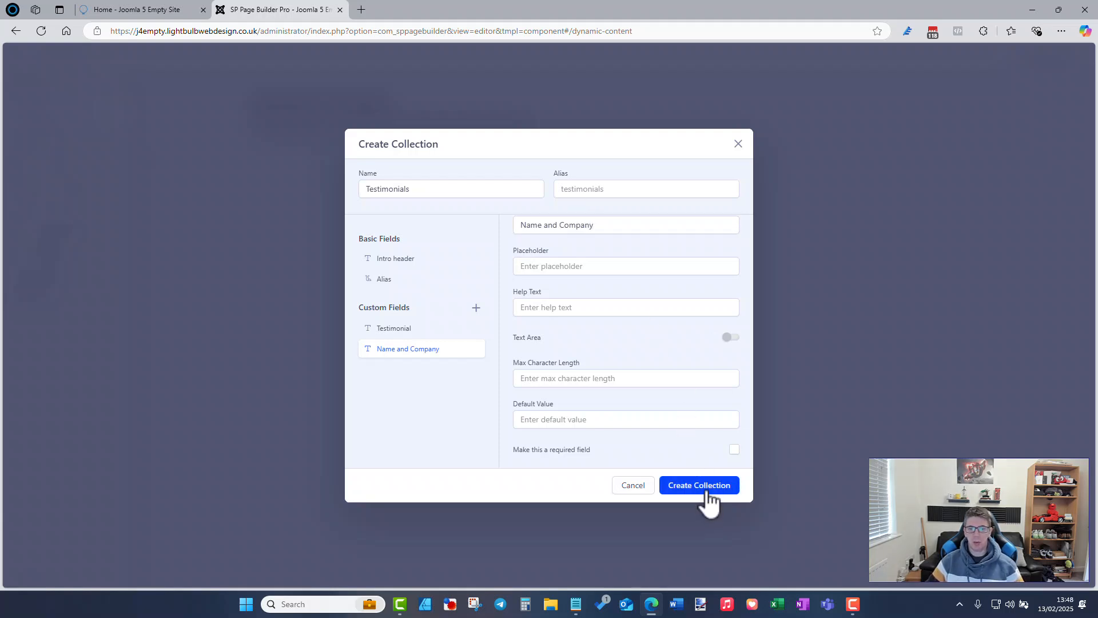
Step: Create the Testimonials collection so it appears in Dynamic Content
left_click(698, 485)
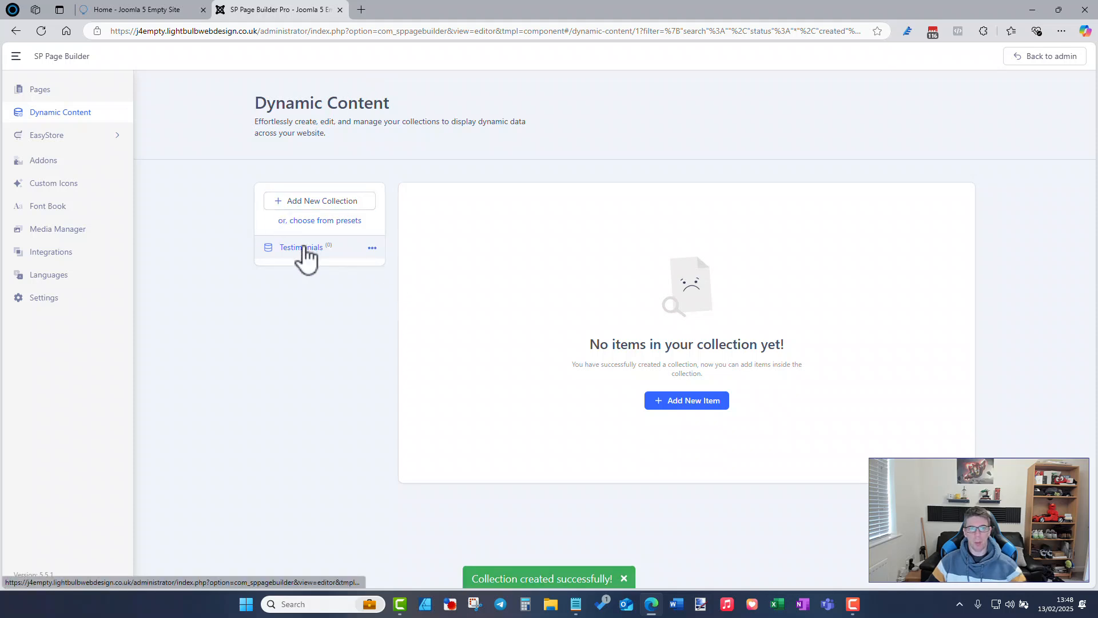
mouse_move(300, 247)
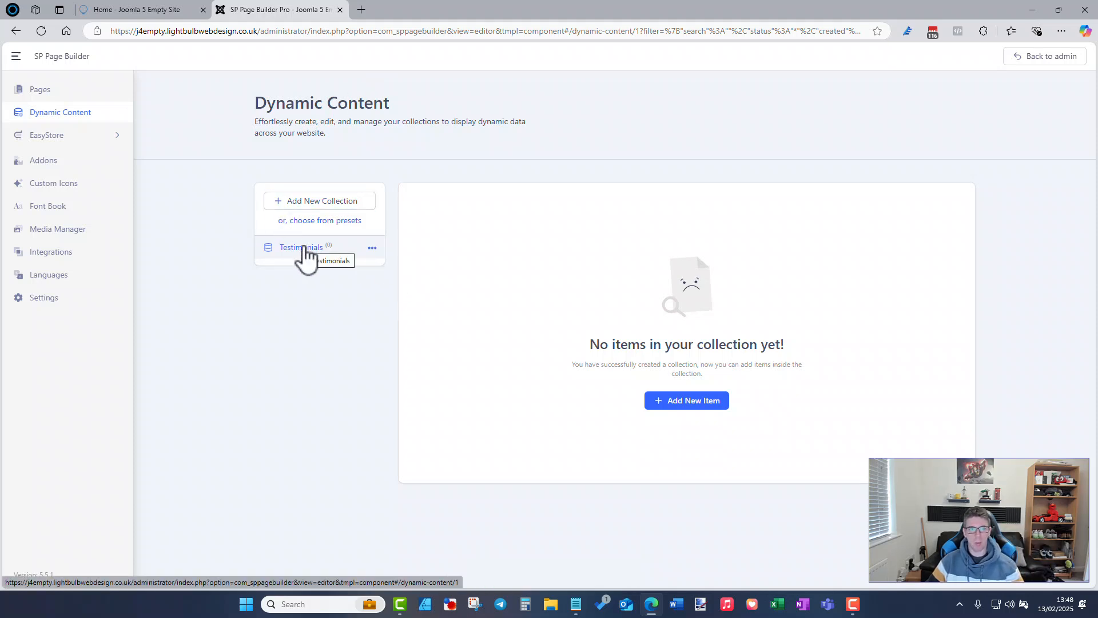
mouse_move(591, 405)
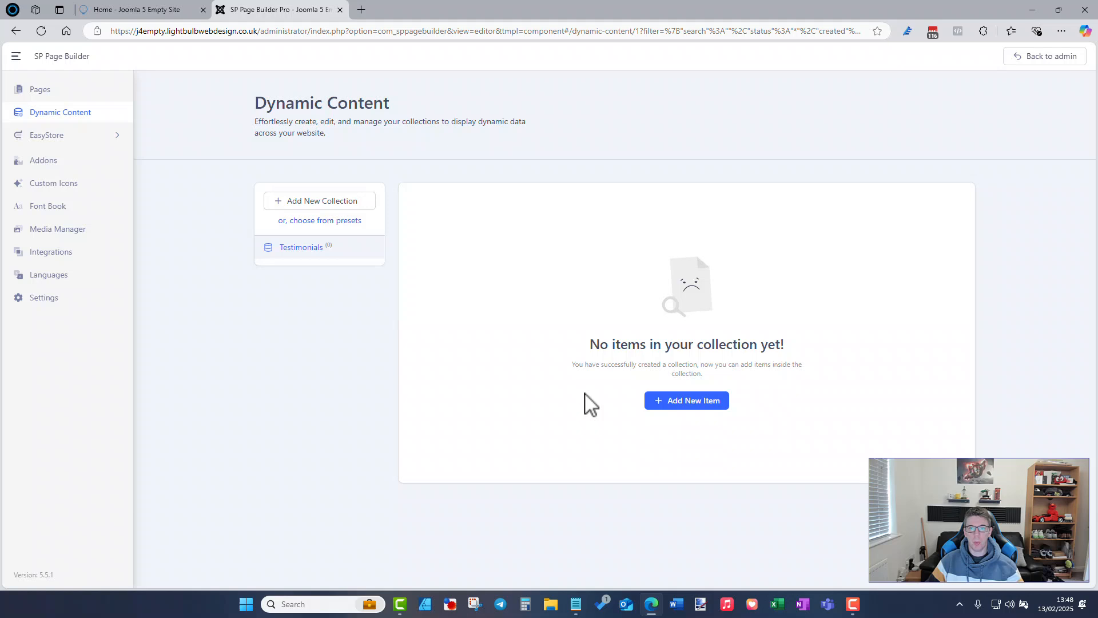
Step: Add a Testimonials item with intro header 'The best web des...' and its testimonial text
left_click(686, 400)
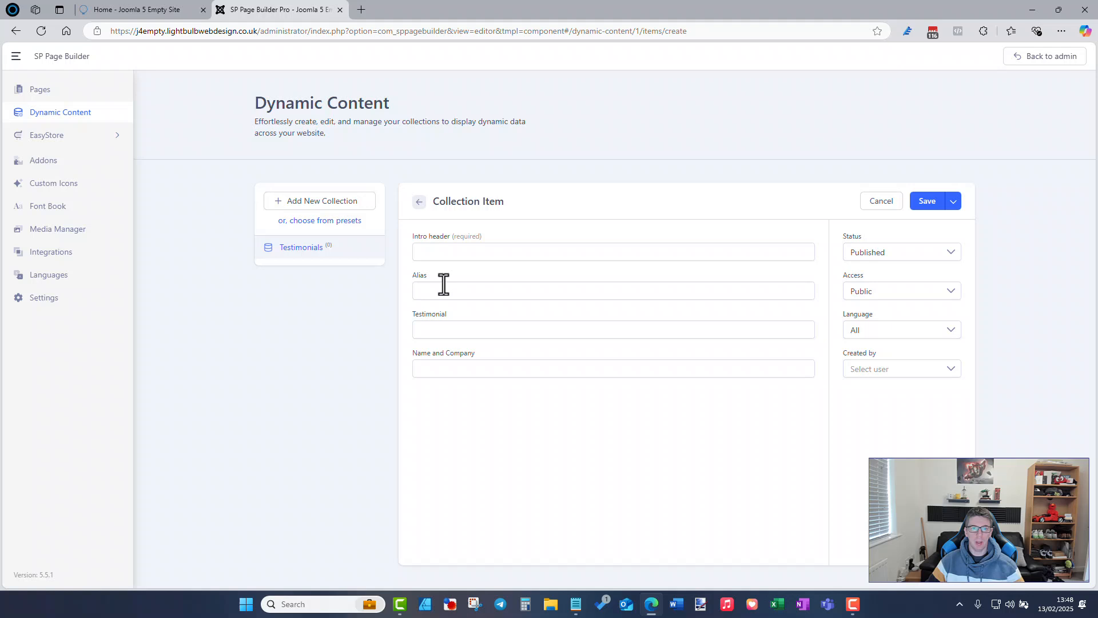
mouse_move(445, 290)
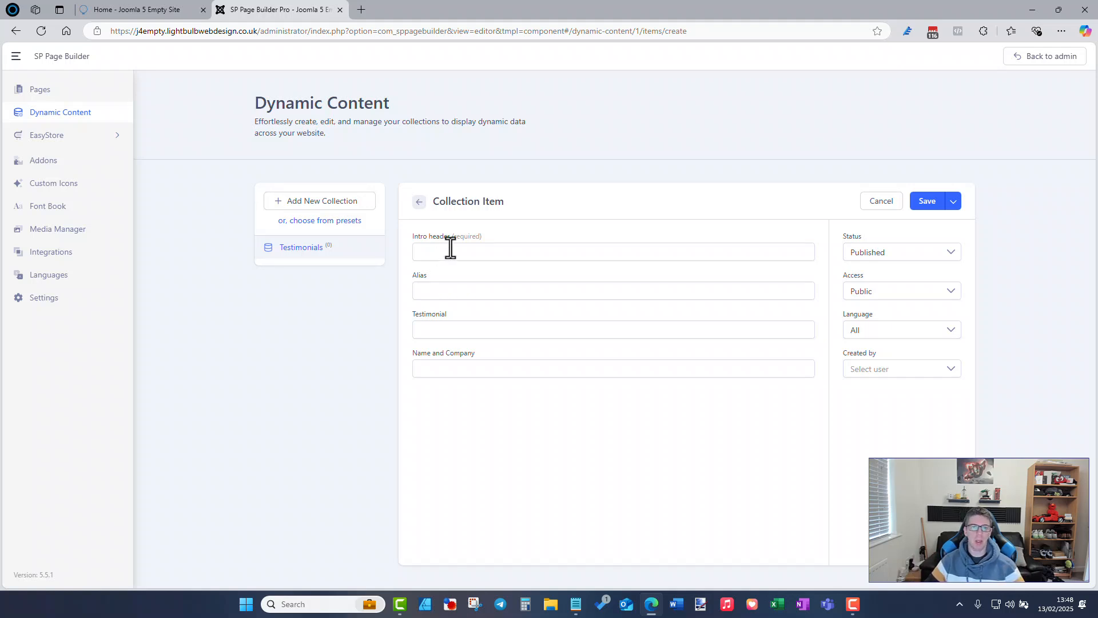
left_click(613, 252)
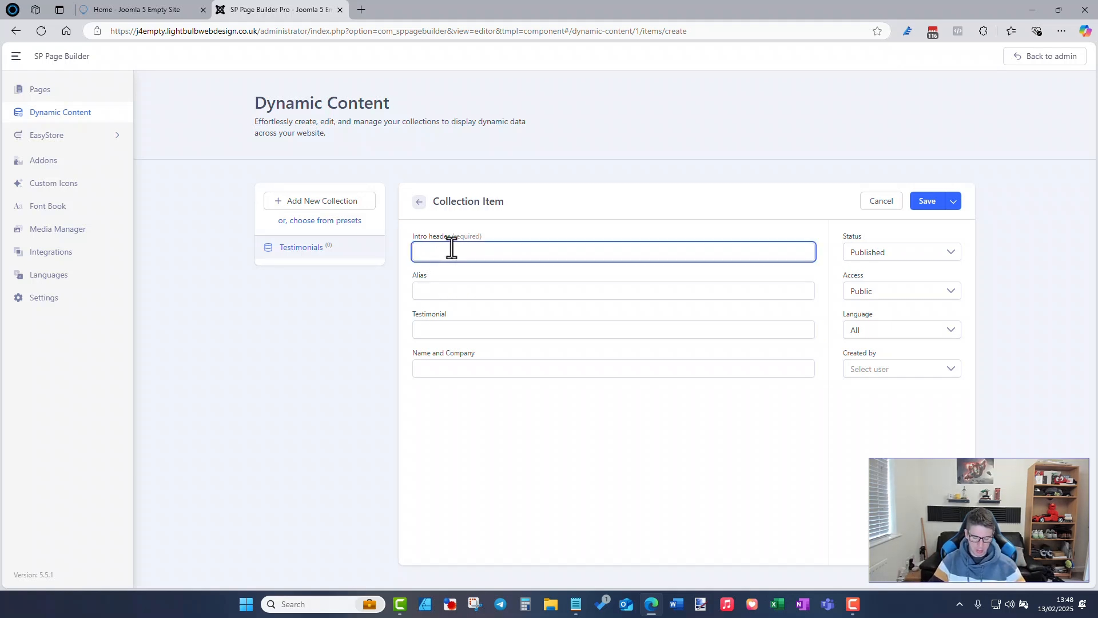
type("The best web design company ever!")
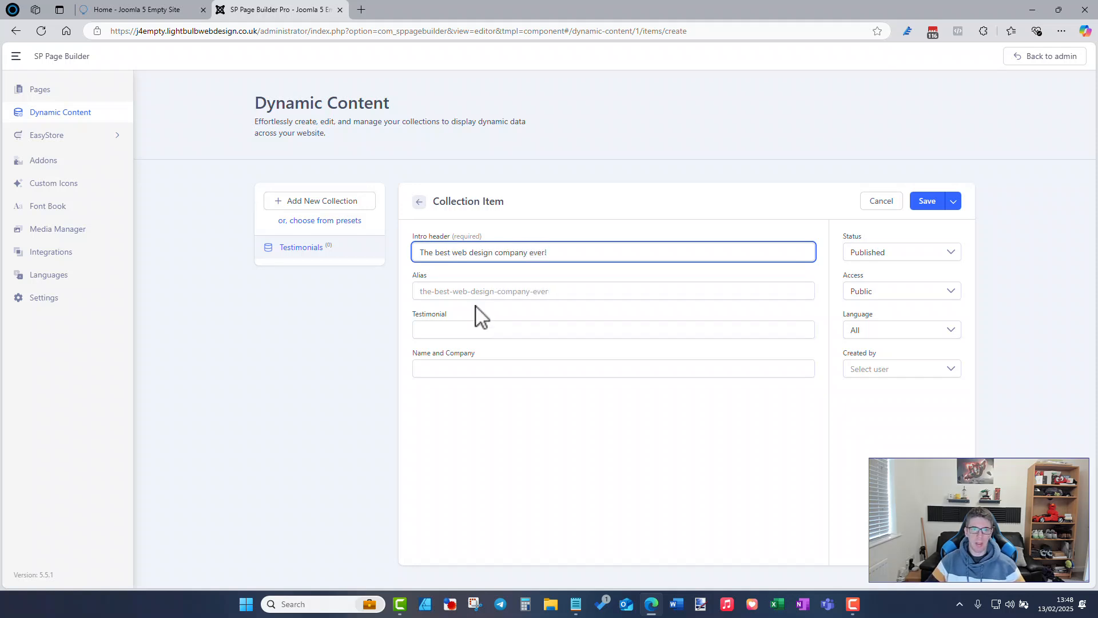
type("We")
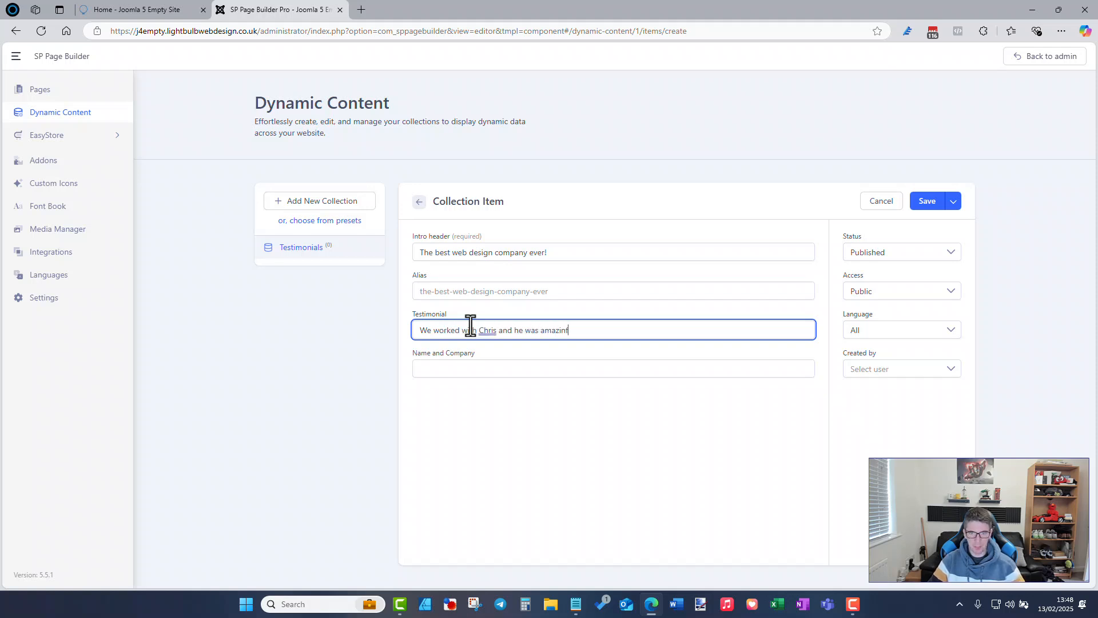
type("g!")
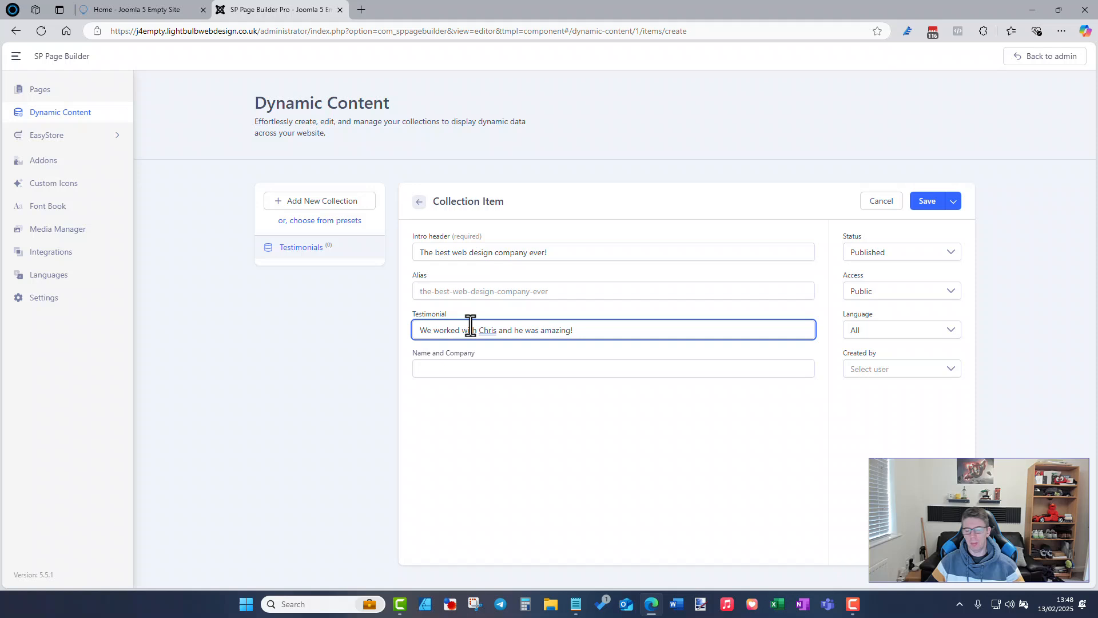
Step: Fill the Name and Company field with 'Joh... Outside Engineers Ltd'
left_click(614, 368)
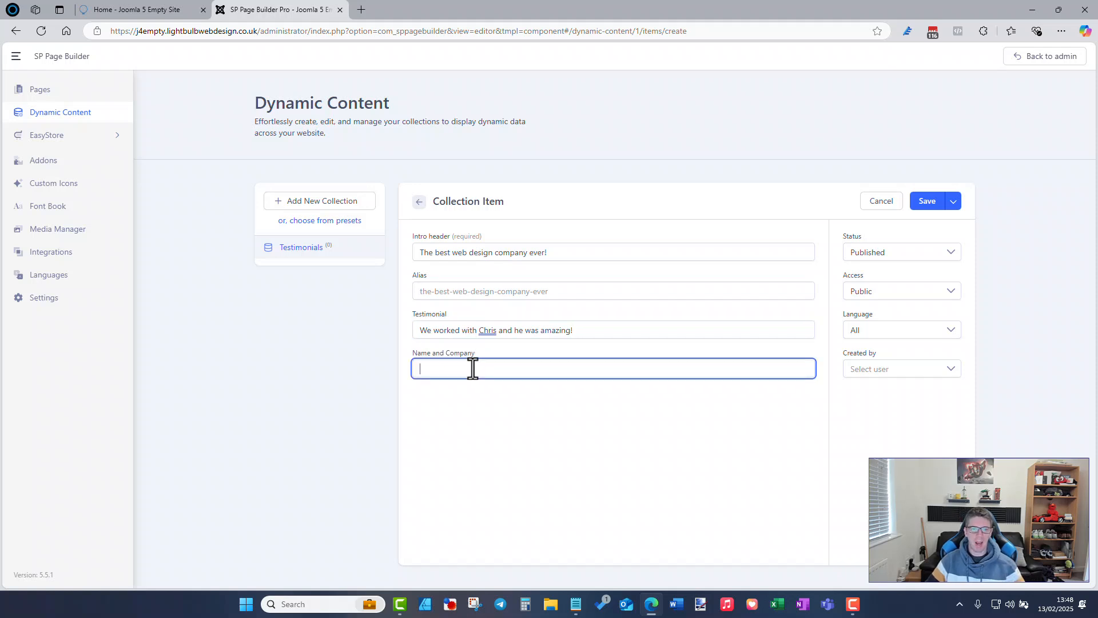
type("John Doe -")
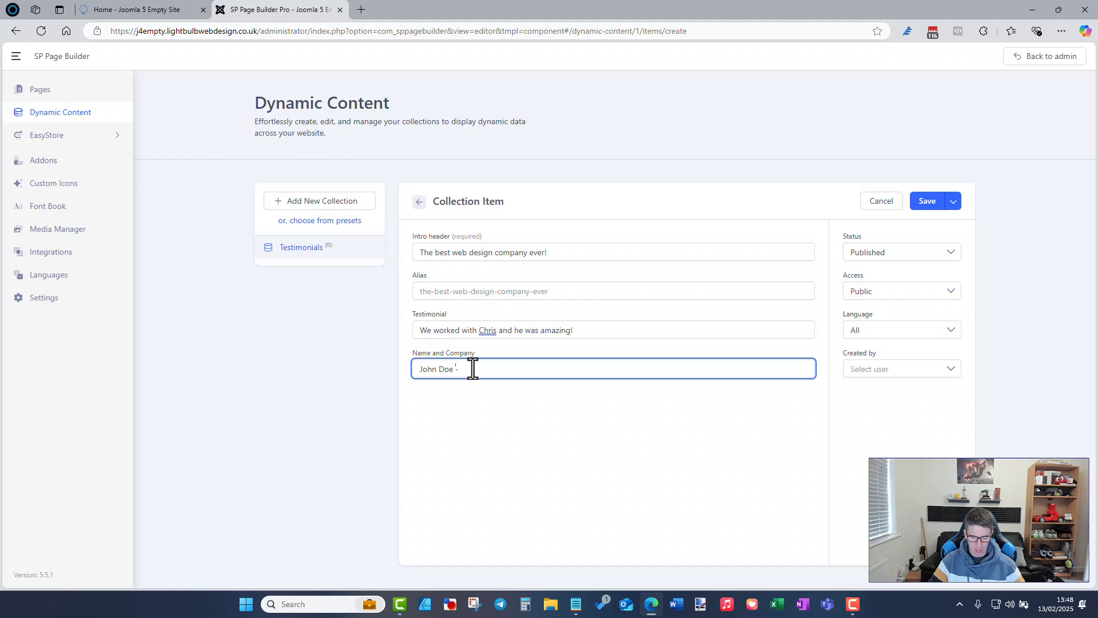
type("Outside En")
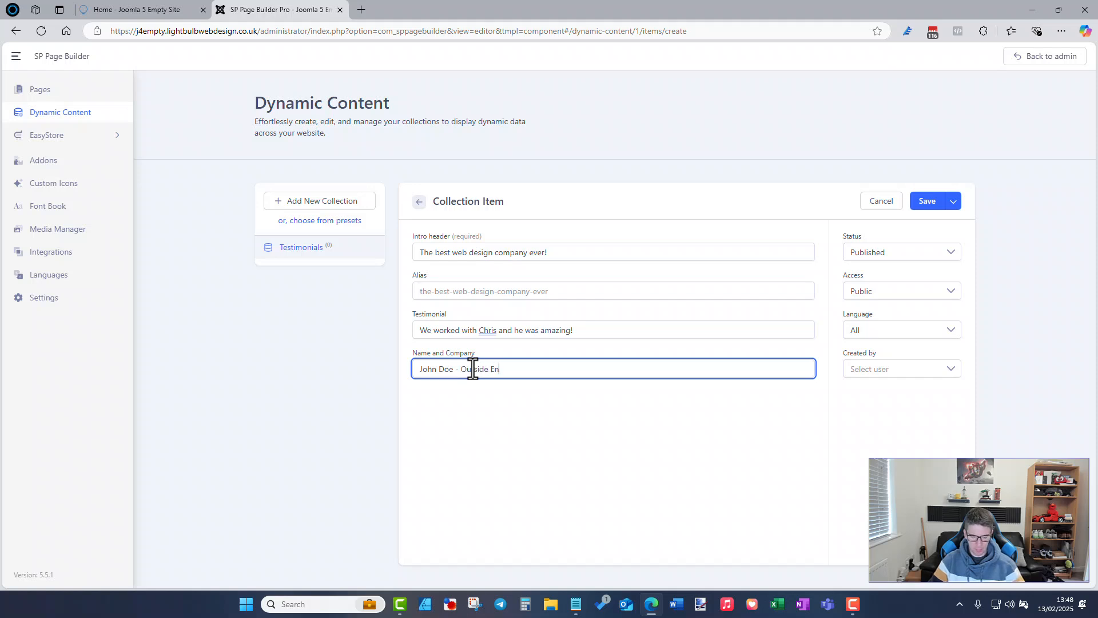
type("gineers Ltd")
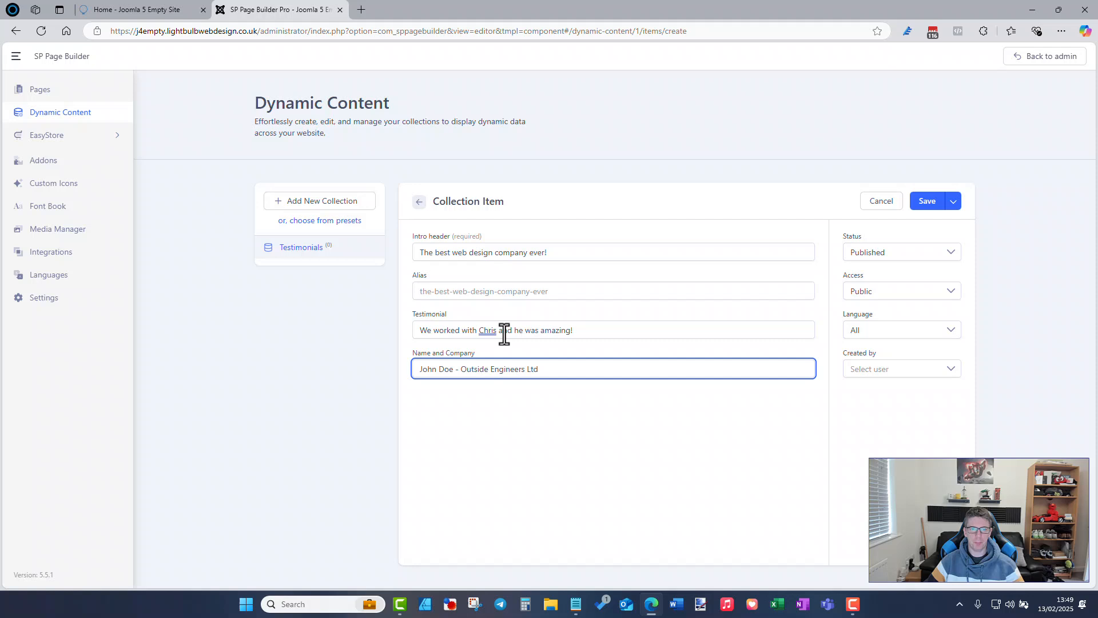
Step: Save the first item and start a second headed 'Another brill...' with testimonial ending 'get him to do your website!'
left_click(926, 202)
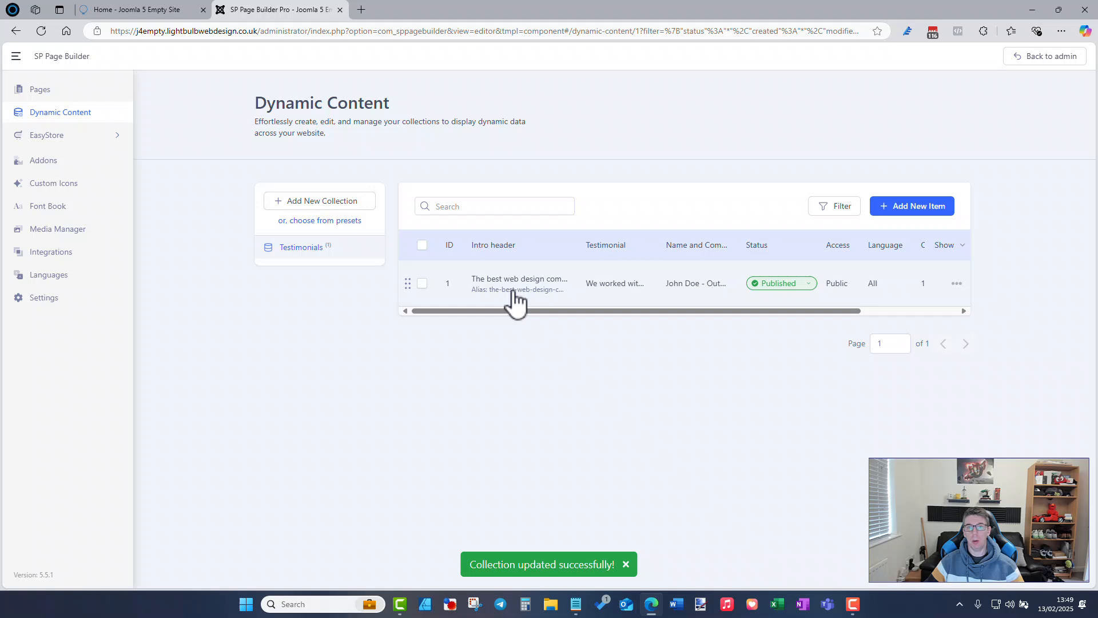
mouse_move(517, 289)
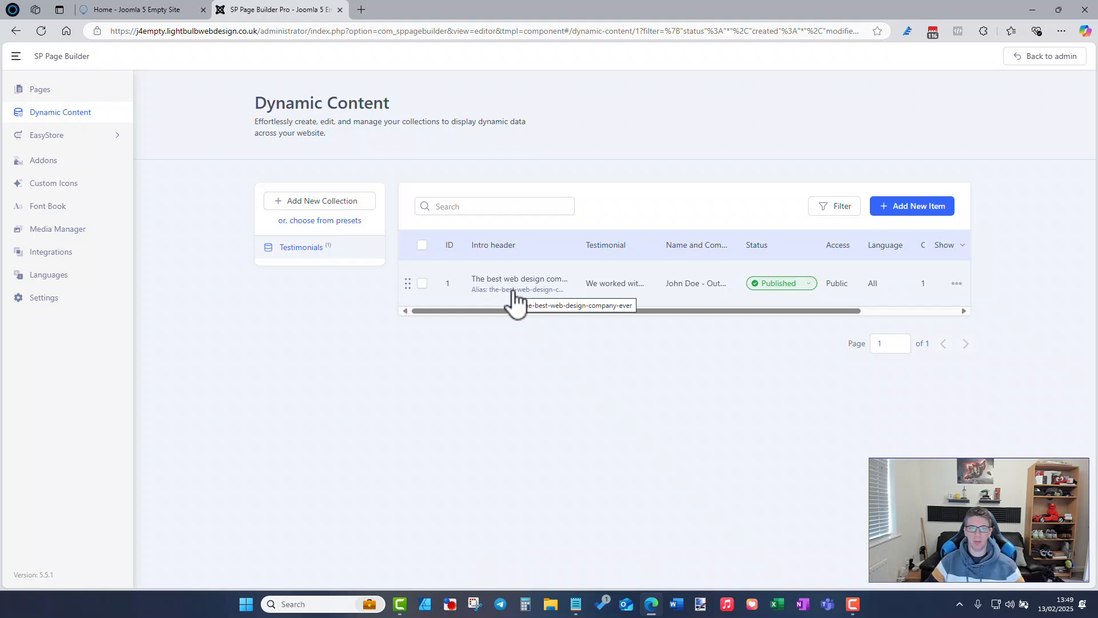
left_click(912, 206)
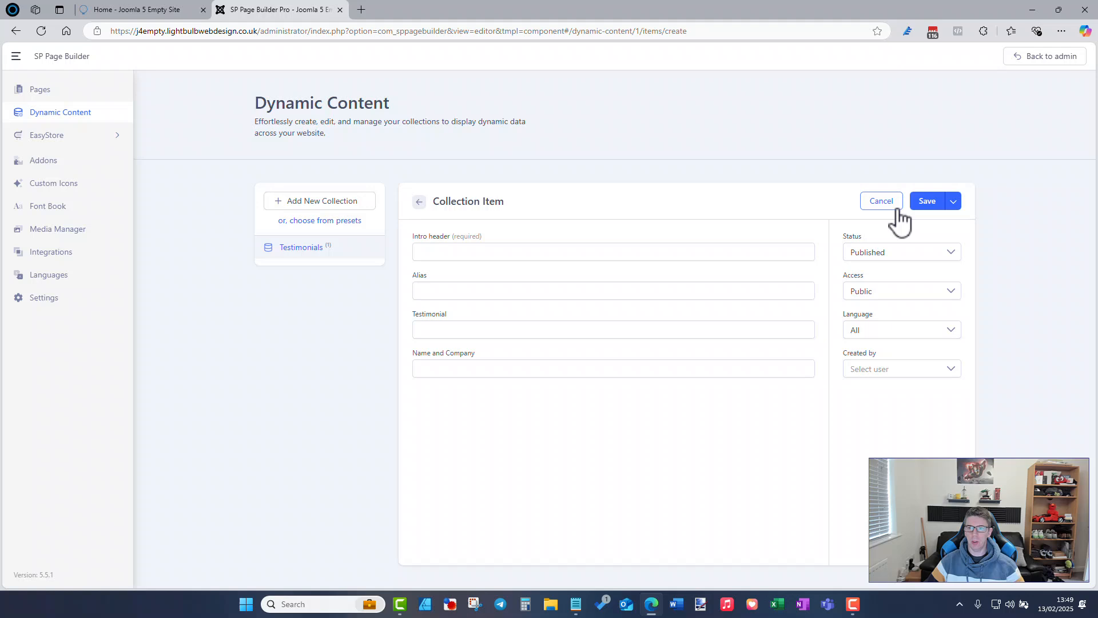
left_click(613, 252)
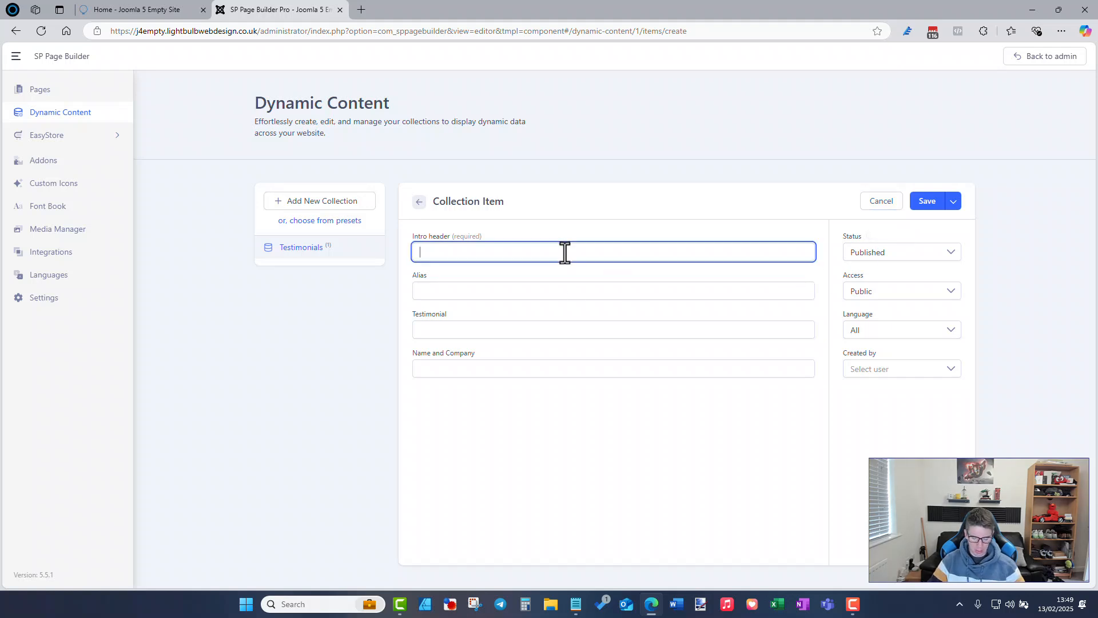
type("Another brilliant website!")
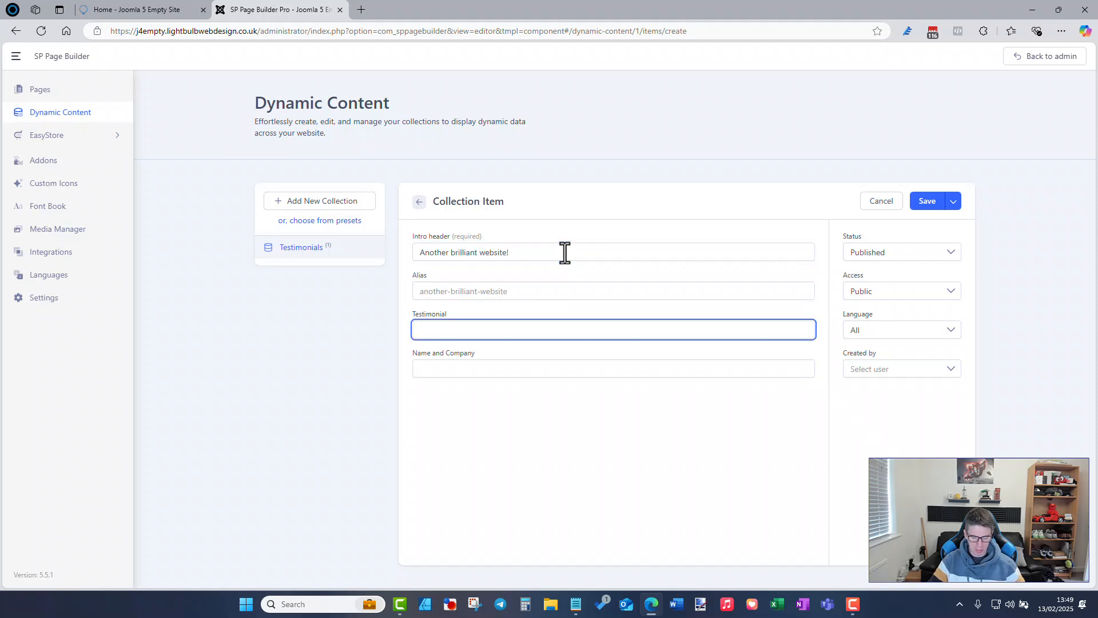
type("Really amazing,")
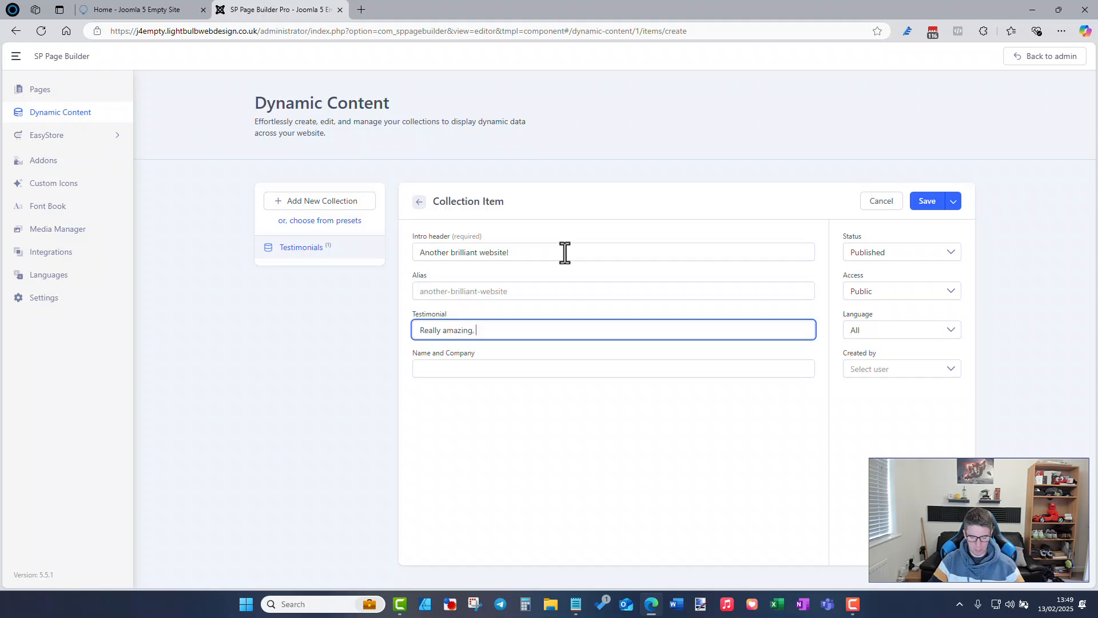
type("get him to do")
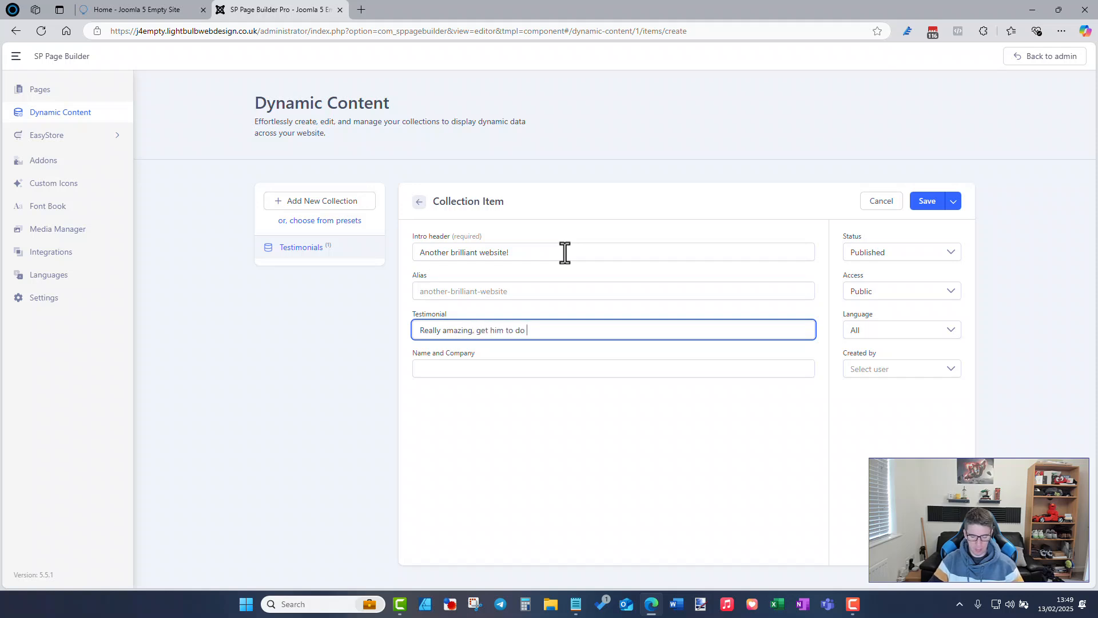
type("your website!")
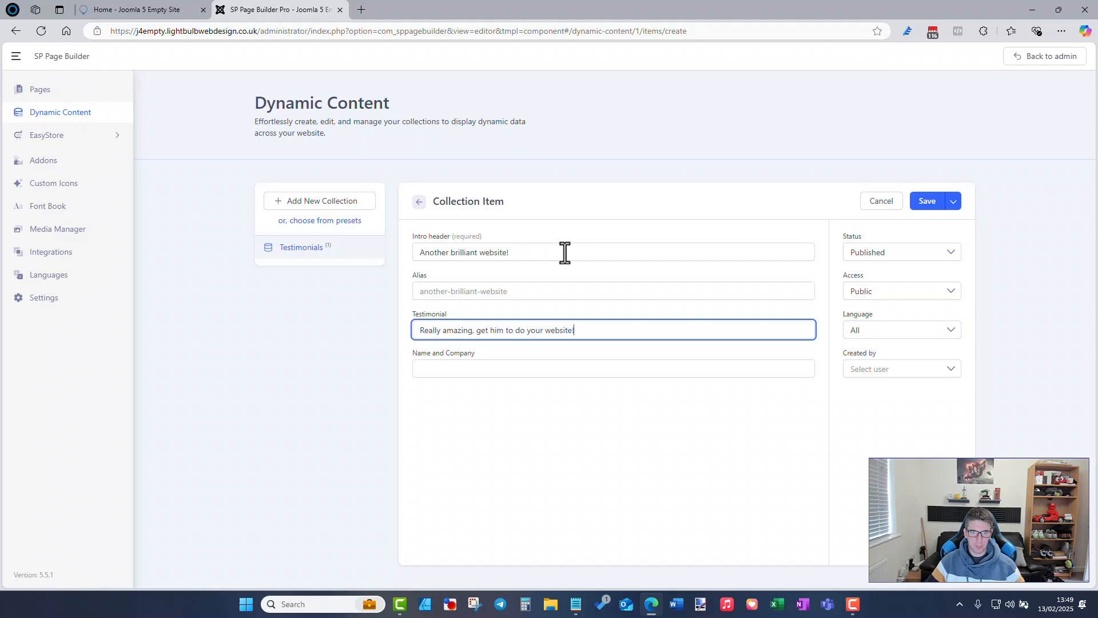
Step: Enter 'Jo... Big Bear Comp...' as name and company and save the second item
type("Joan Doe,")
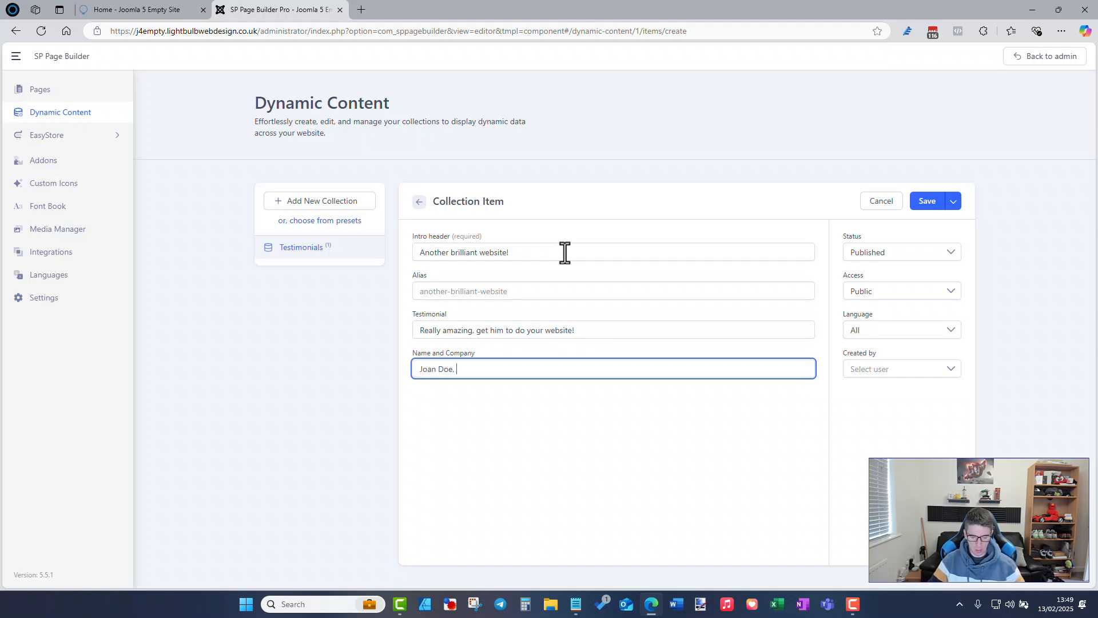
type("Big Bear Co")
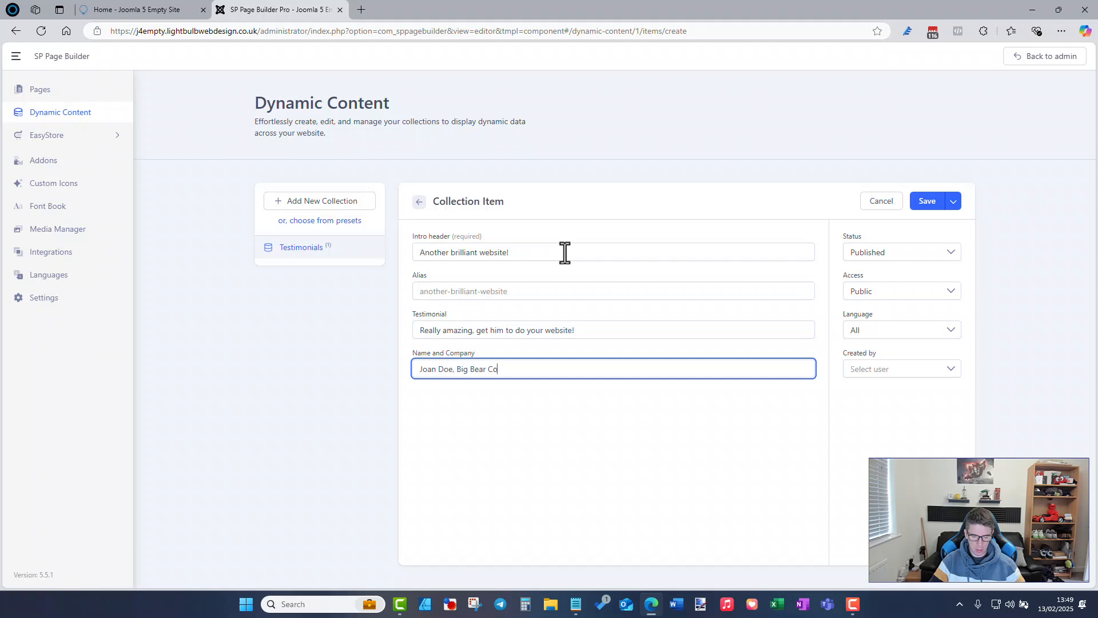
type("mpany")
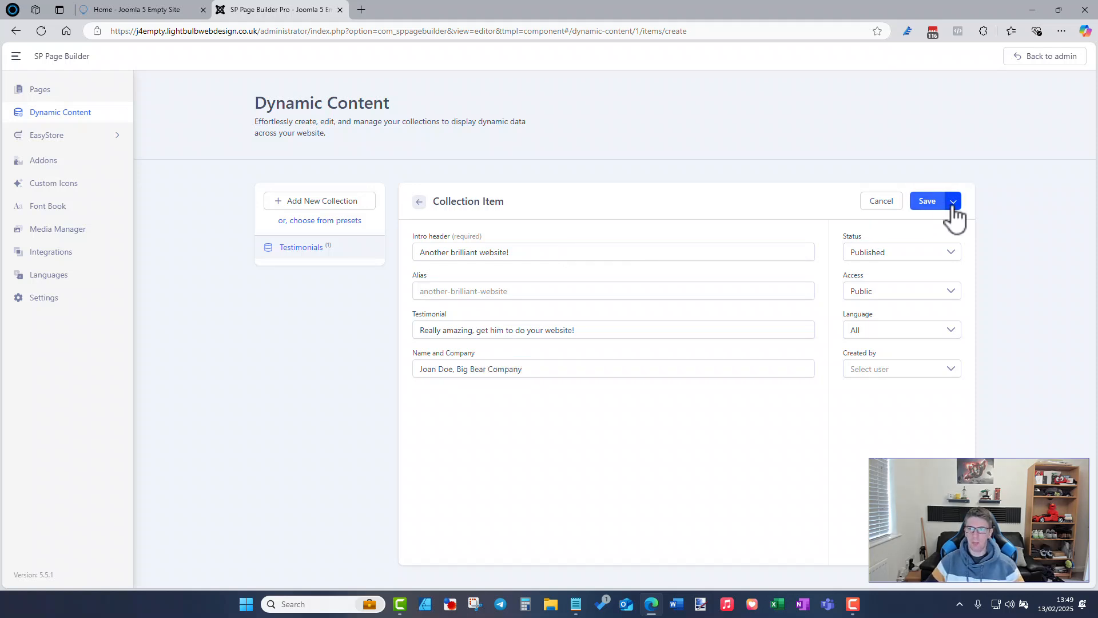
left_click(927, 202)
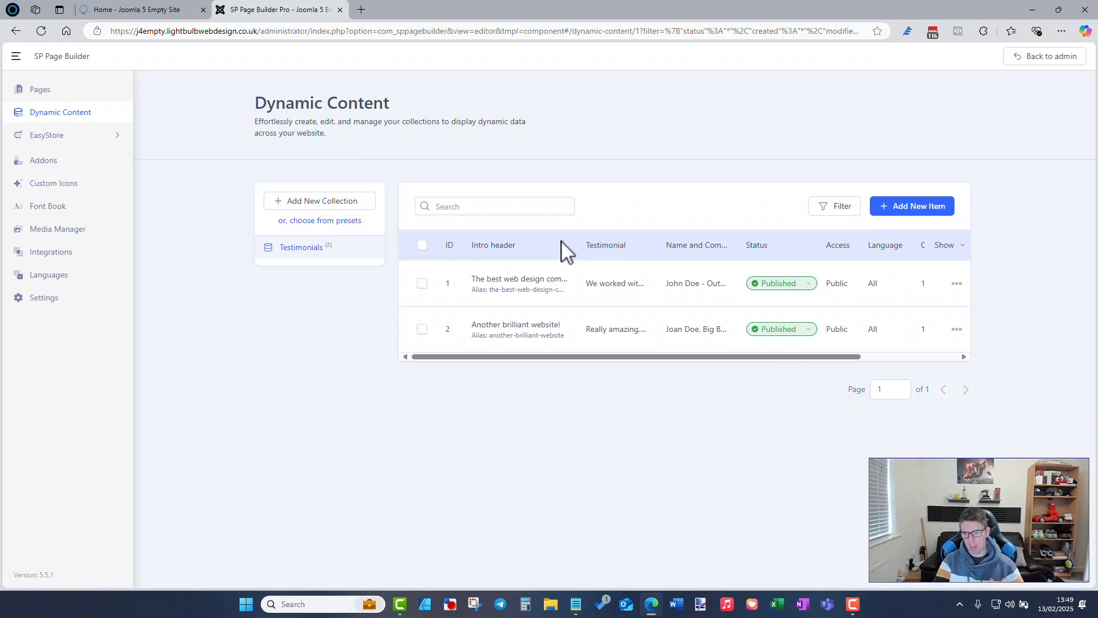
mouse_move(611, 221)
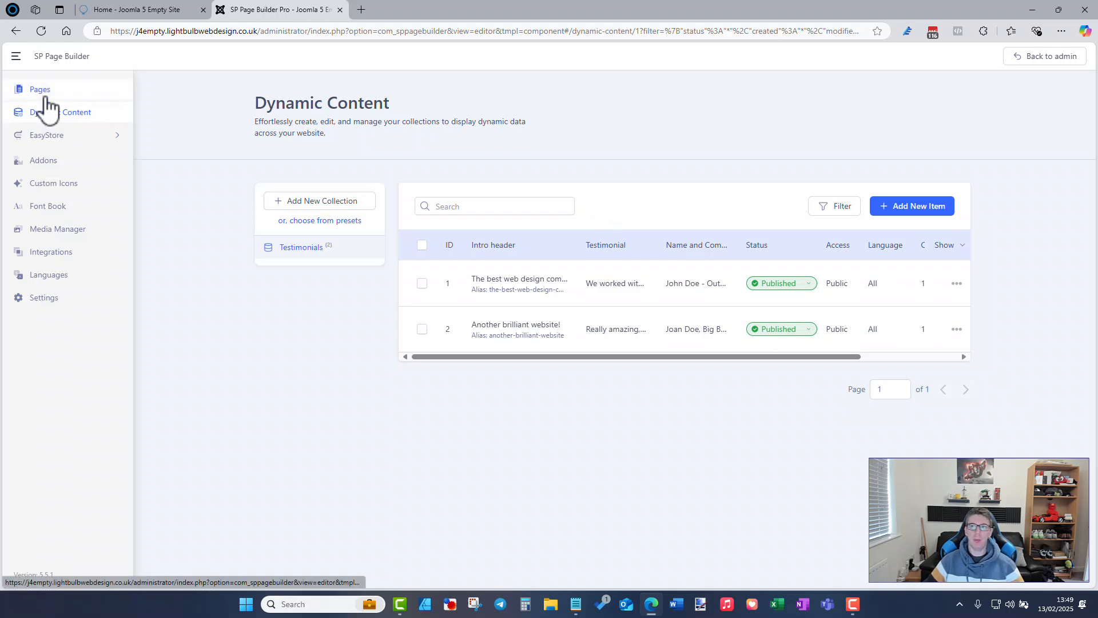
Step: Go to the Pages list and show the choices for adding a new page
left_click(39, 89)
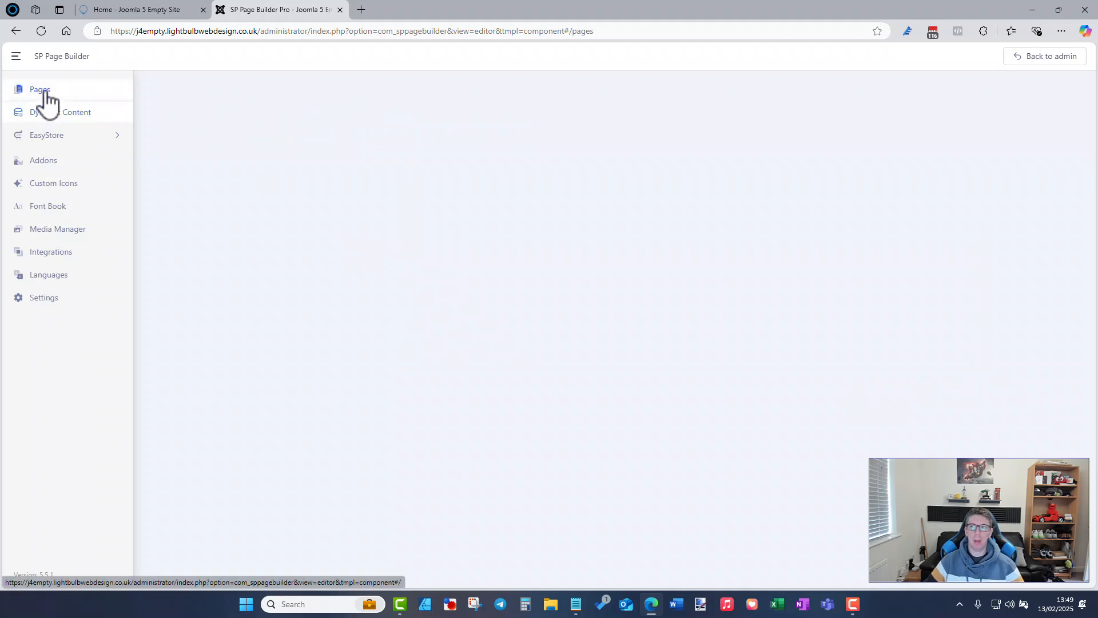
left_click(39, 89)
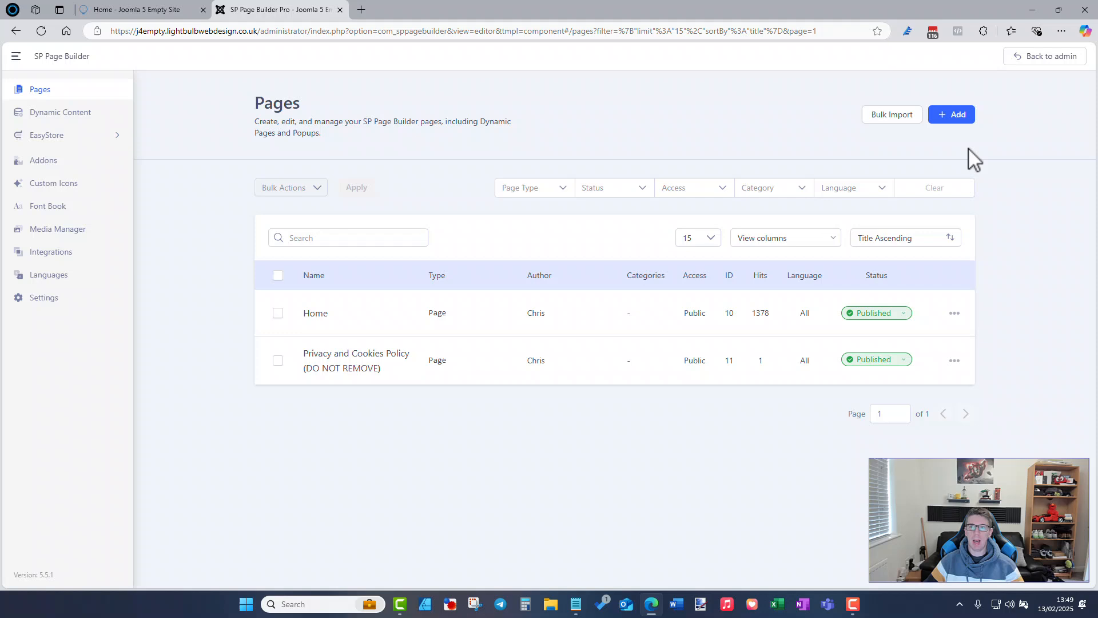
left_click(951, 115)
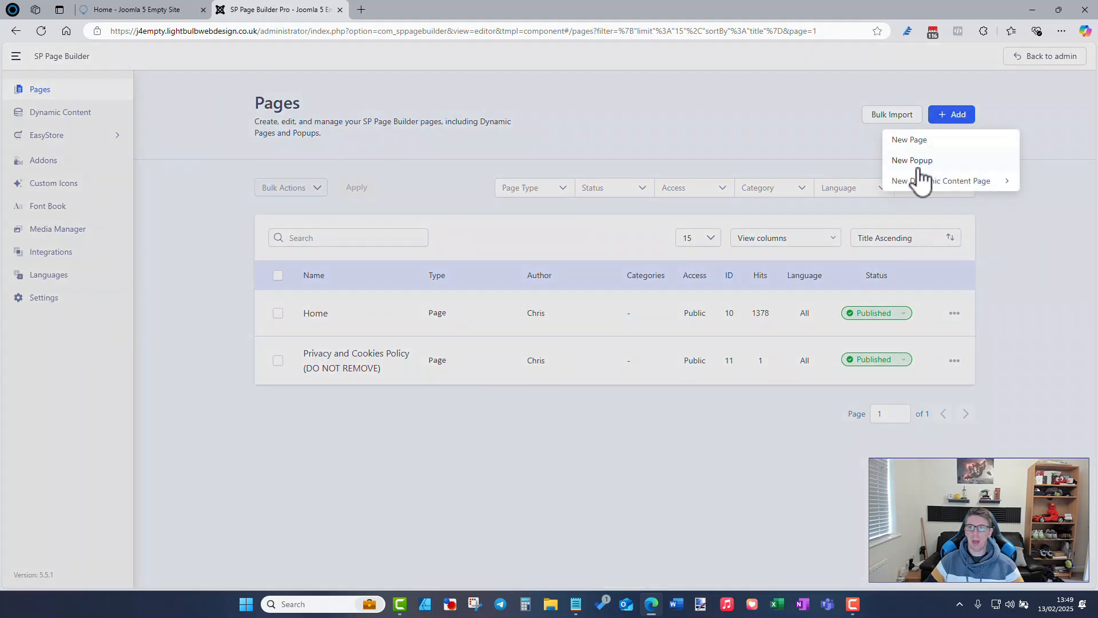
mouse_move(942, 181)
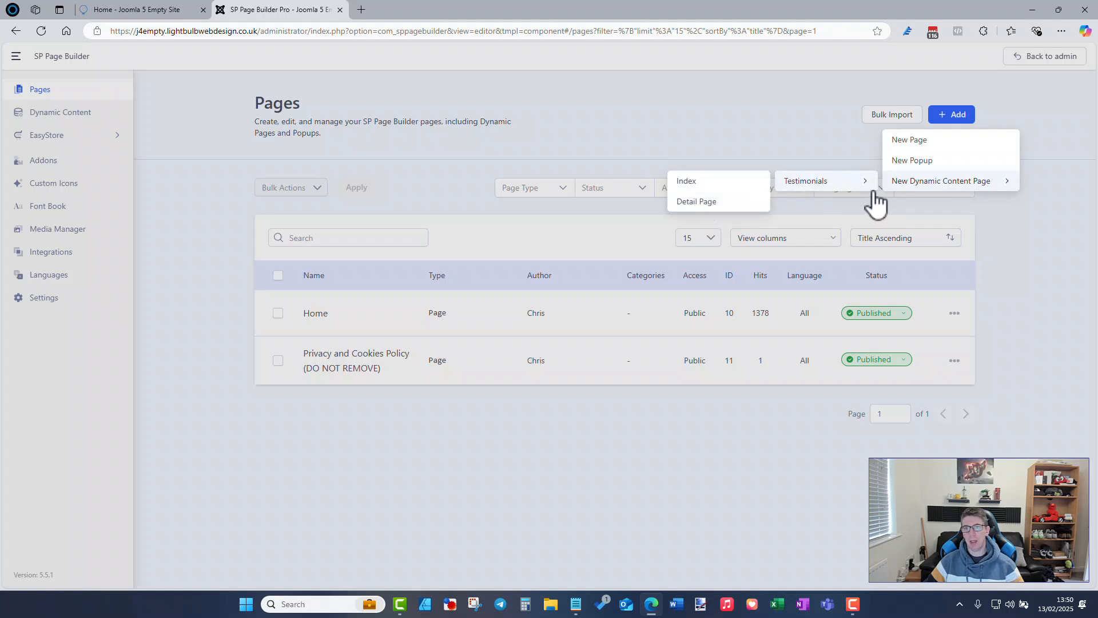
mouse_move(845, 189)
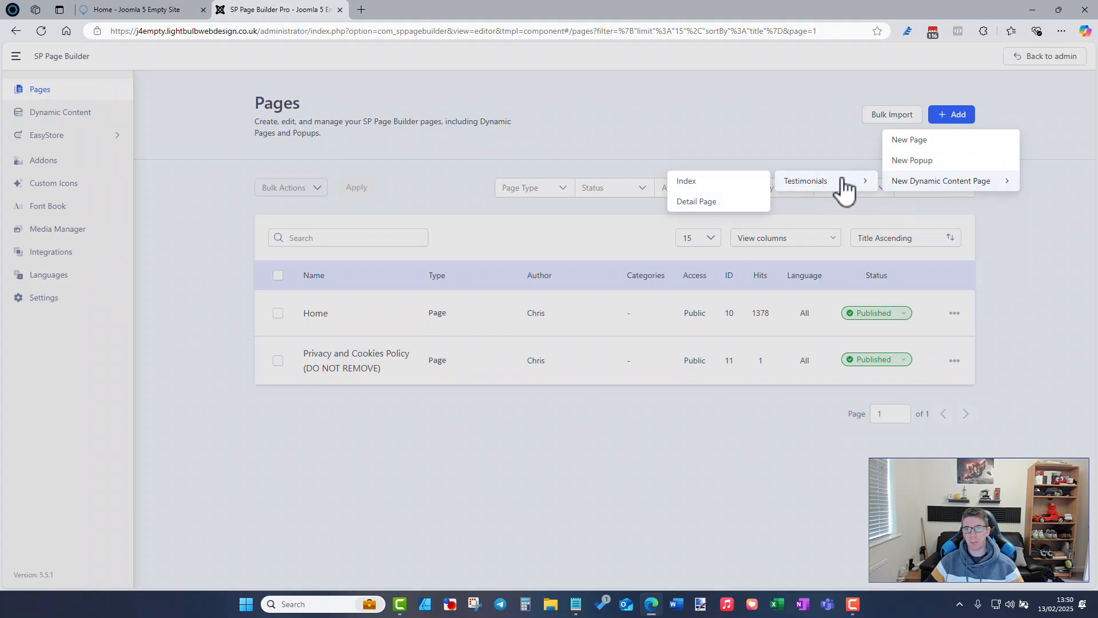
mouse_move(865, 189)
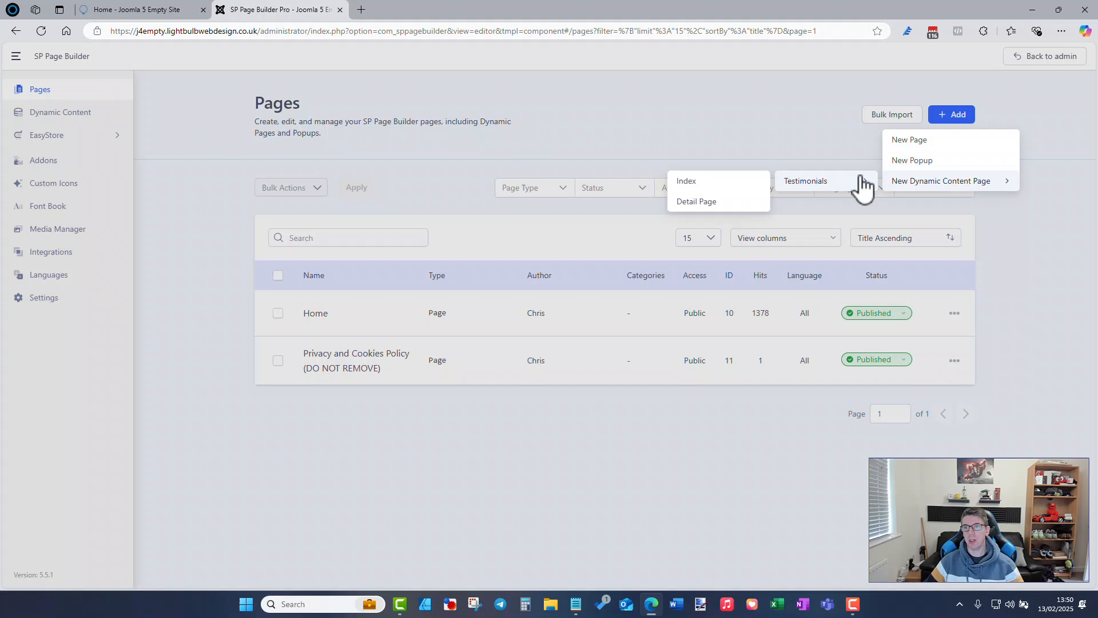
mouse_move(769, 188)
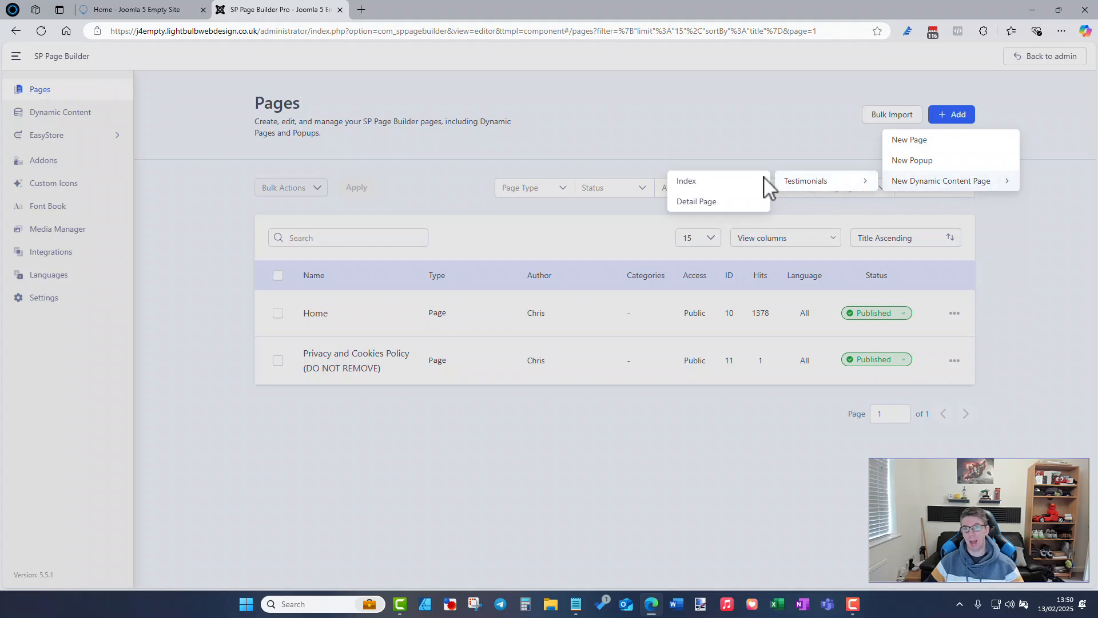
mouse_move(714, 181)
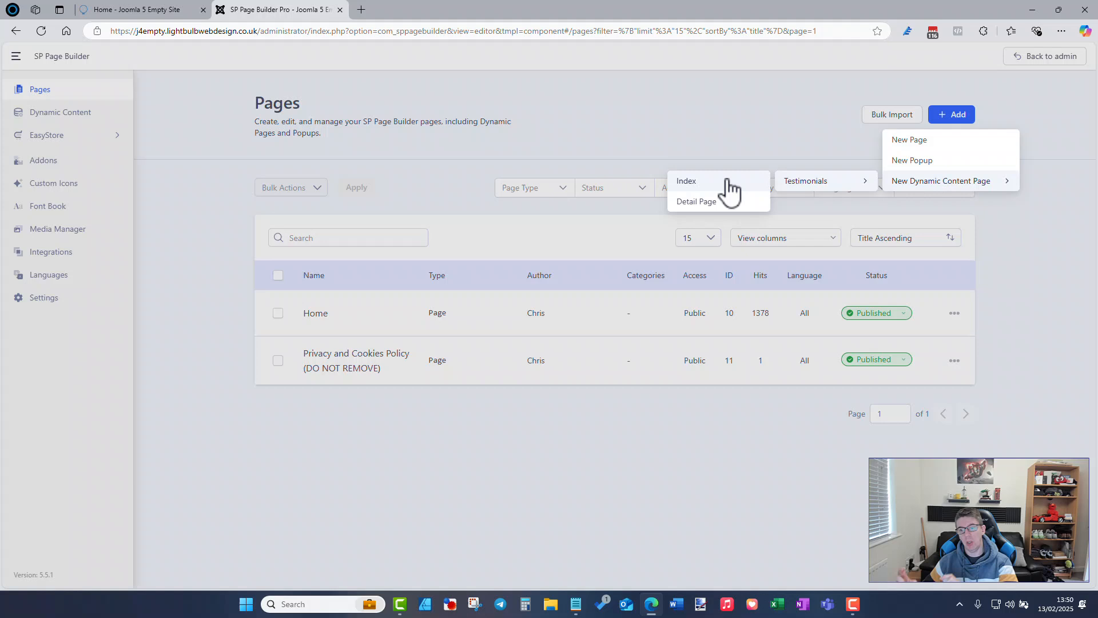
mouse_move(714, 211)
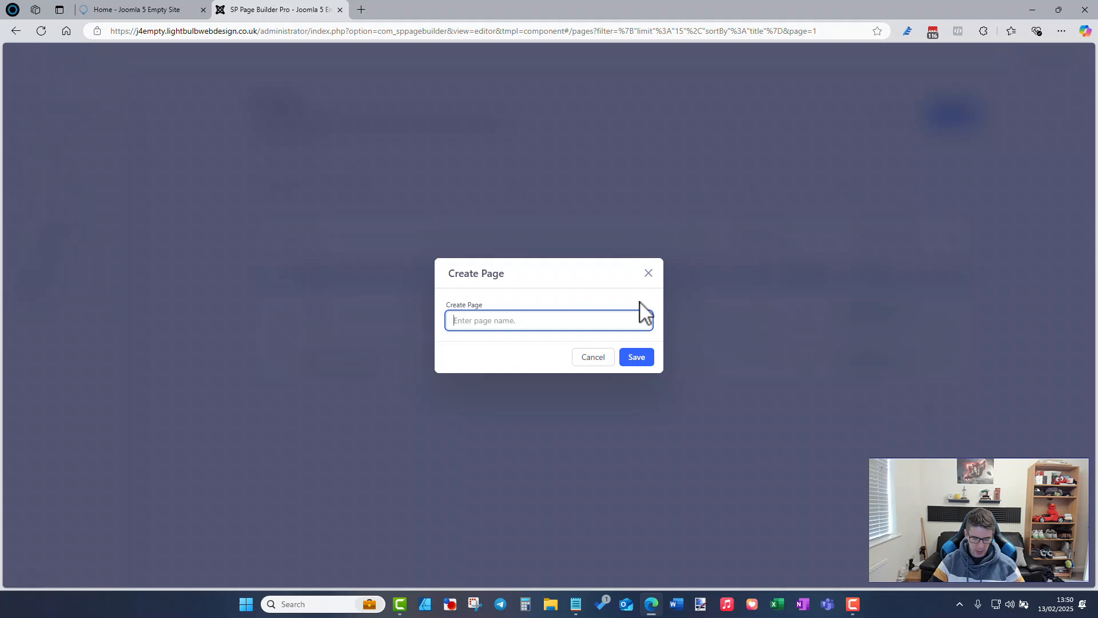
Step: Name the new page 'Testimonials (Dynamic Content)' and save it
type("Testimonials (Dy")
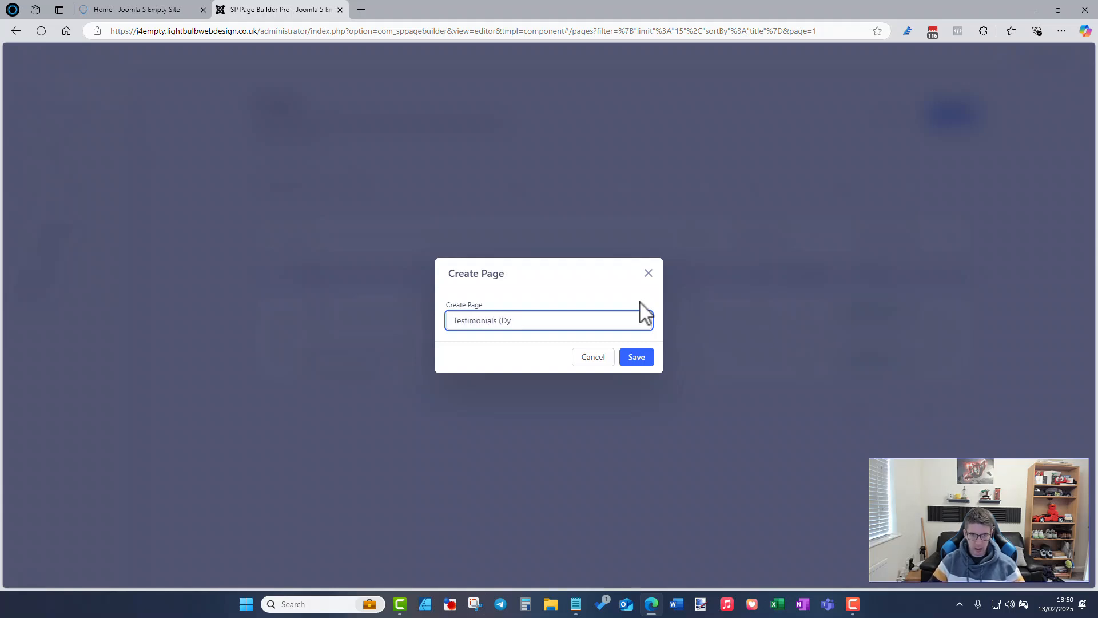
type("namic Con")
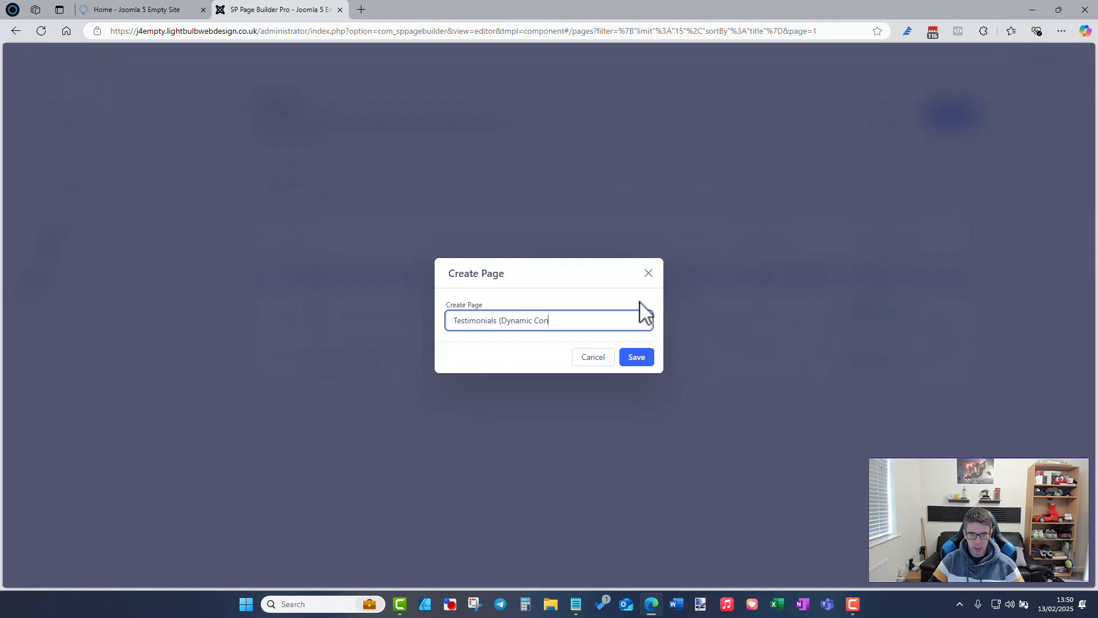
type("tent)")
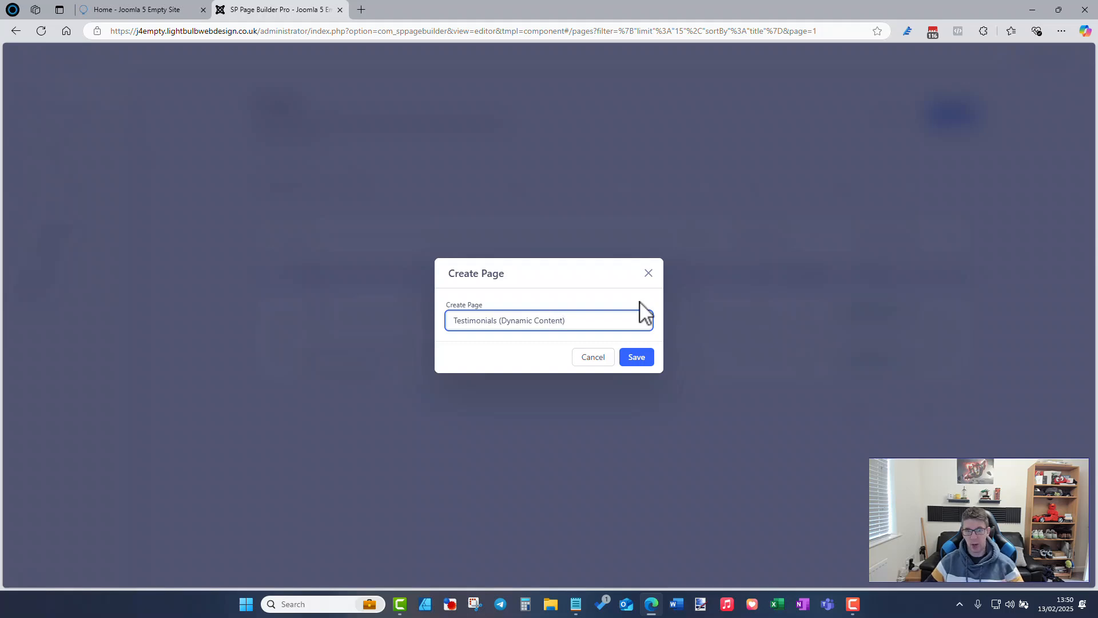
left_click(634, 357)
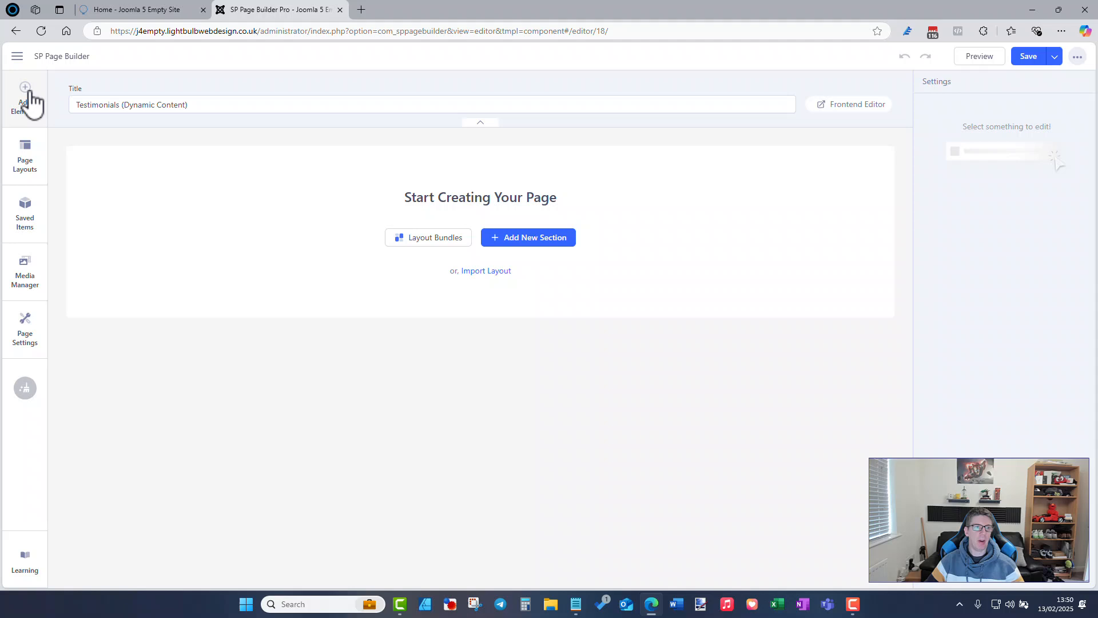
Step: Add a full-width 12-column section containing a Collection element and bring up its settings
left_click(24, 95)
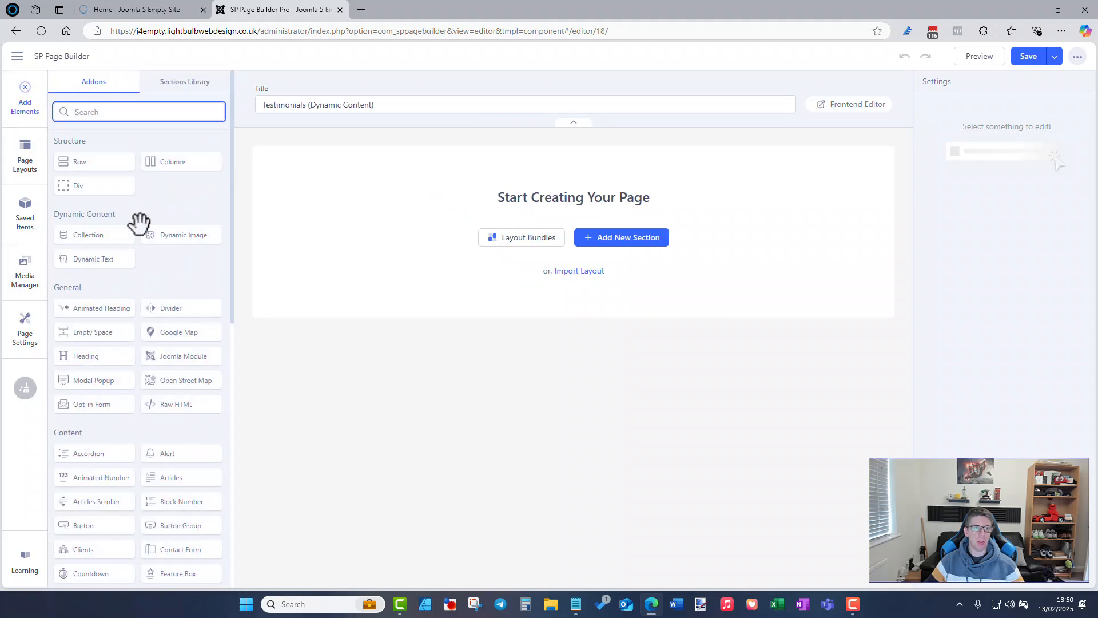
mouse_move(88, 235)
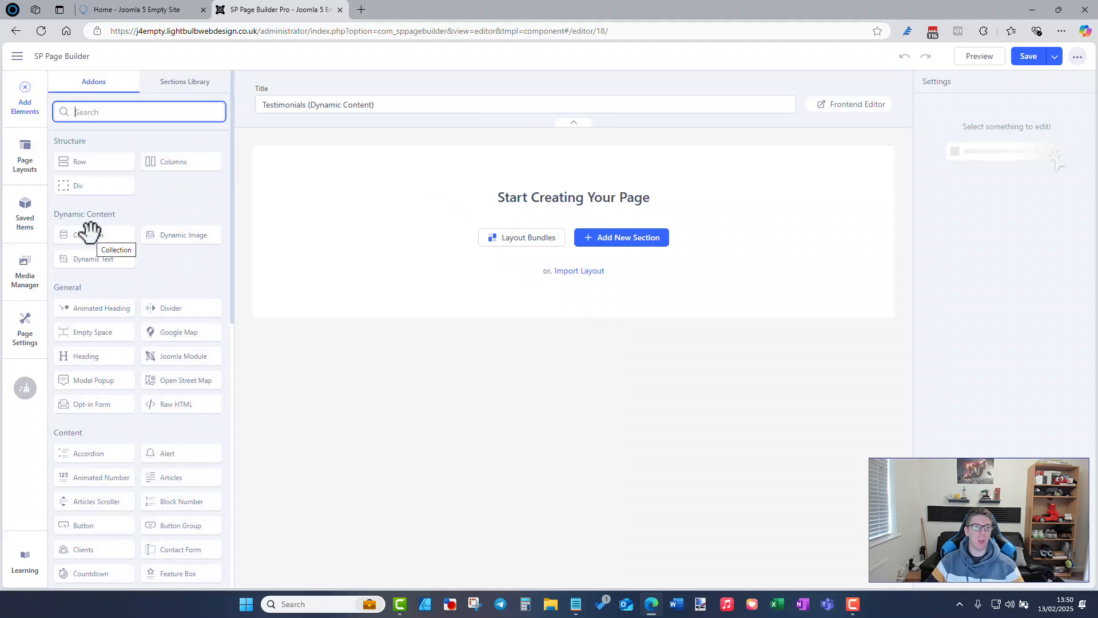
left_click(620, 238)
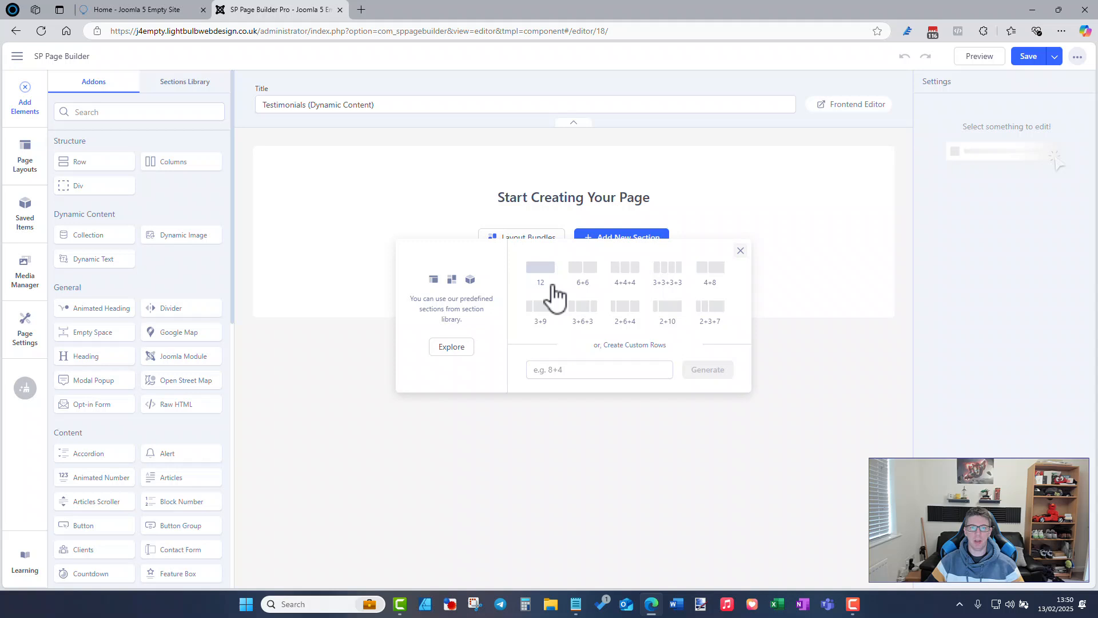
left_click(540, 268)
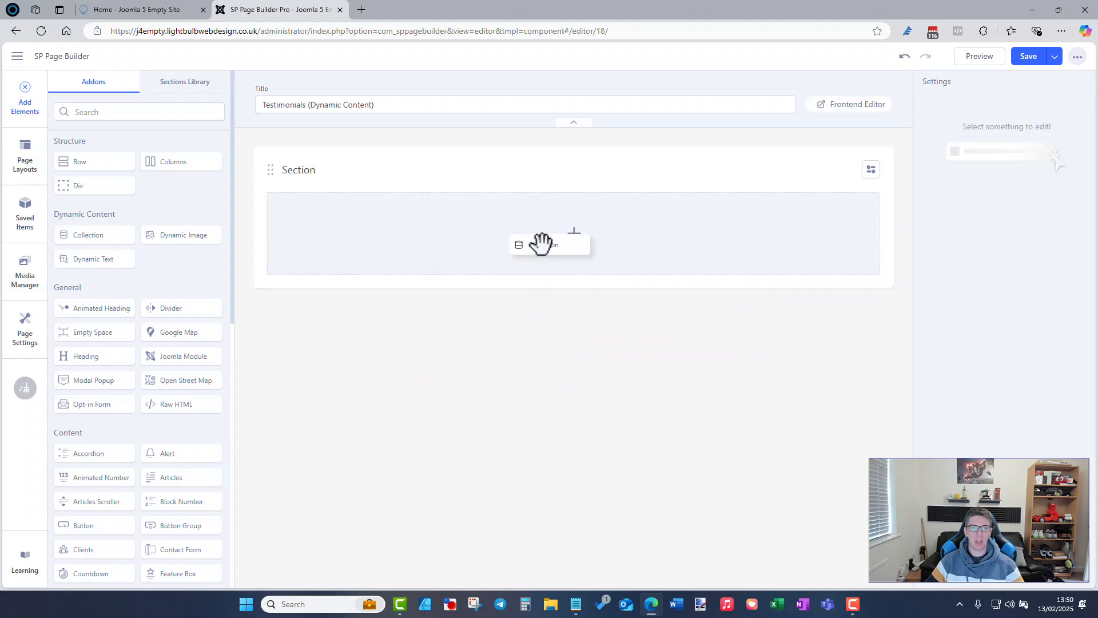
left_click(551, 244)
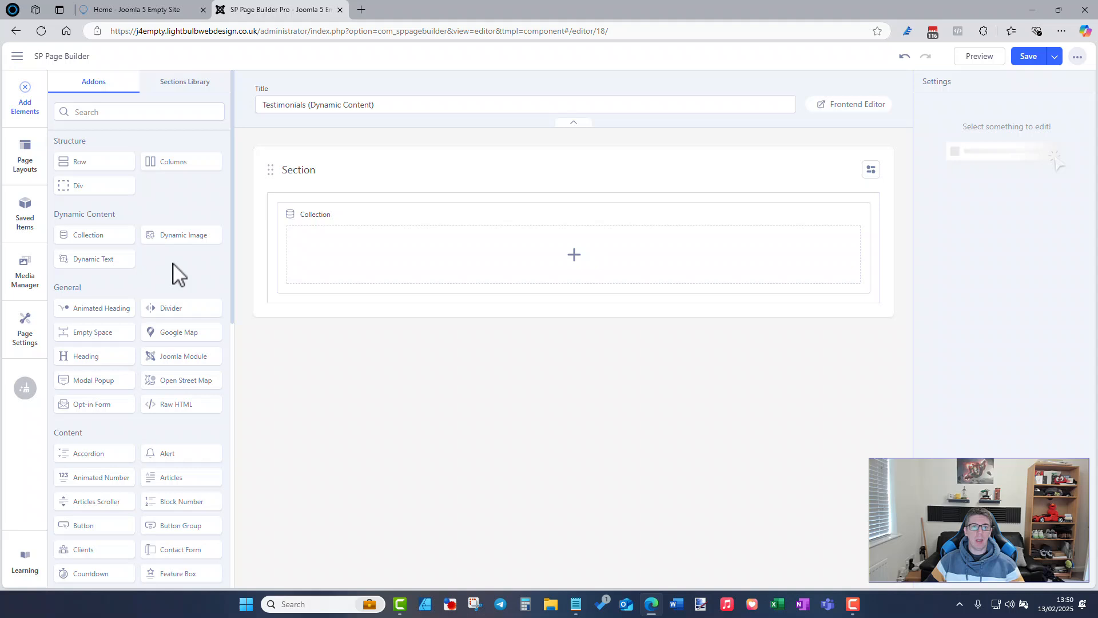
left_click(316, 214)
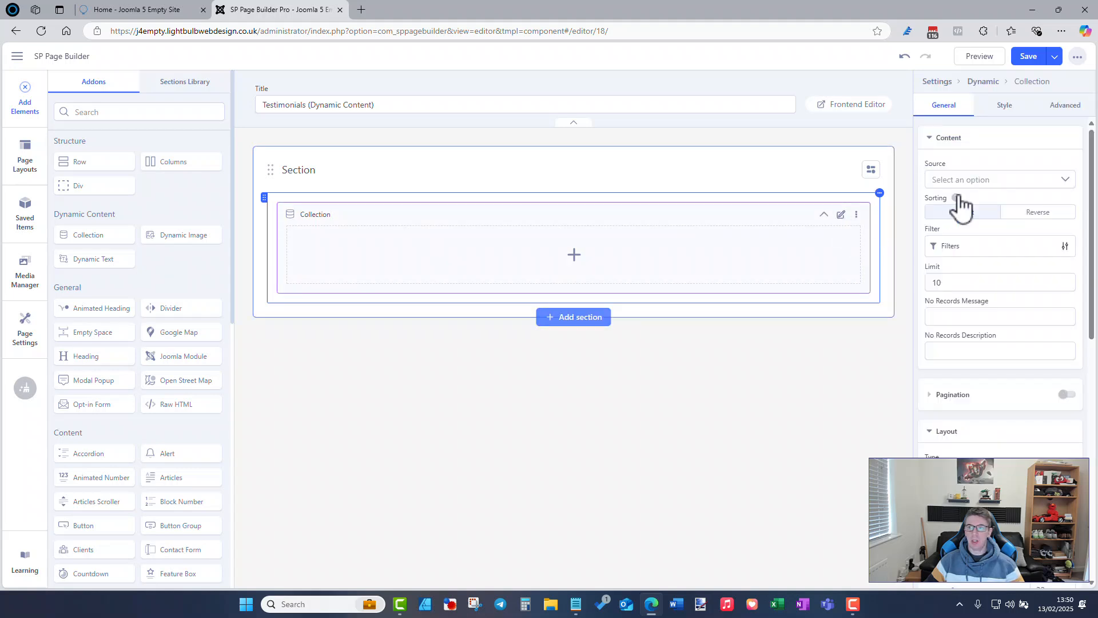
Step: Set the Collection source to Testimonials with item limit -1 to show all items
left_click(998, 179)
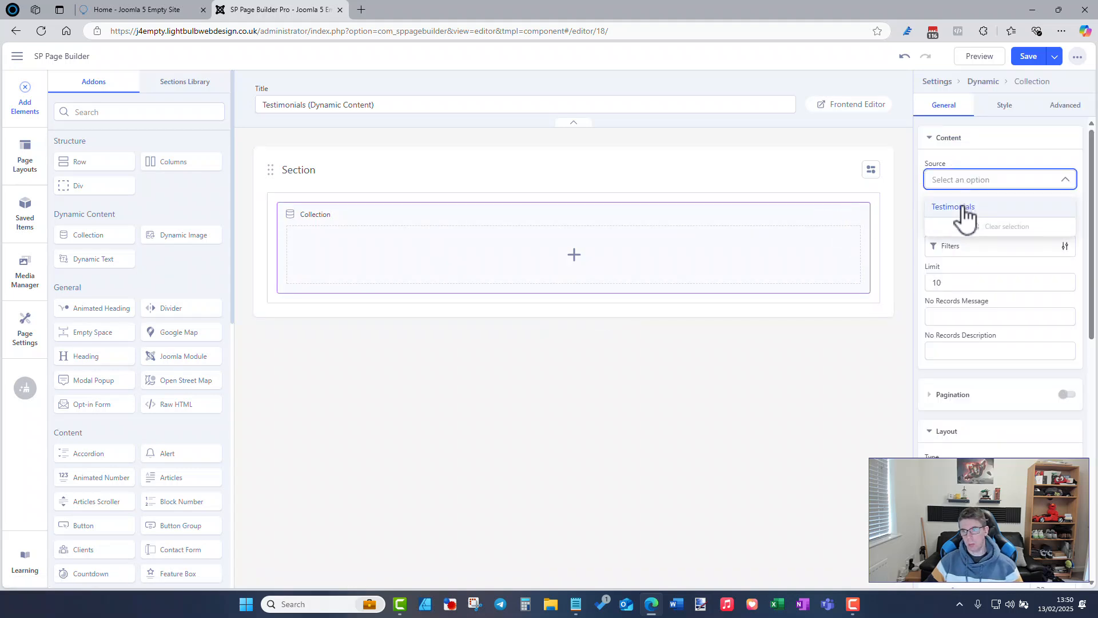
left_click(953, 207)
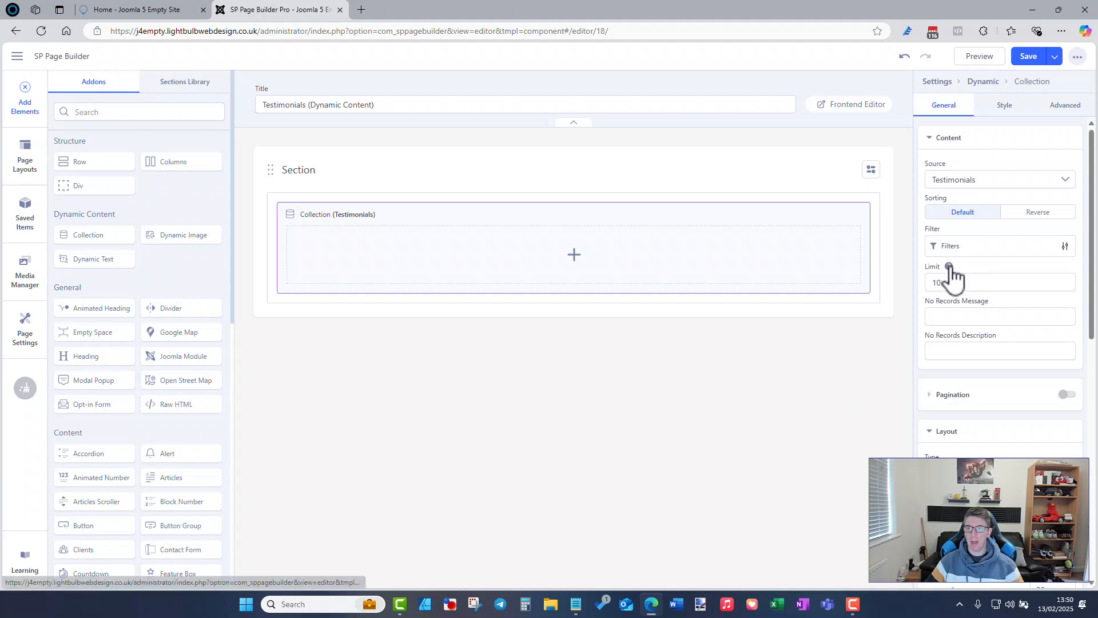
left_click(999, 282)
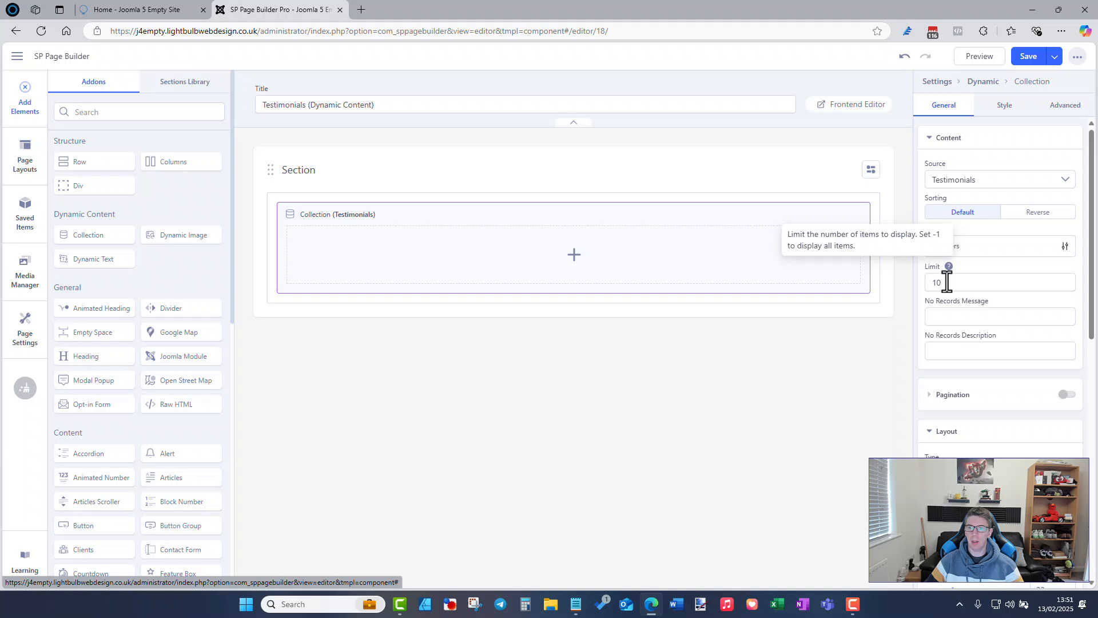
type("-1")
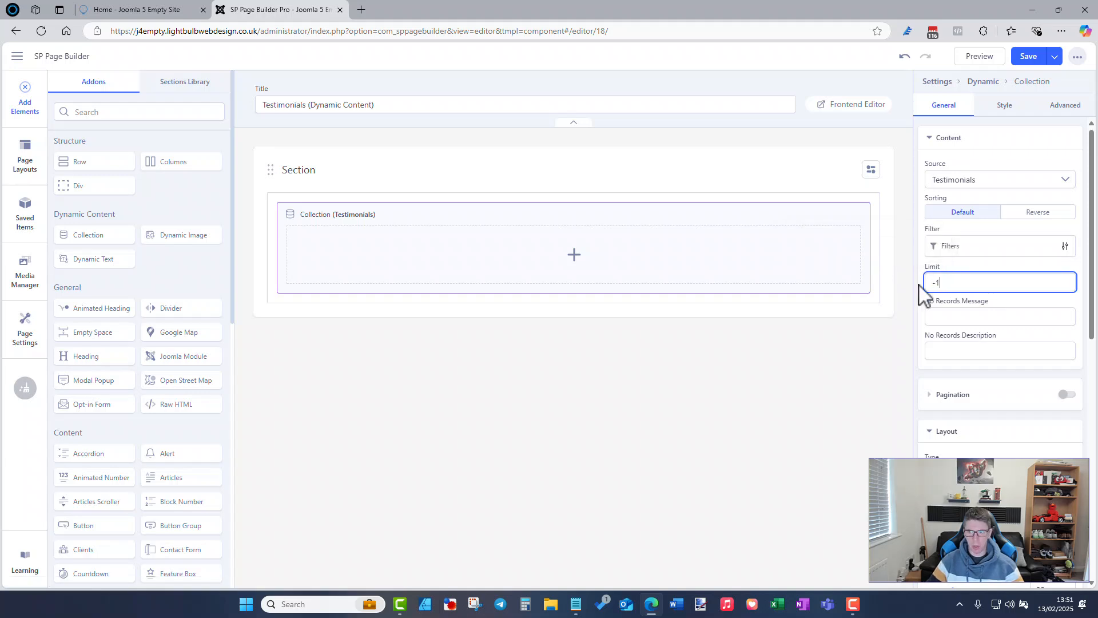
mouse_move(1092, 469)
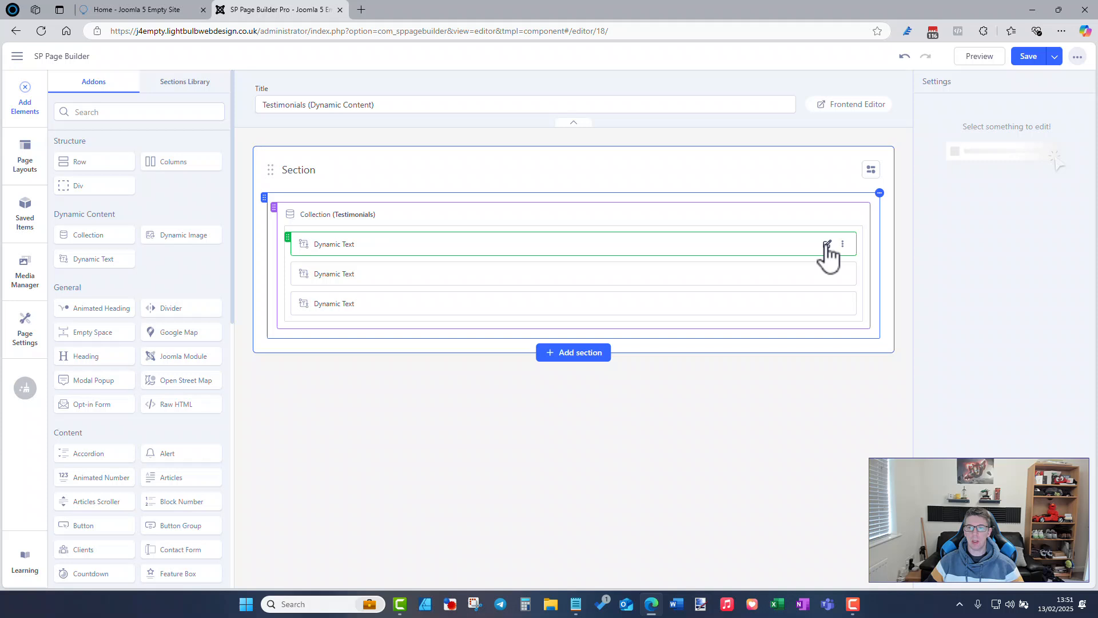
Step: Link the three Dynamic Text items to Intro header, Testimonial and Name and Company
left_click(826, 244)
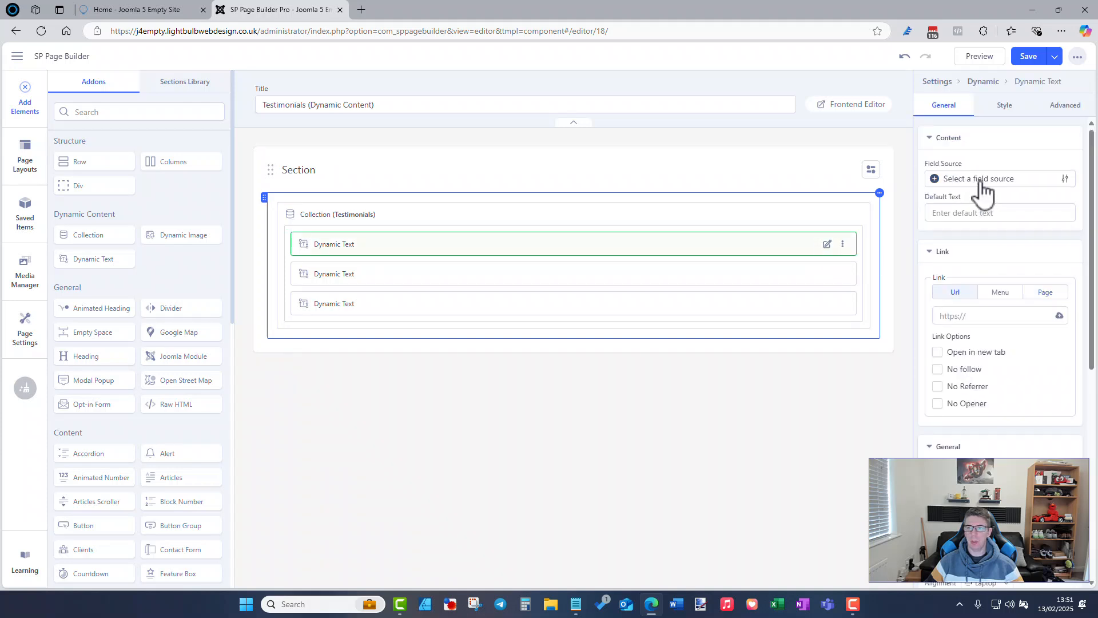
left_click(987, 179)
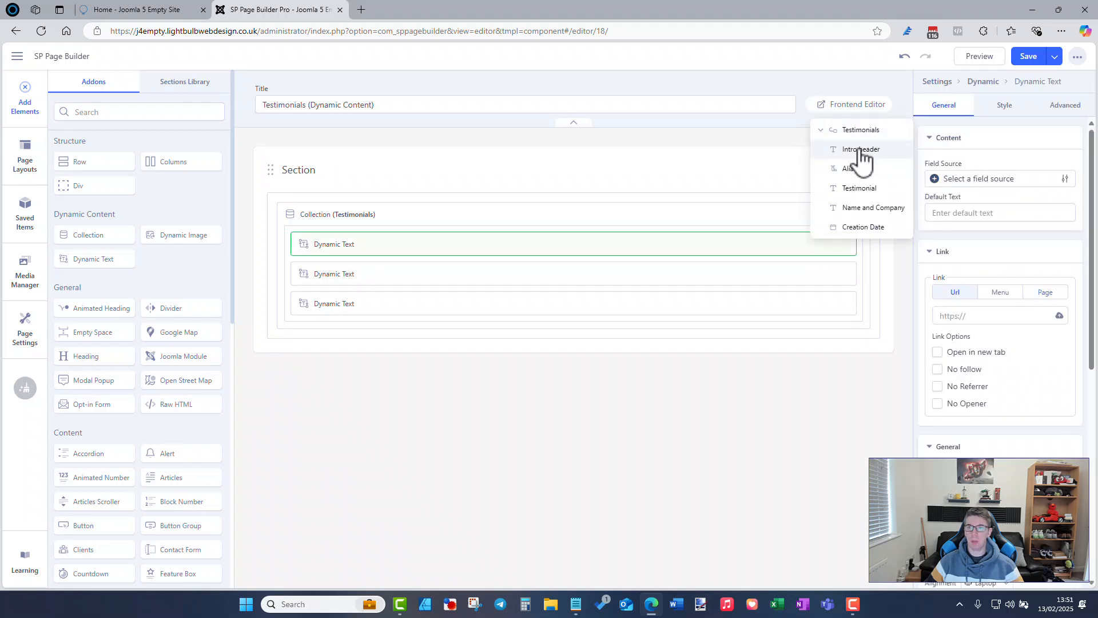
left_click(860, 149)
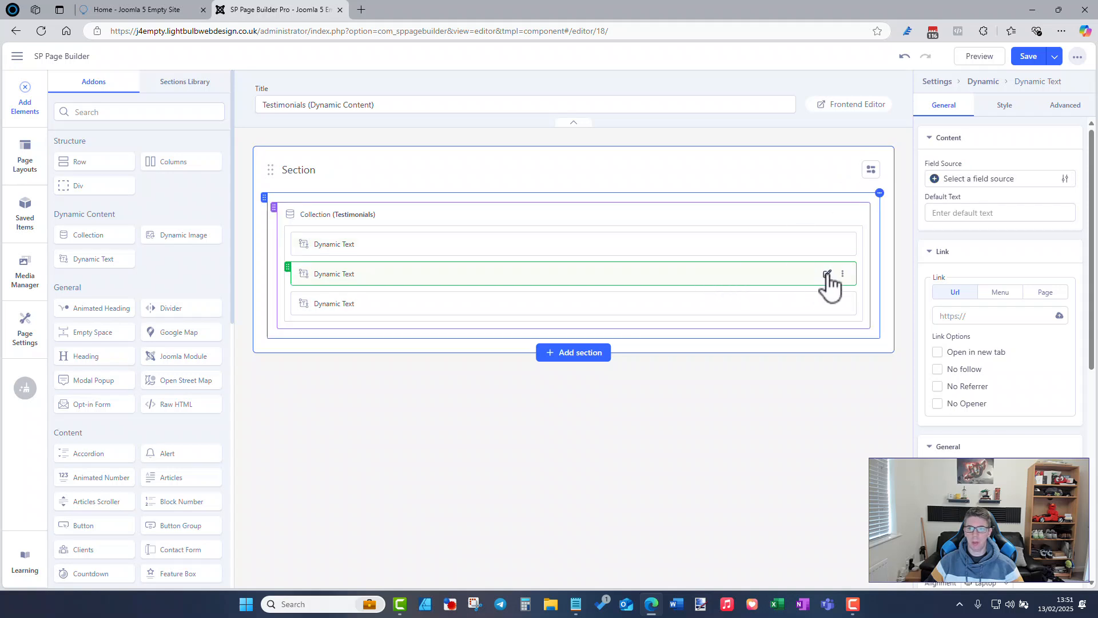
left_click(826, 273)
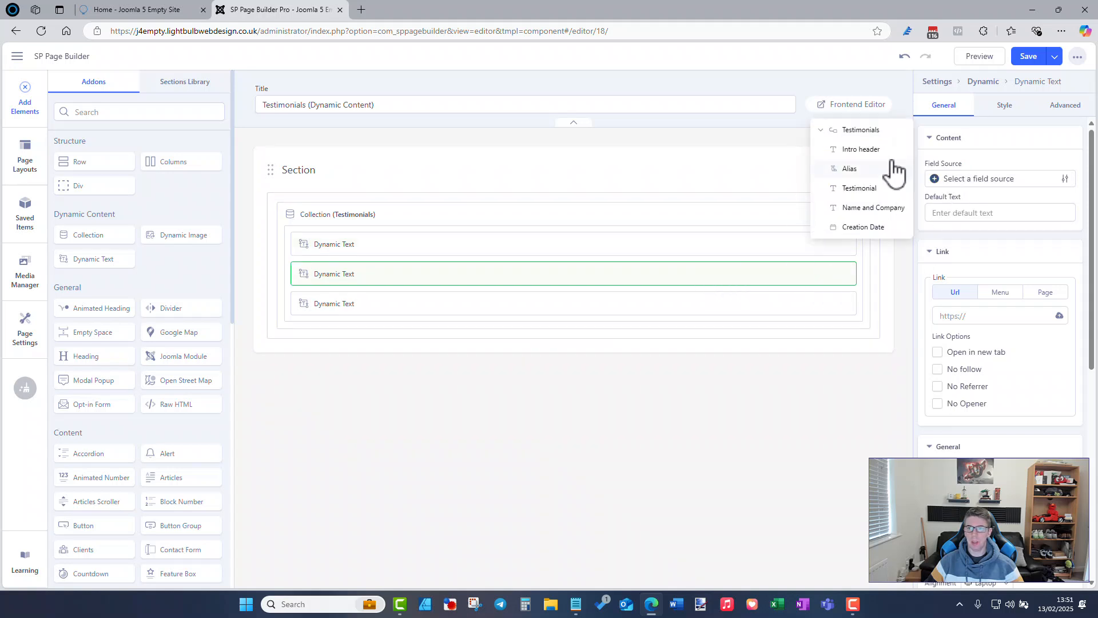
left_click(859, 188)
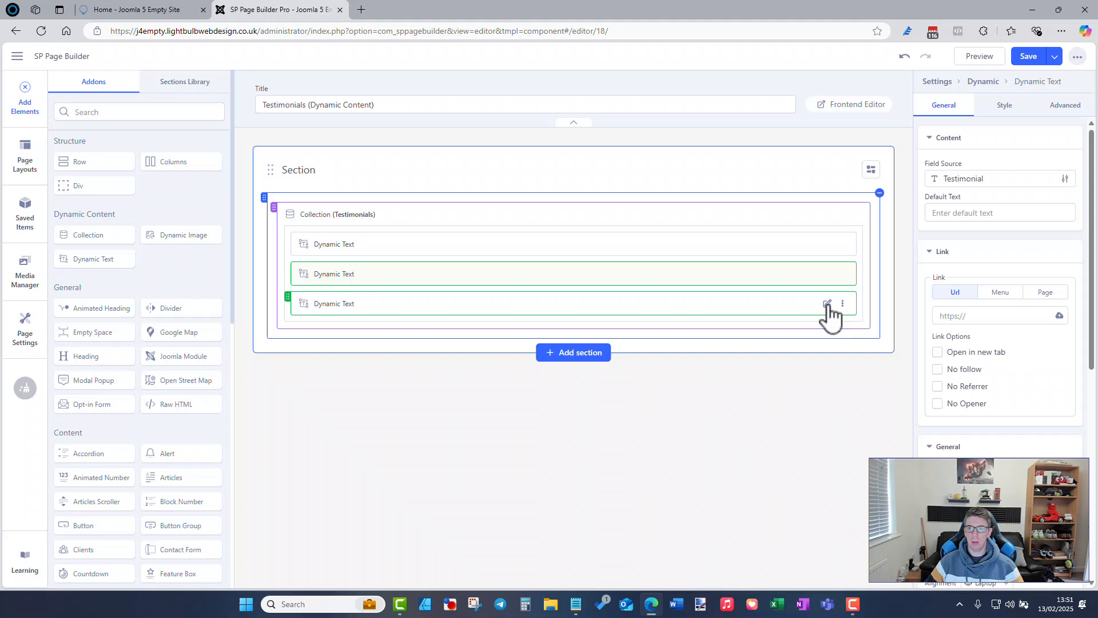
left_click(998, 179)
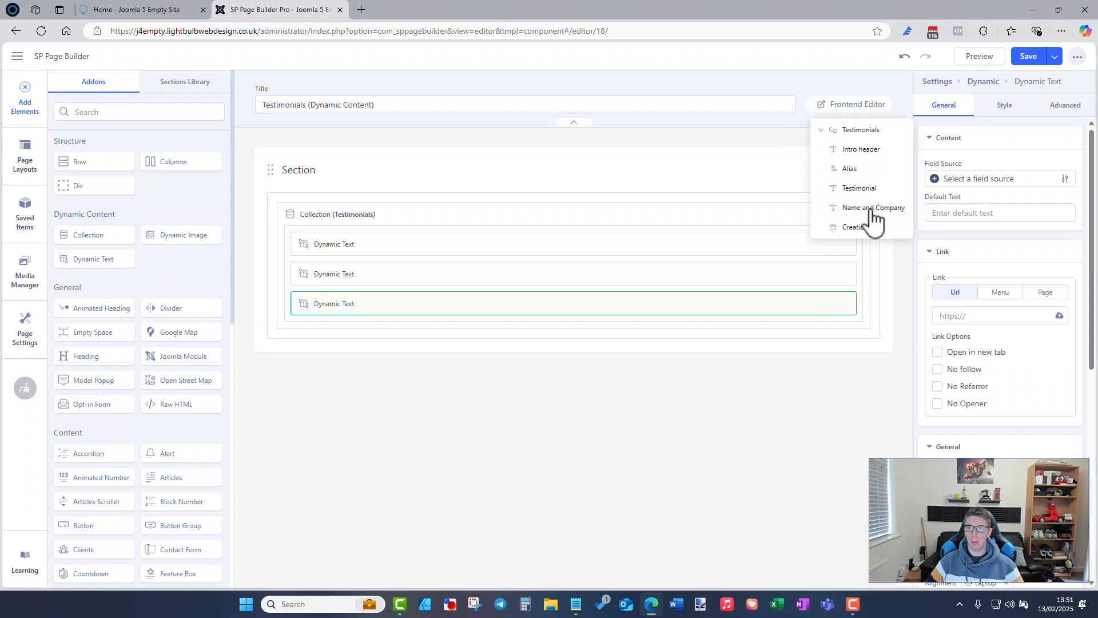
left_click(873, 207)
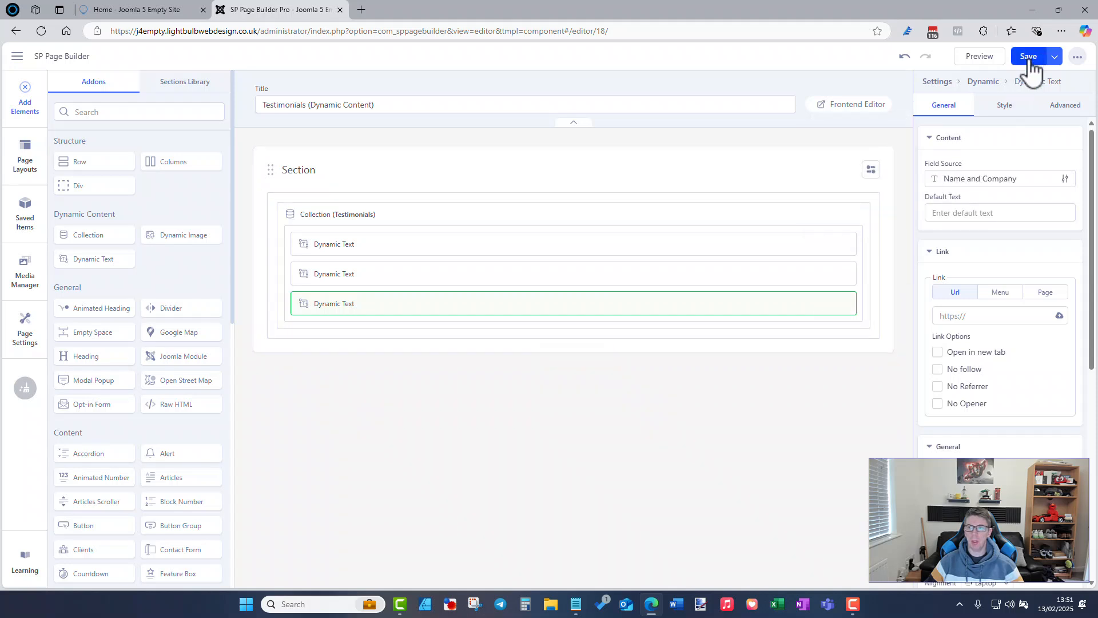
Step: Save the page and bring up the Collection element's settings
left_click(1028, 56)
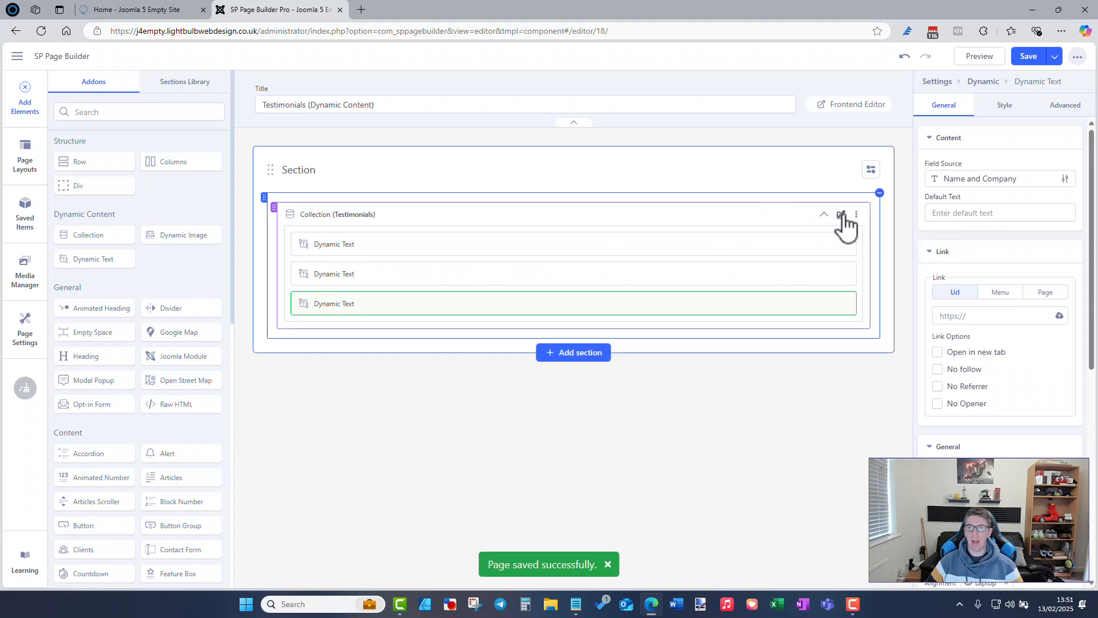
left_click(841, 213)
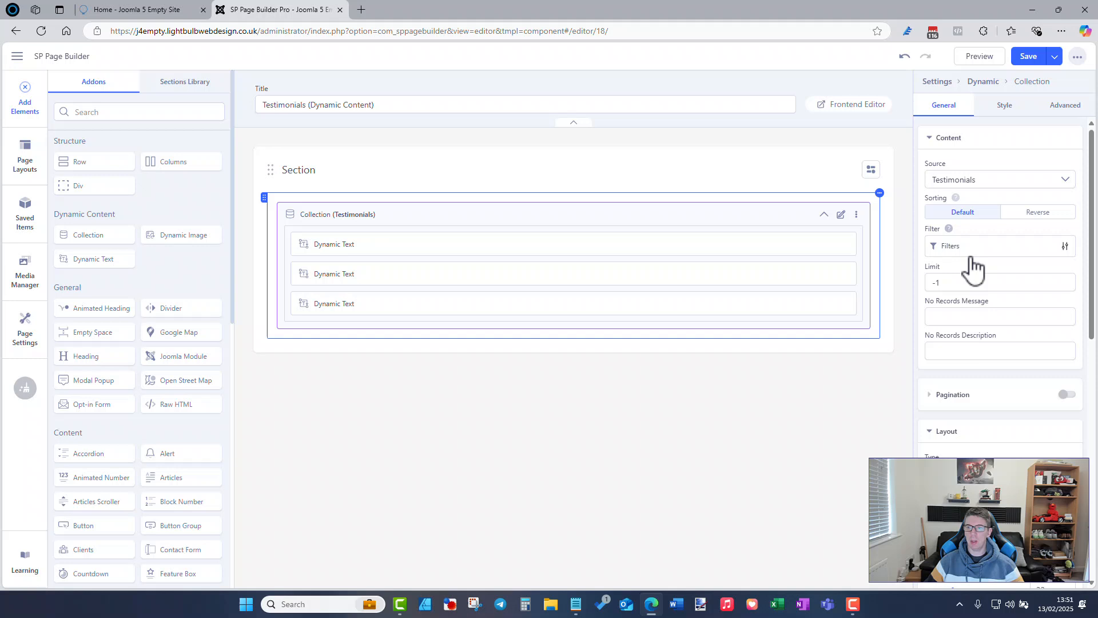
Step: Set the collection layout to Stack with Vertical direction, after trying Grid and Horizontal
scroll("down", 3)
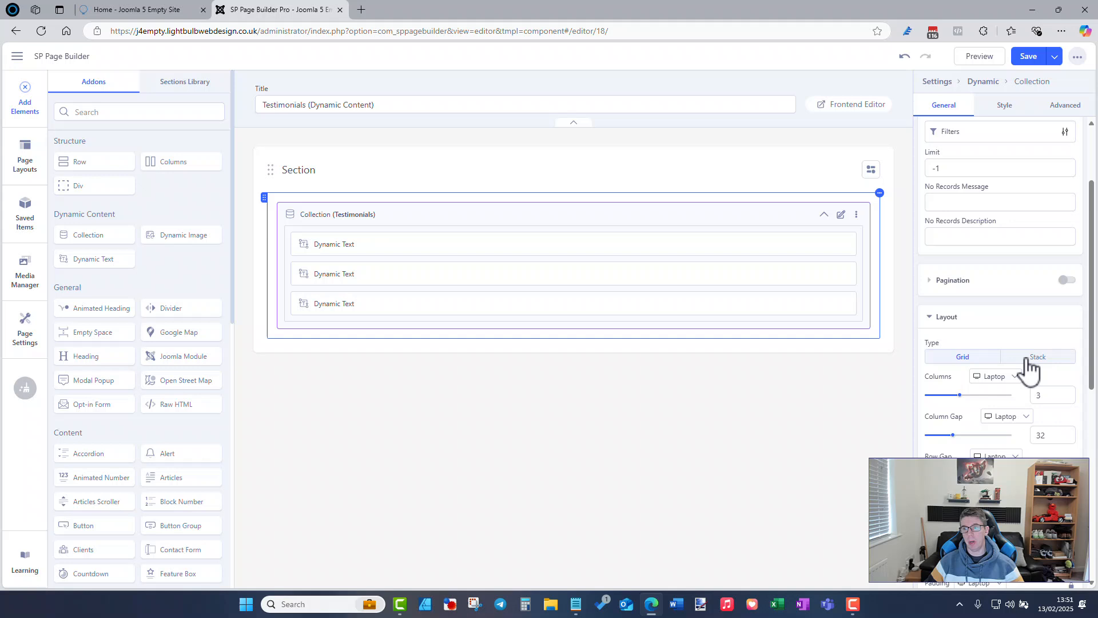
left_click(1037, 357)
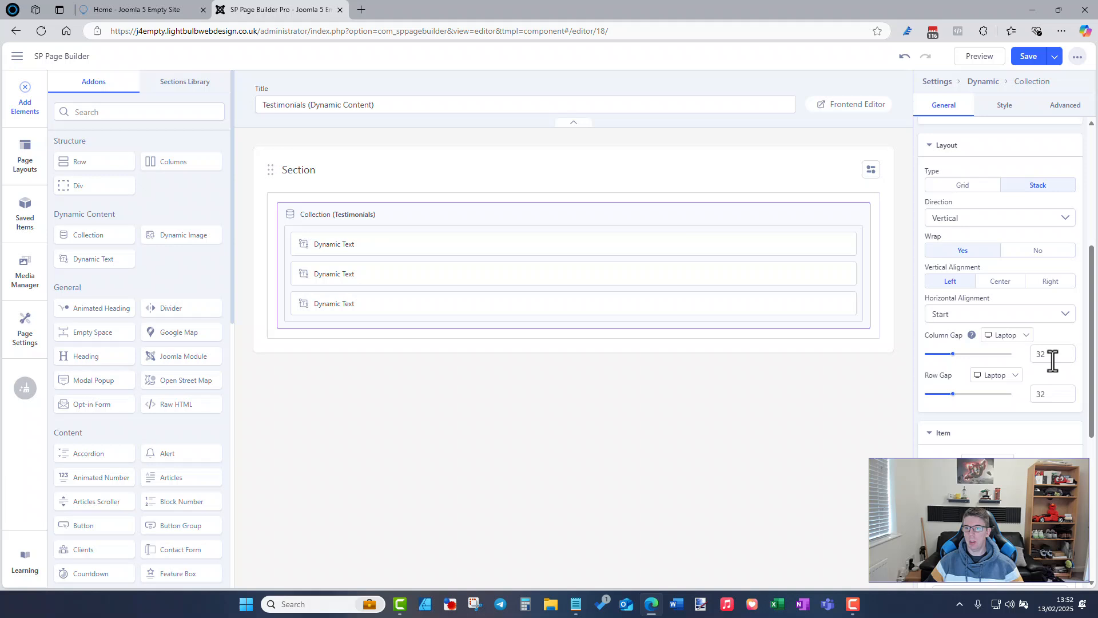
left_click(997, 314)
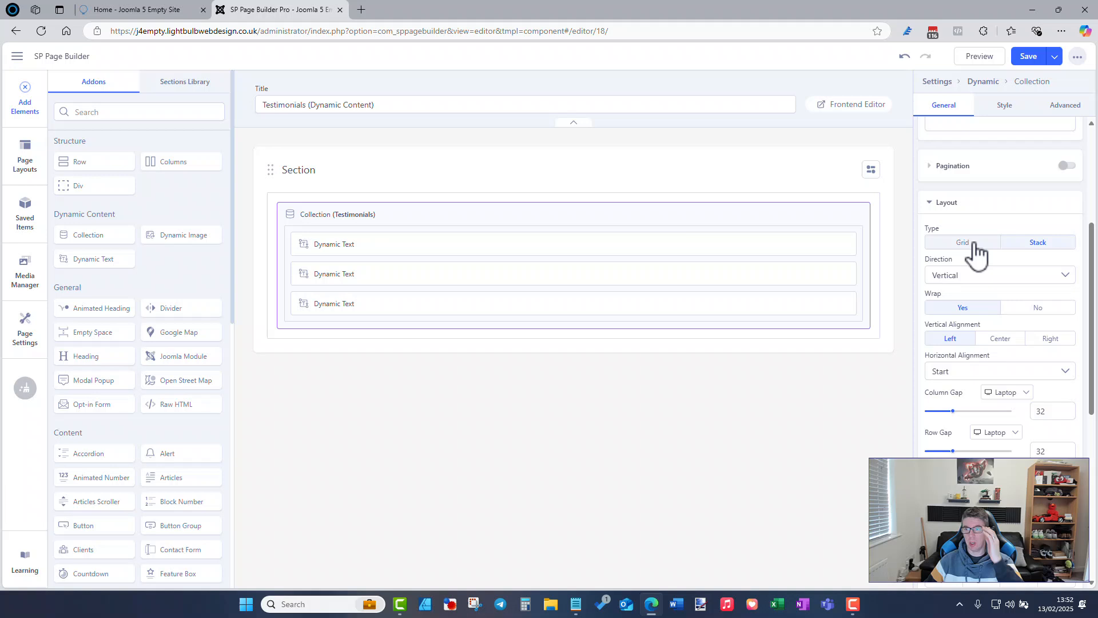
left_click(962, 241)
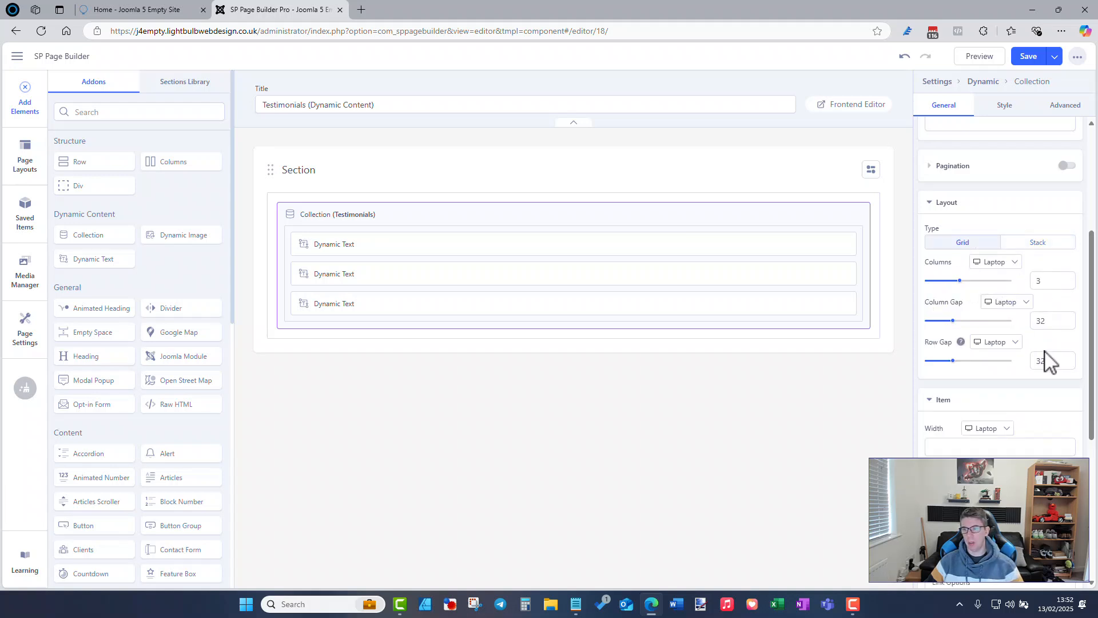
left_click(1038, 241)
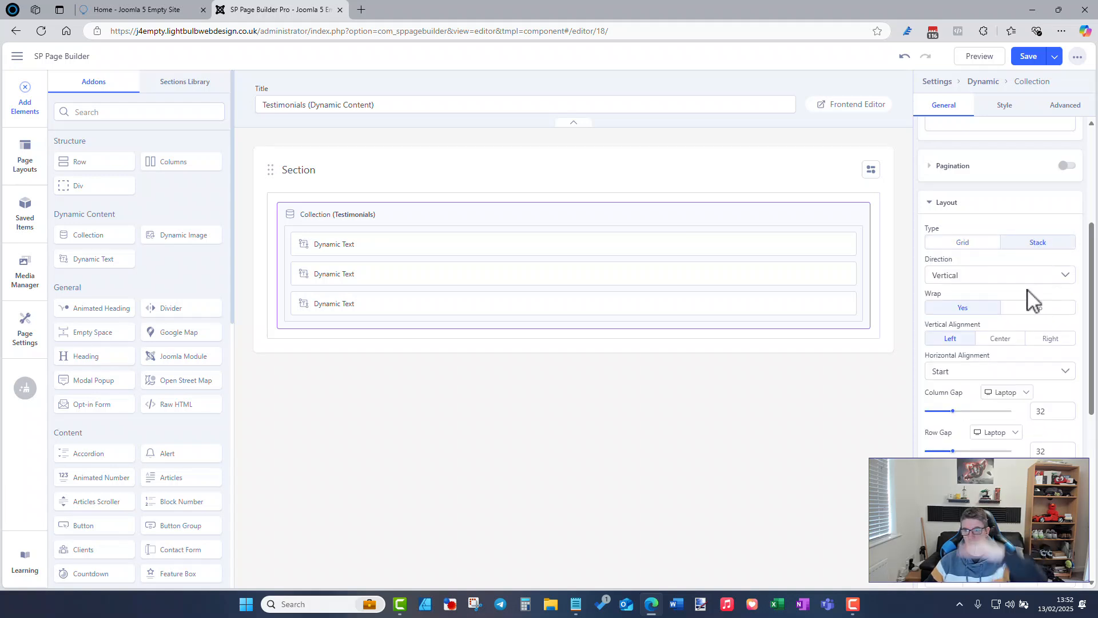
left_click(994, 275)
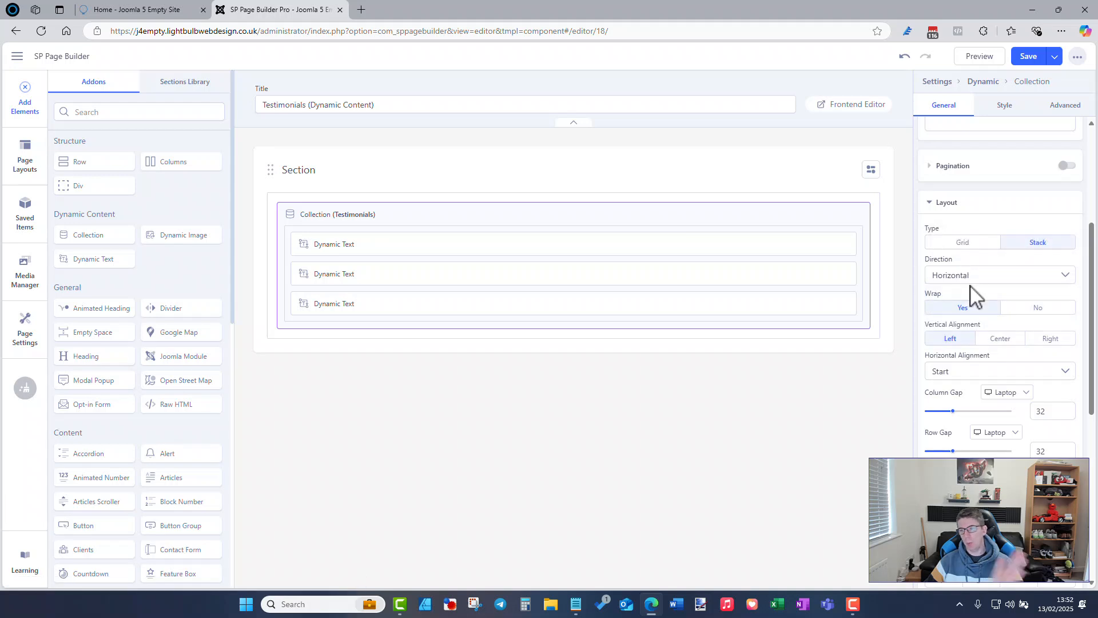
left_click(999, 274)
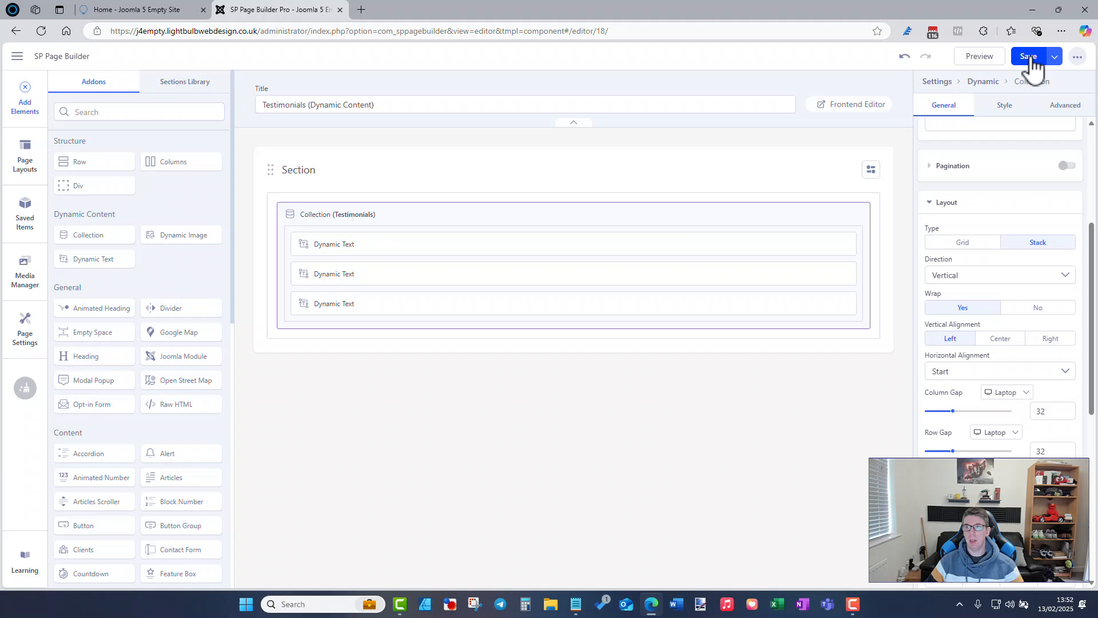
Step: Save the page and preview it on the live site
left_click(1028, 56)
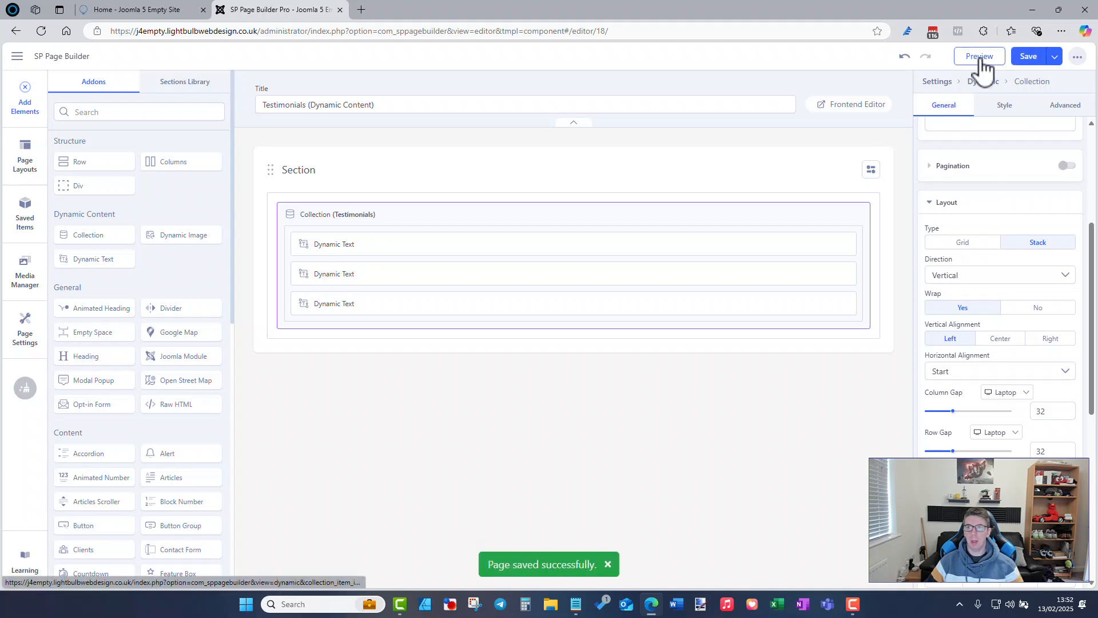
left_click(980, 56)
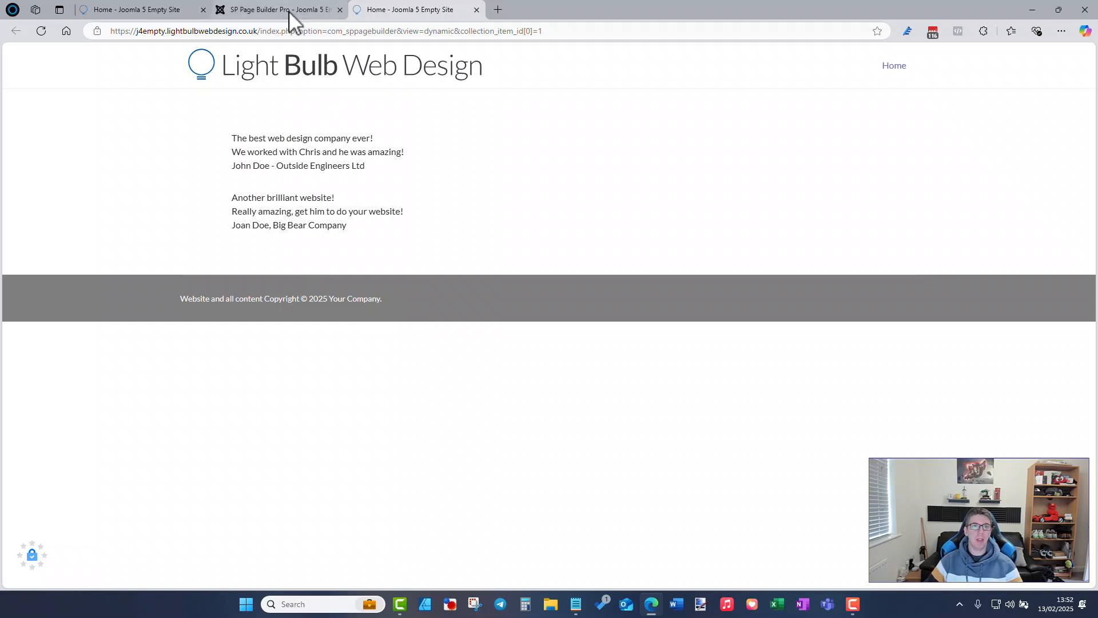
Step: Return from the preview tab to the SP Page Builder editor tab
left_click(277, 9)
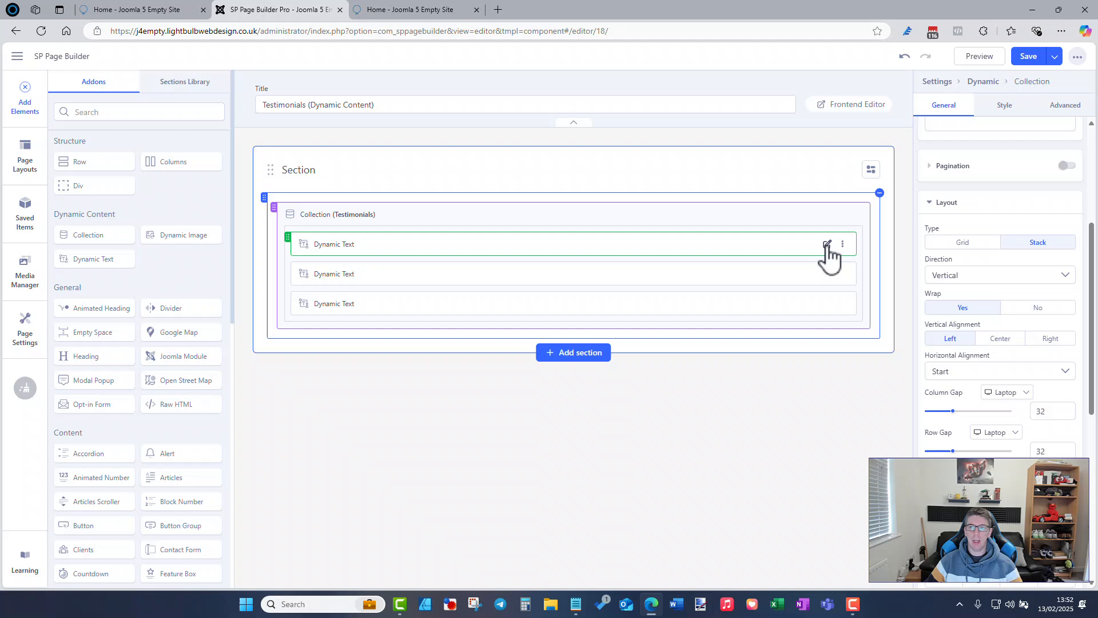
Step: Style the intro header text 18px uppercase semi-bold, save, and view it on the site tab
left_click(826, 243)
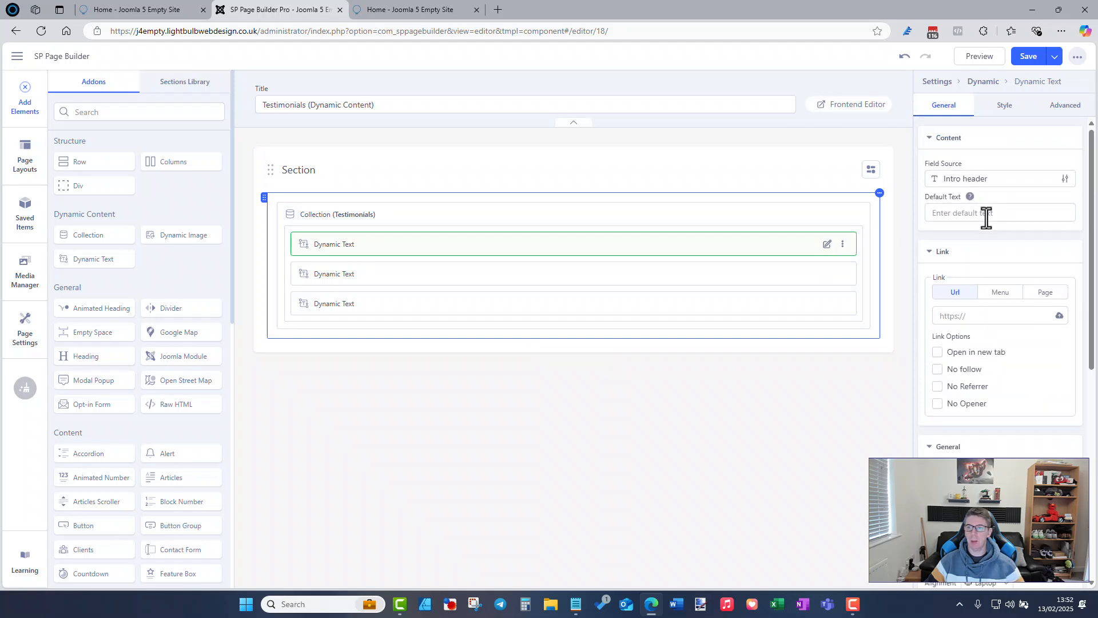
left_click(940, 260)
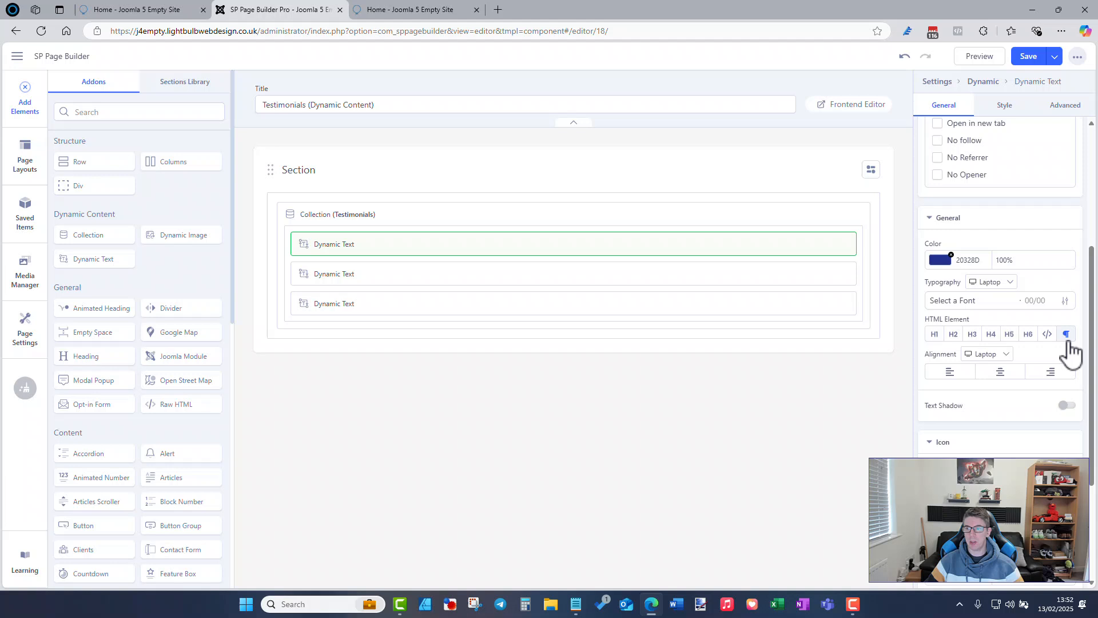
mouse_move(974, 323)
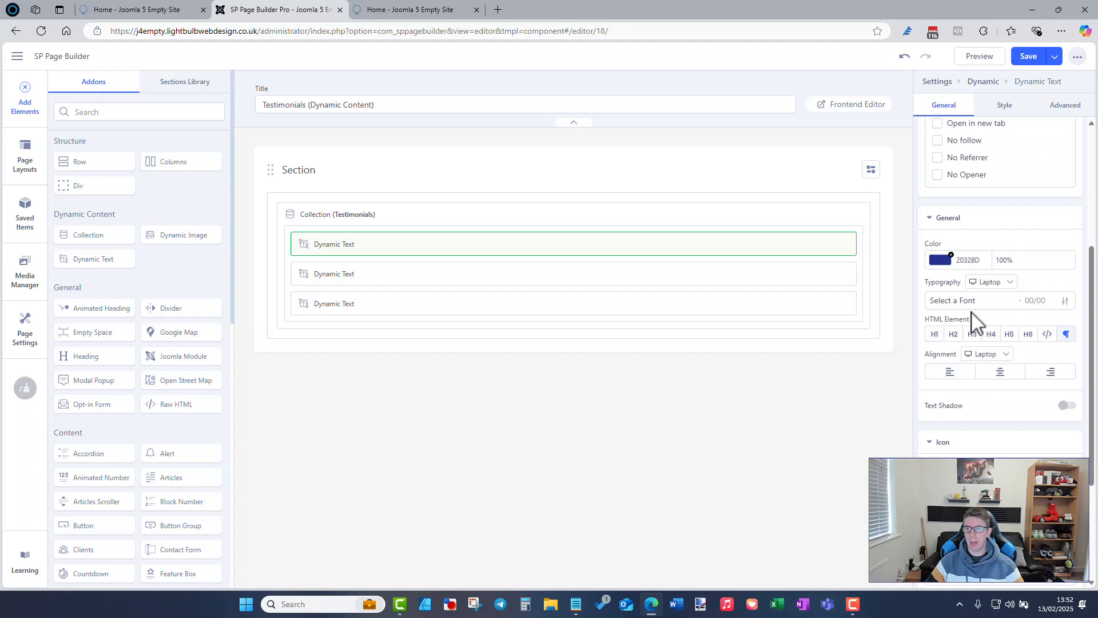
left_click(973, 300)
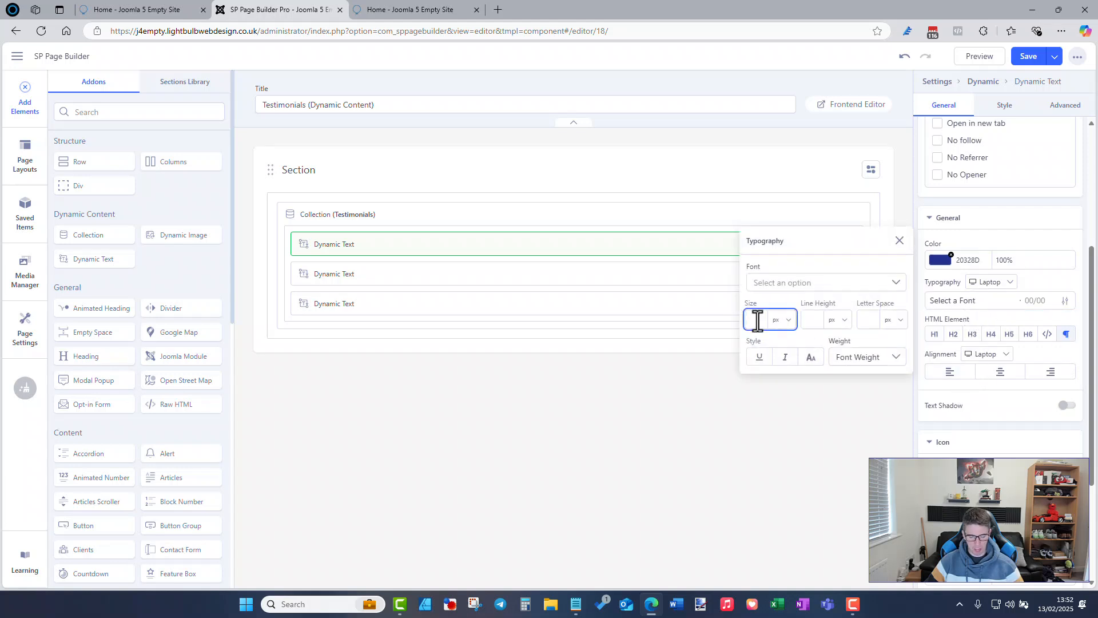
type("18")
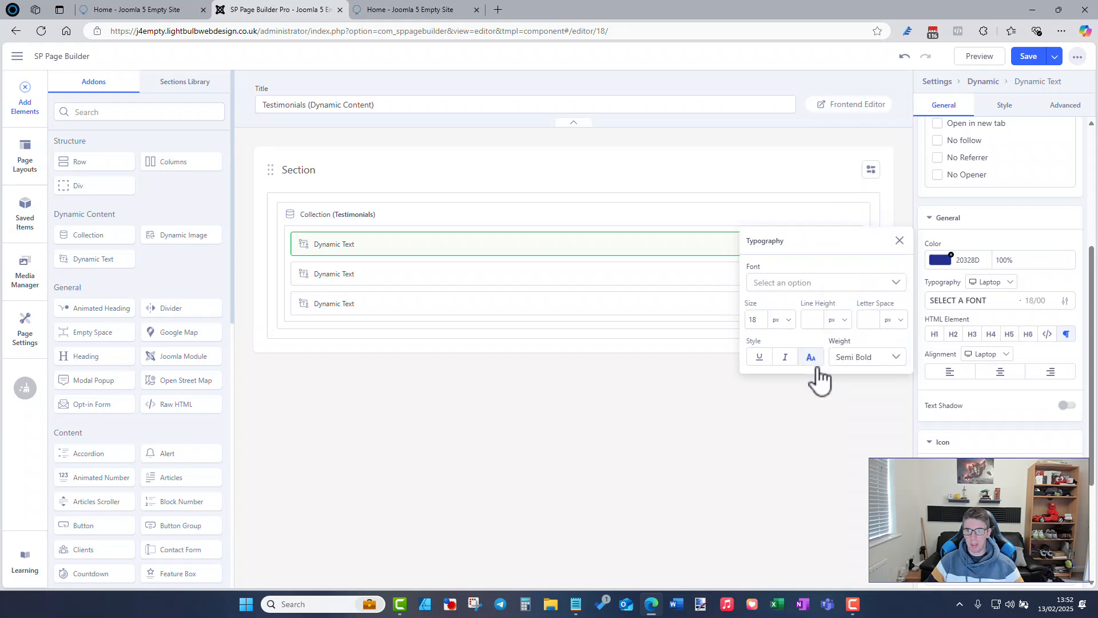
left_click(1028, 56)
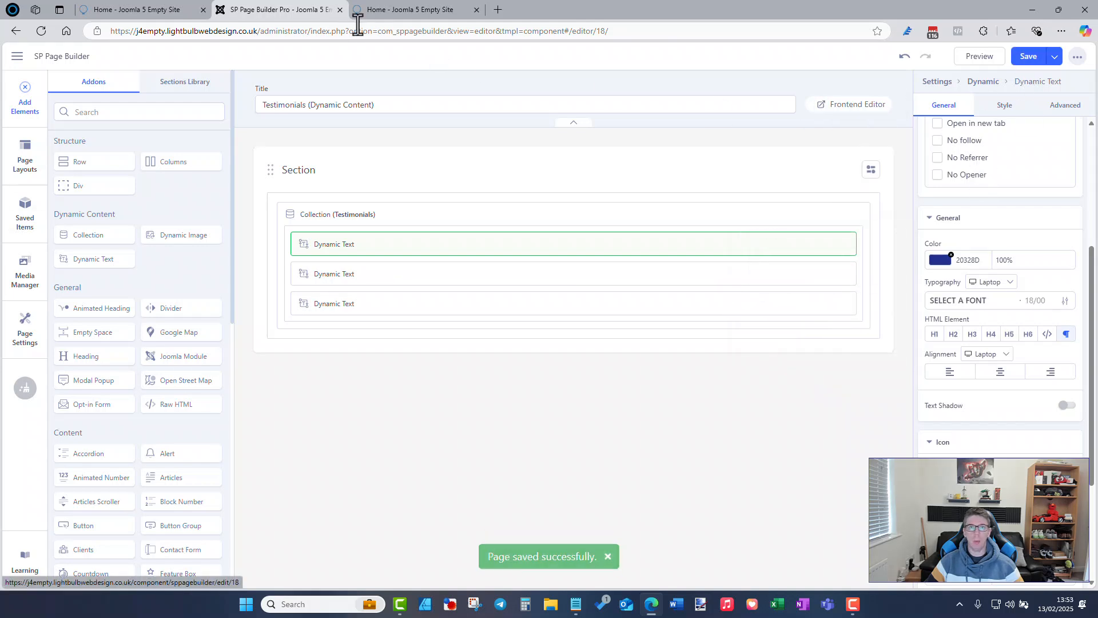
left_click(413, 9)
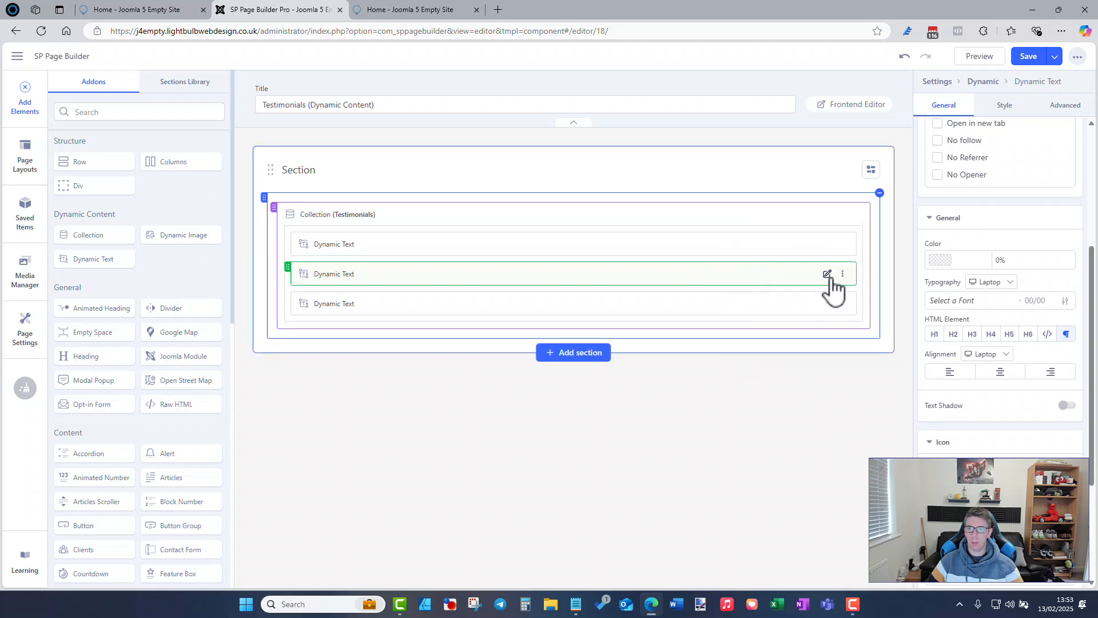
Step: Give the second text field a 20px bottom margin and save
left_click(1005, 105)
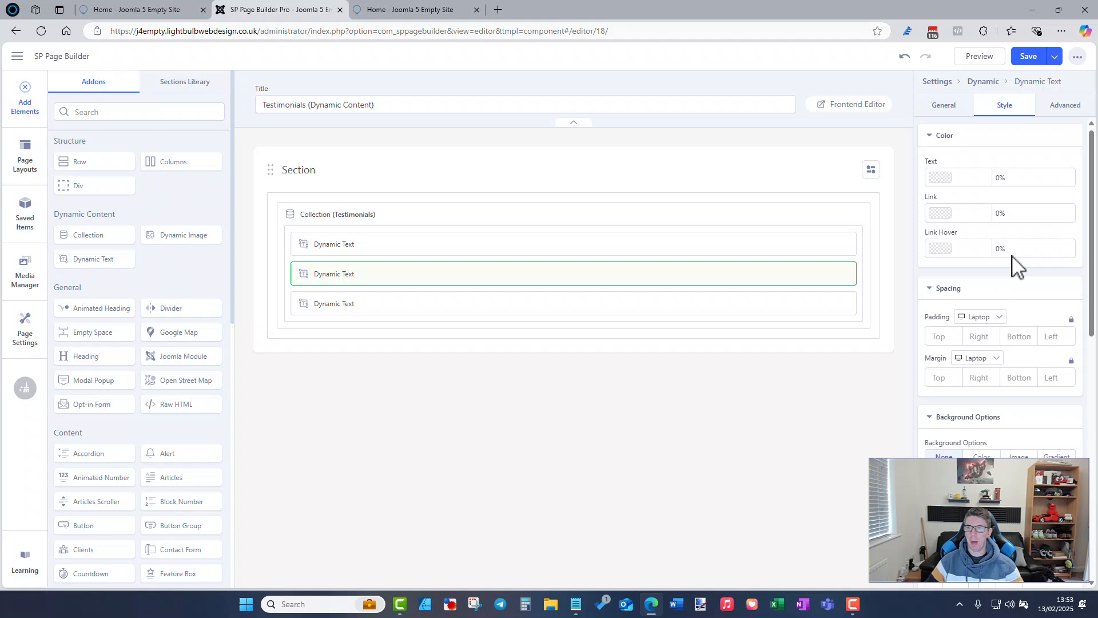
left_click(943, 379)
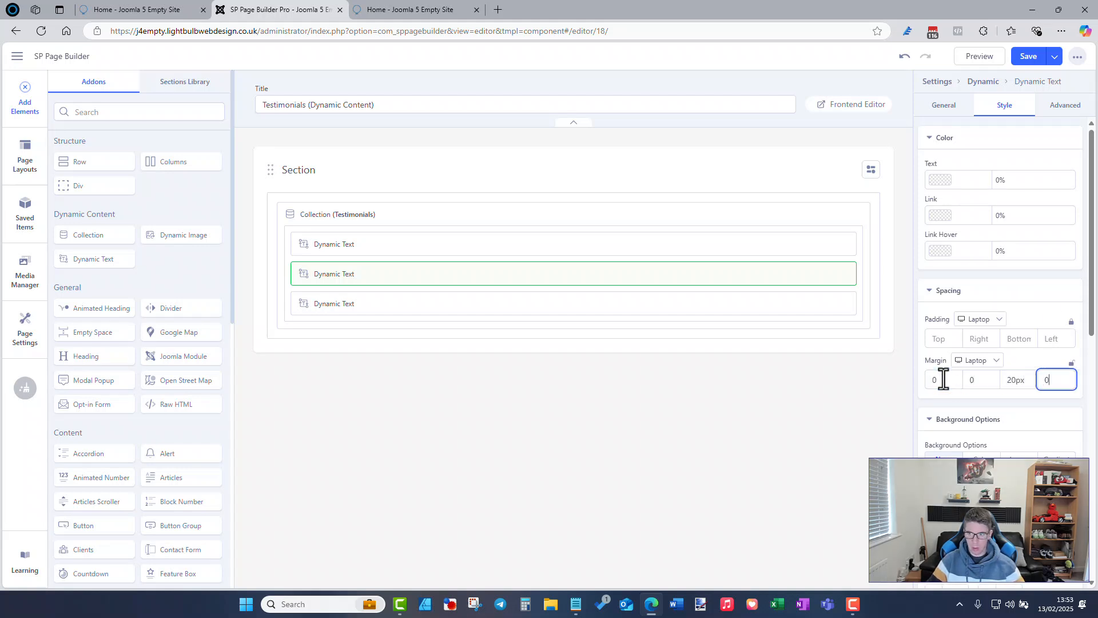
left_click(1028, 56)
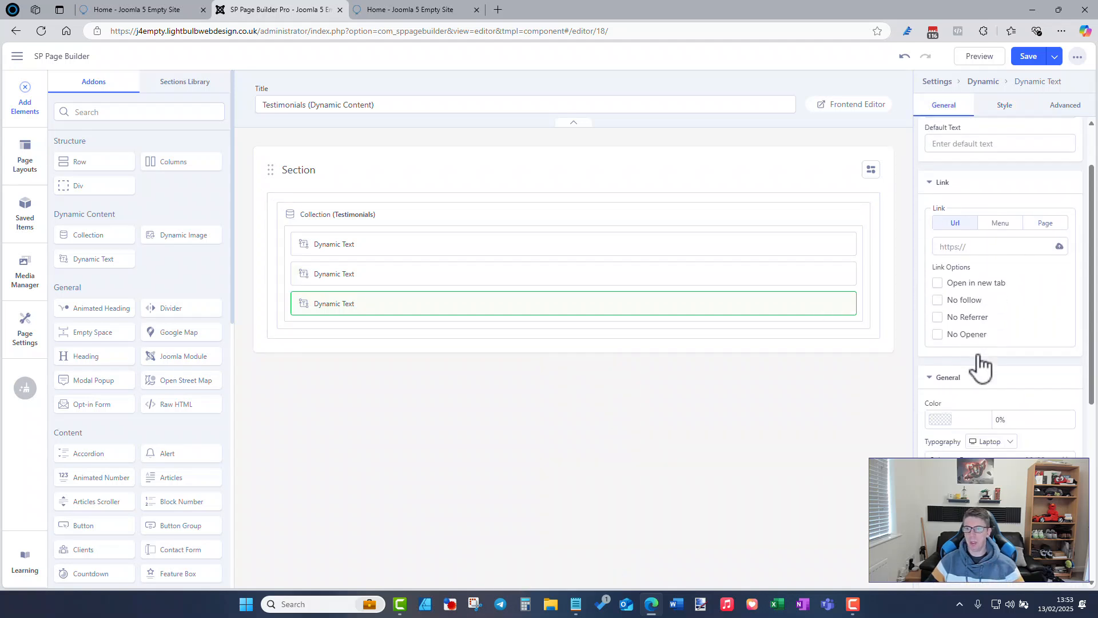
Step: Colour the third (name) text field a lighter blue and save the page
left_click(988, 357)
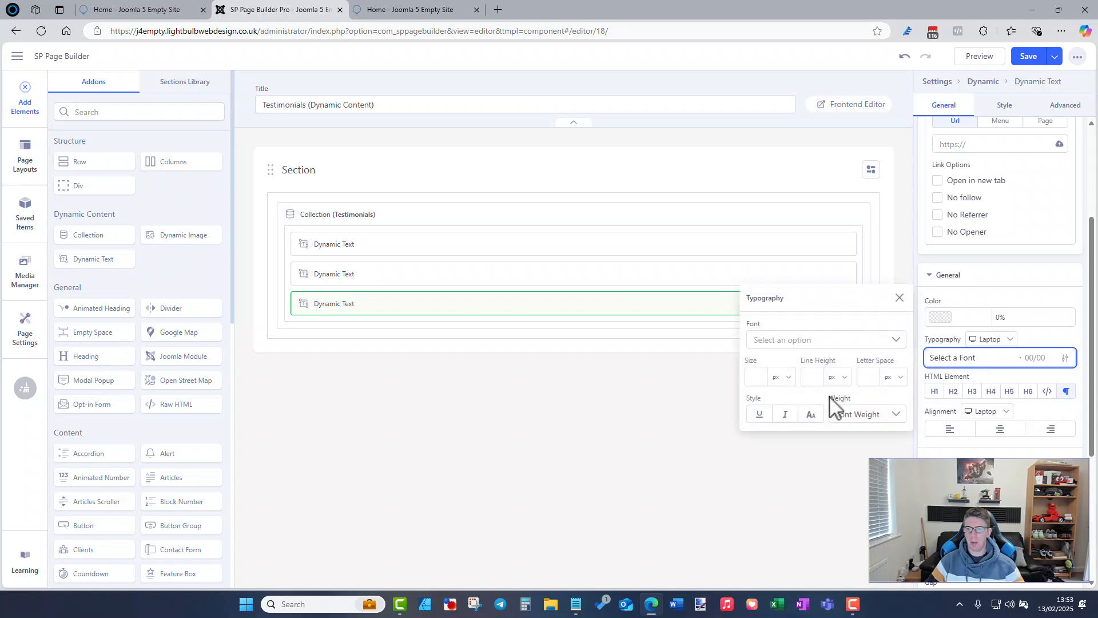
mouse_move(841, 420)
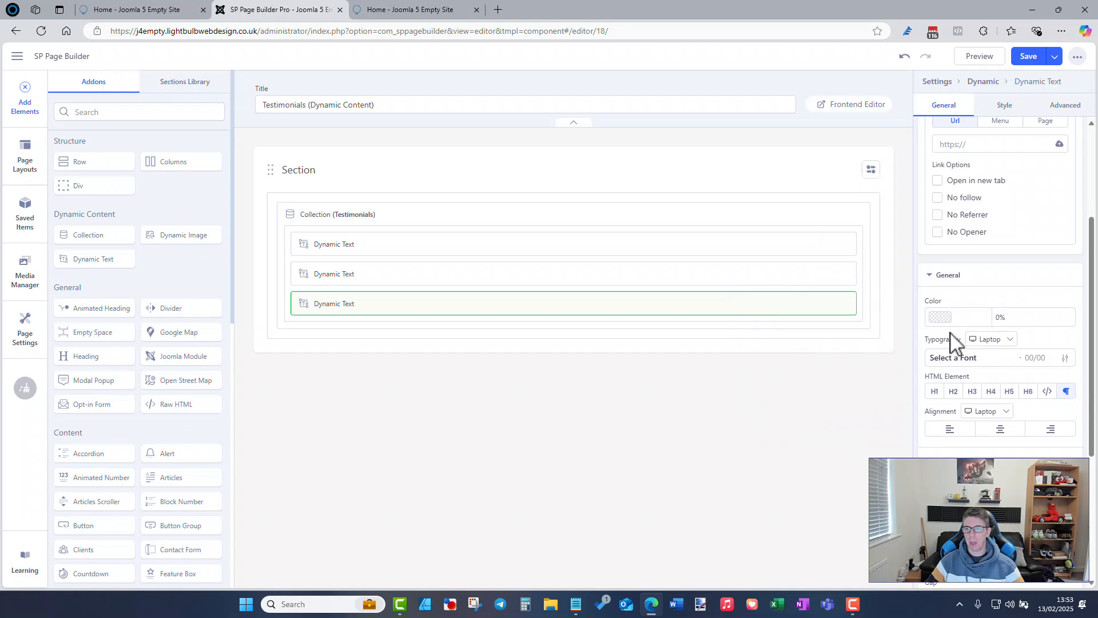
left_click(959, 316)
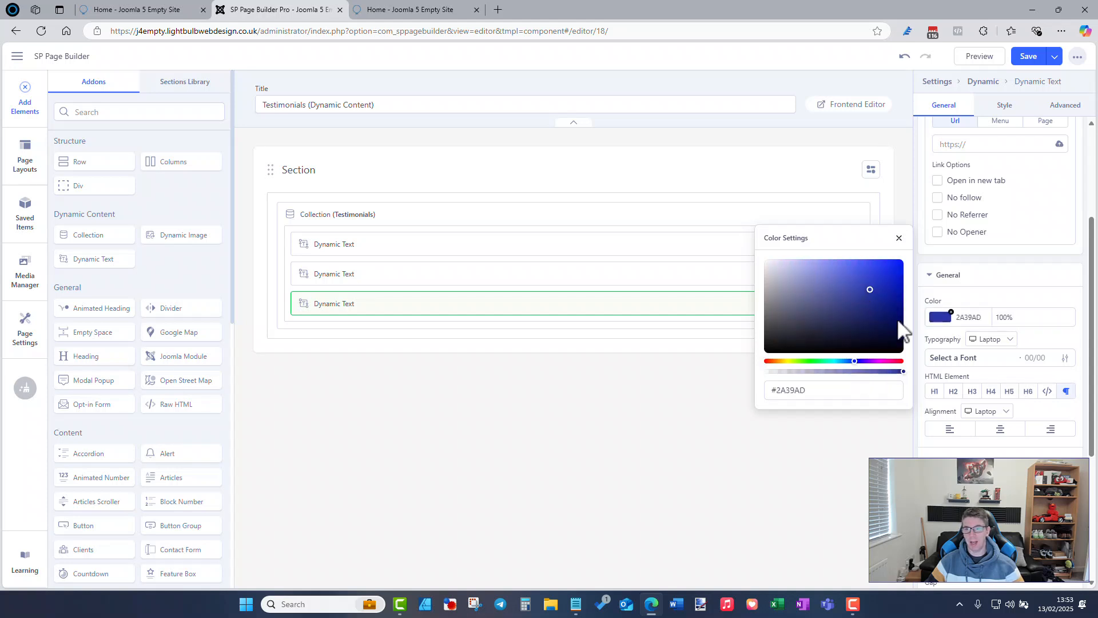
left_click(875, 279)
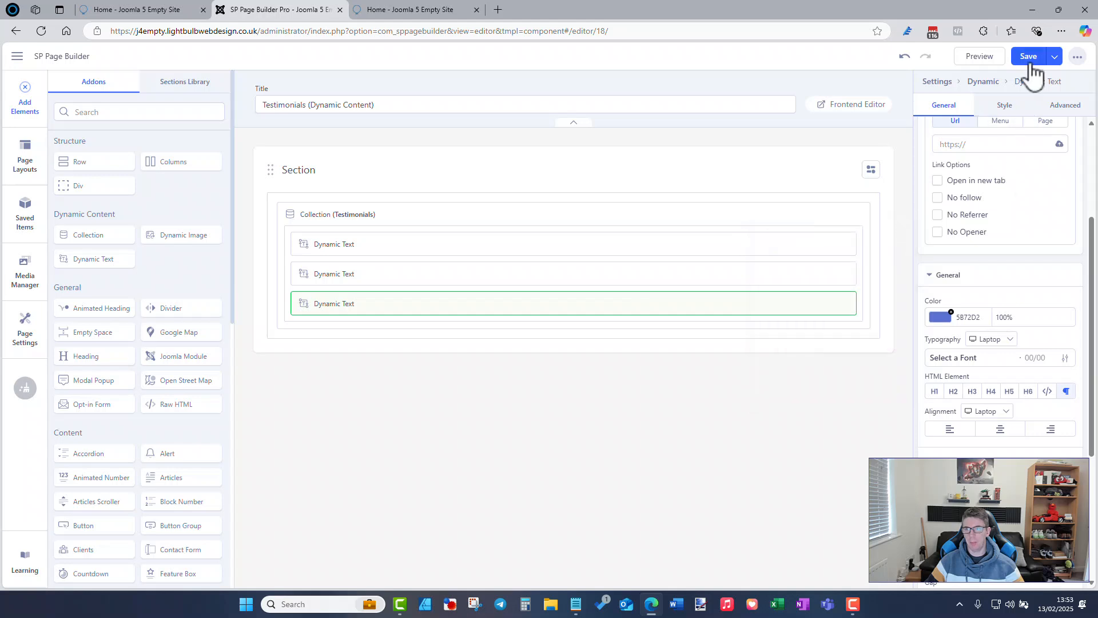
left_click(411, 9)
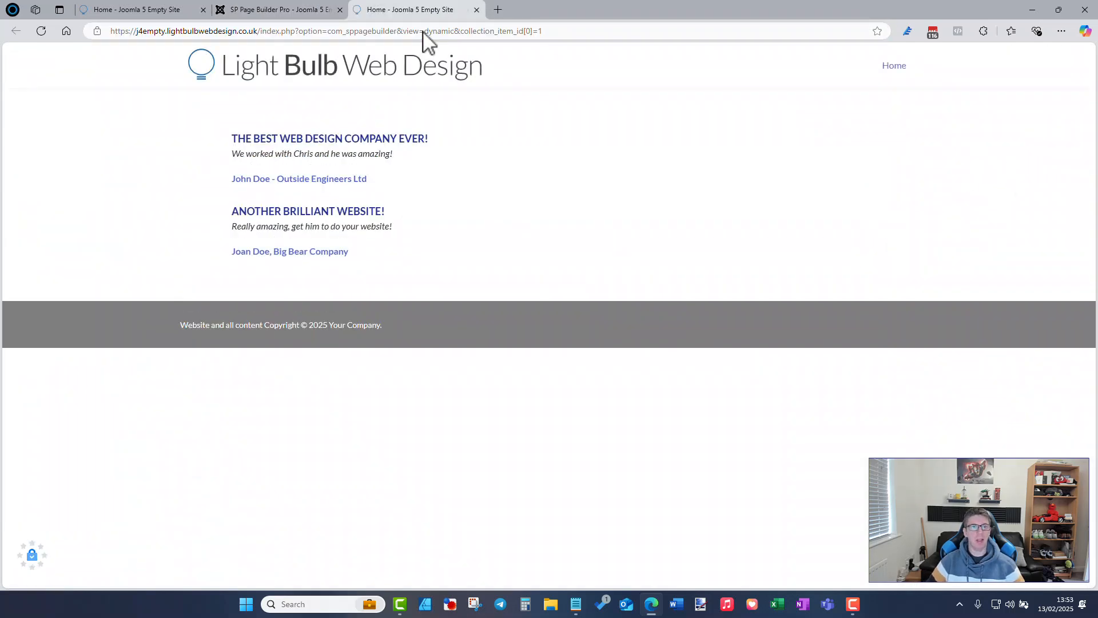
mouse_move(426, 70)
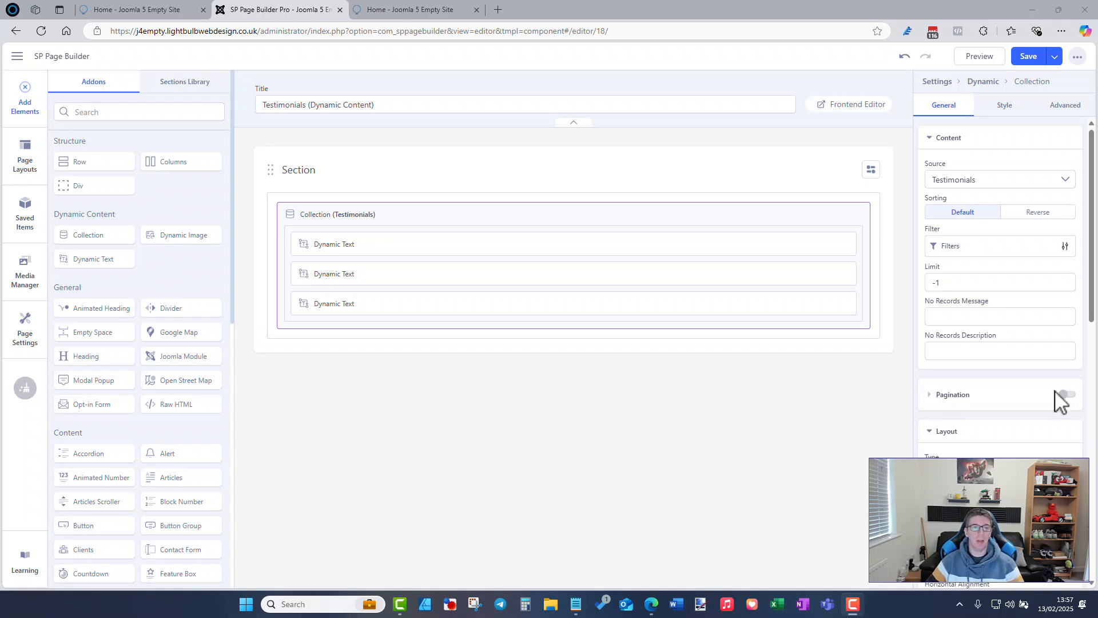
mouse_move(335, 199)
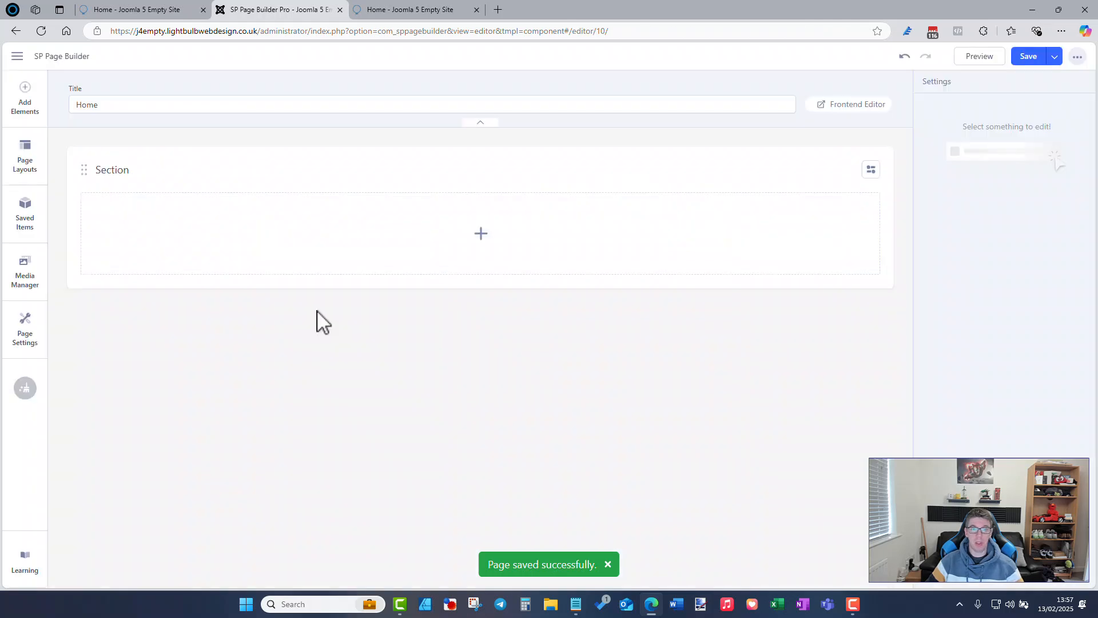
Step: Add a Collection to the Home page with Testimonials source and limit 4
left_click(24, 99)
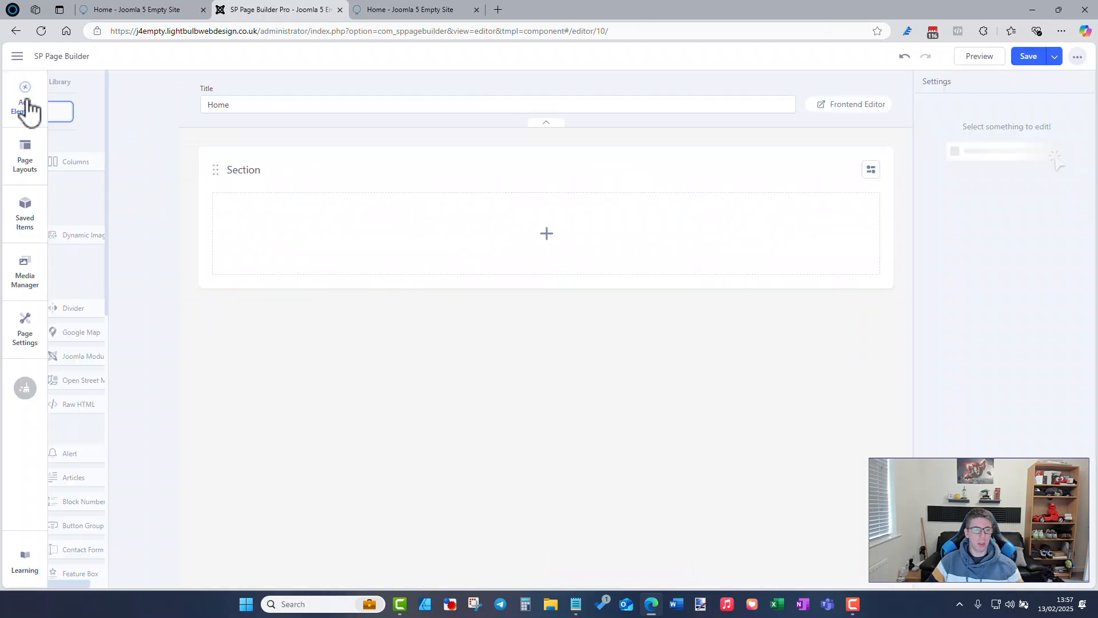
left_click(24, 92)
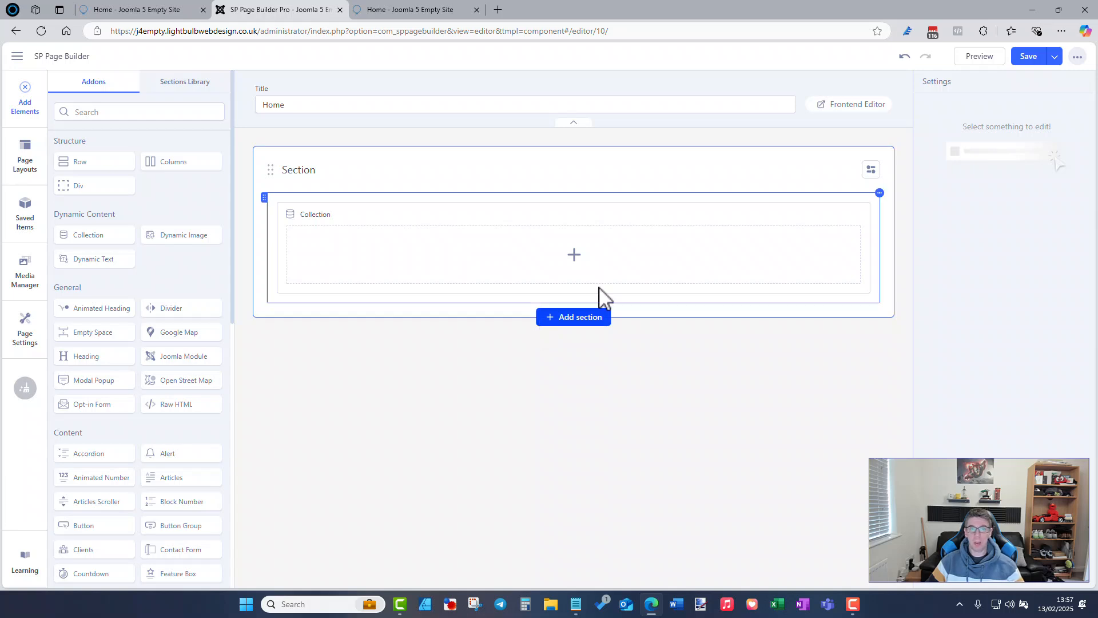
left_click(314, 214)
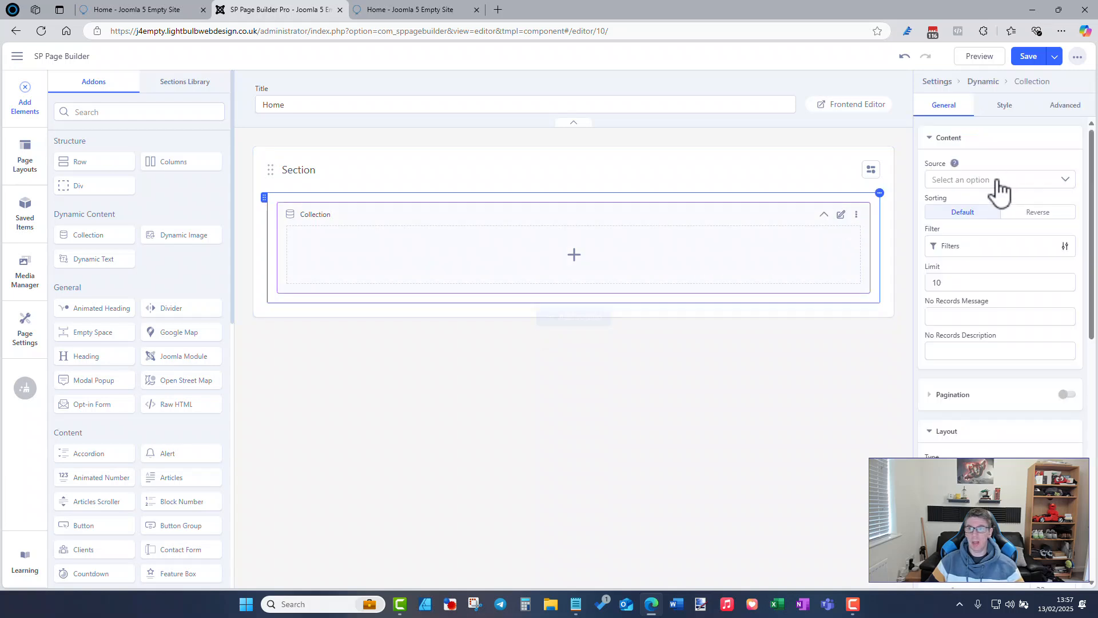
left_click(994, 180)
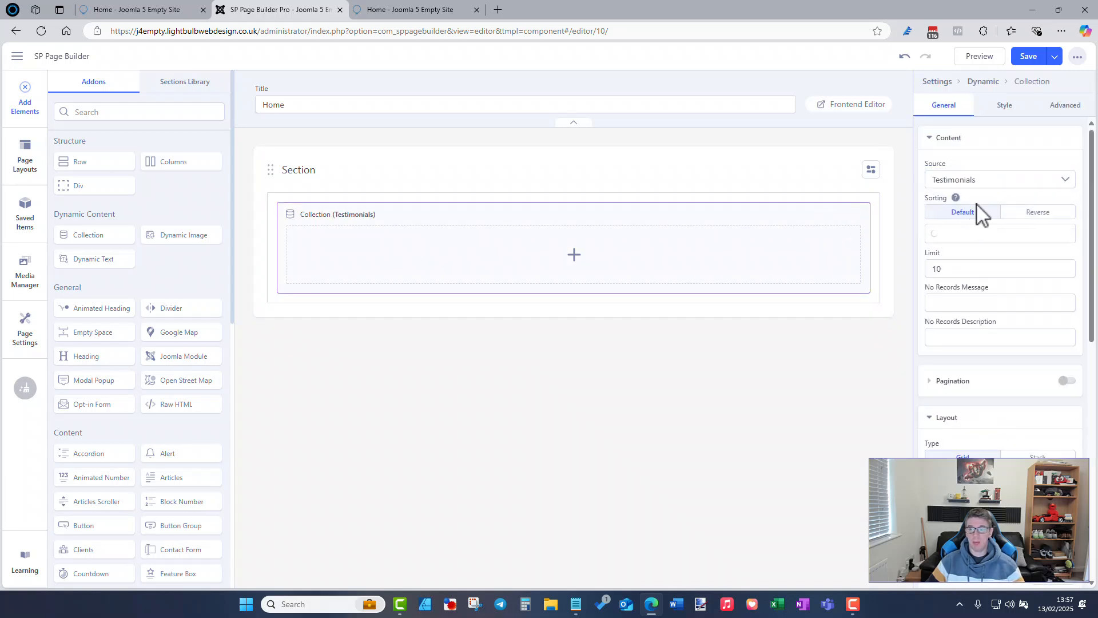
left_click(999, 268)
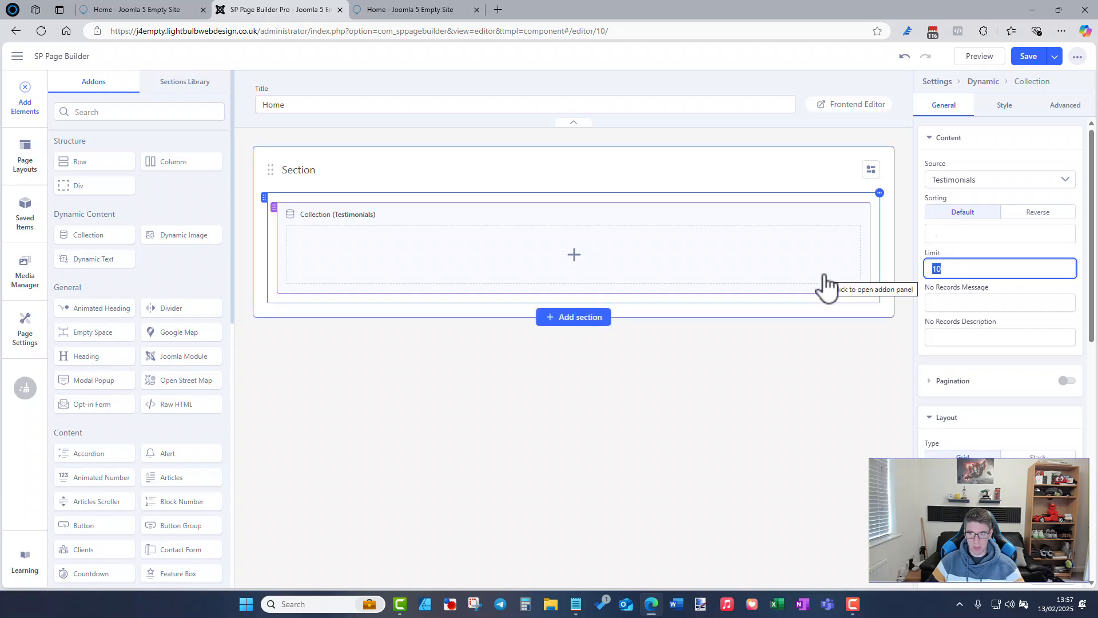
type("4")
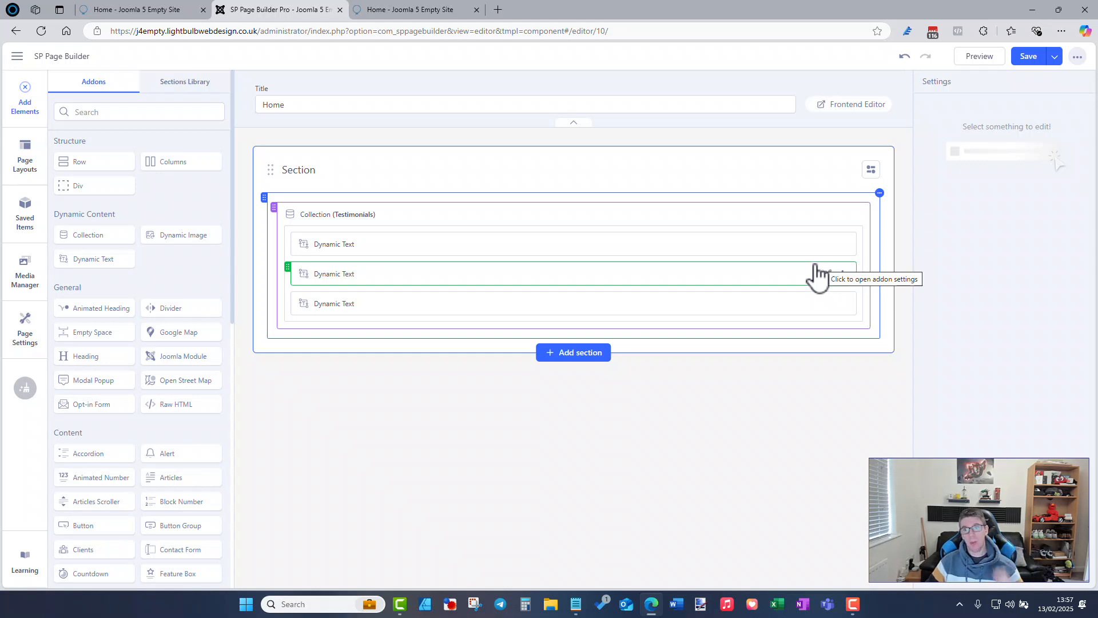
left_click(839, 214)
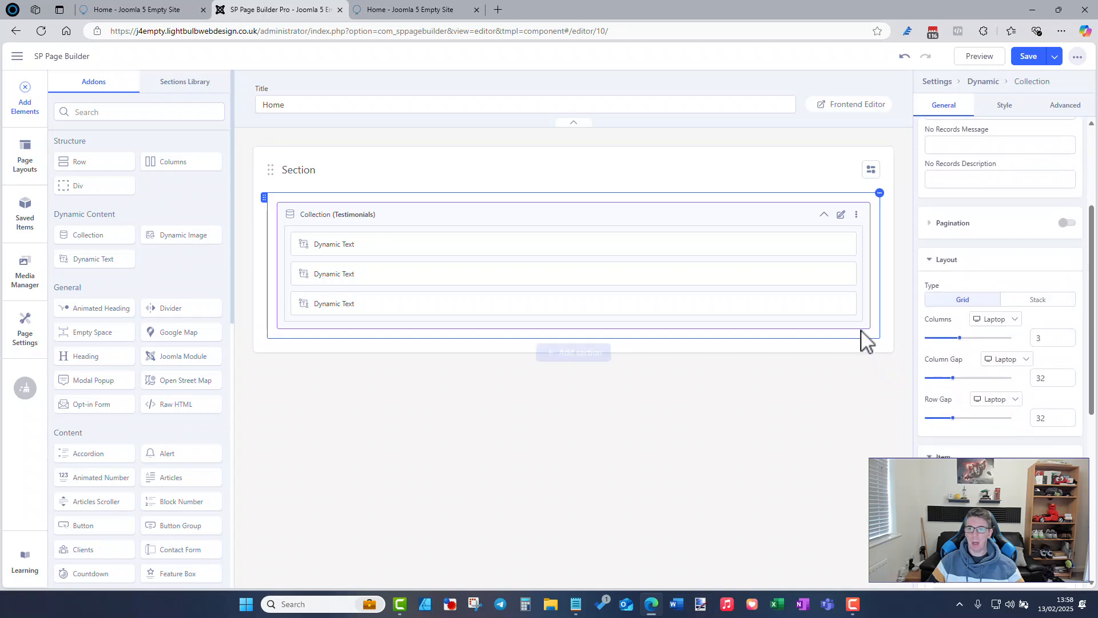
mouse_move(828, 254)
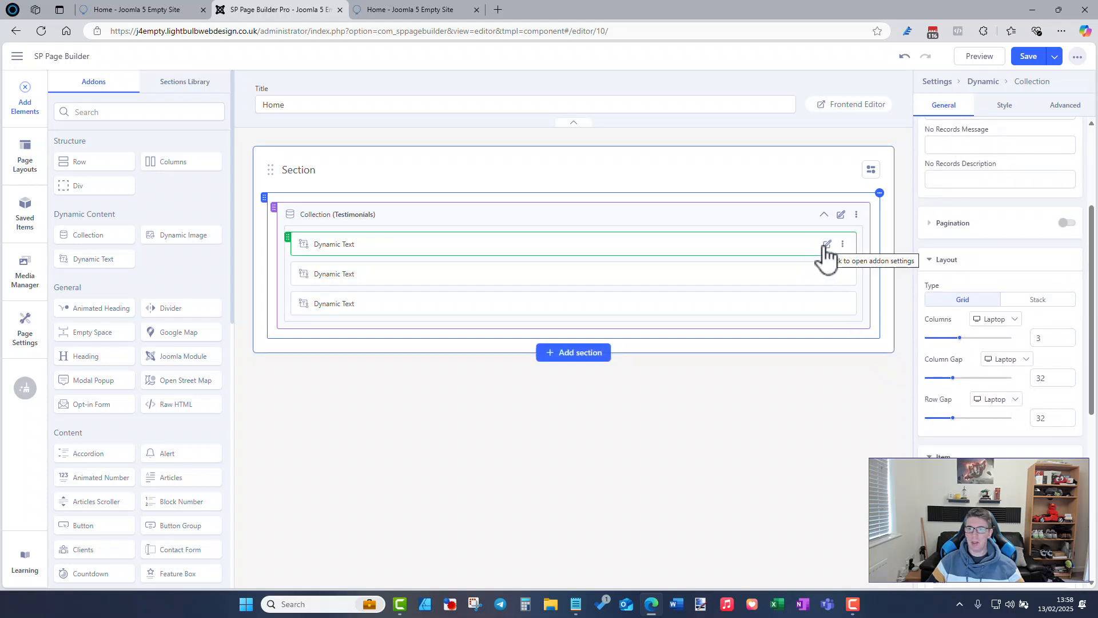
Step: Link the text fields to Intro header and Name and Company, then save the Home page
left_click(825, 244)
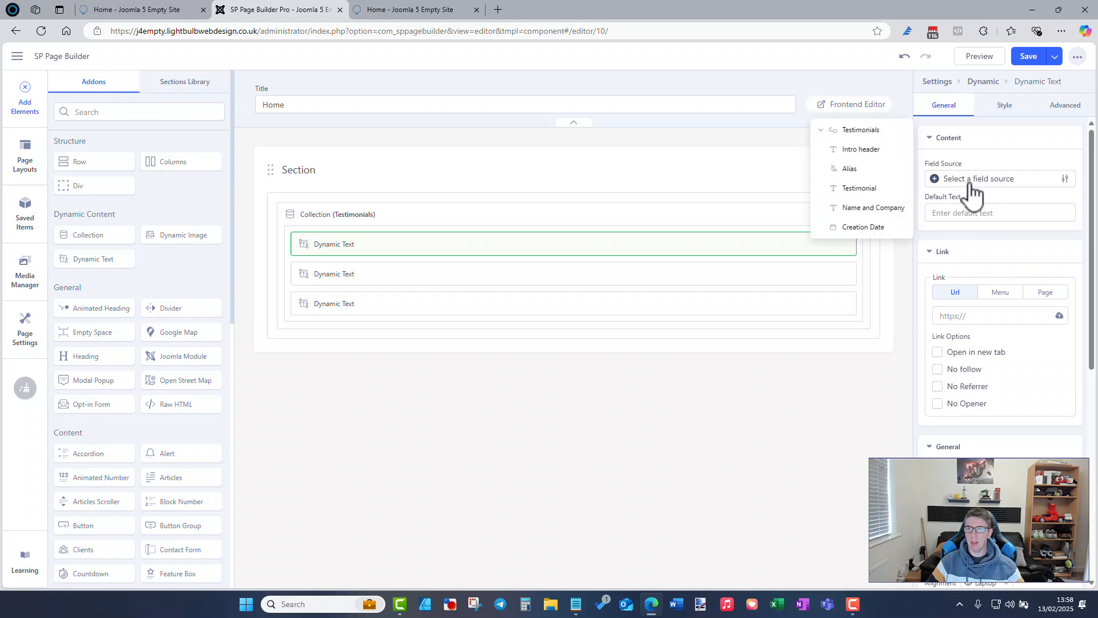
left_click(861, 148)
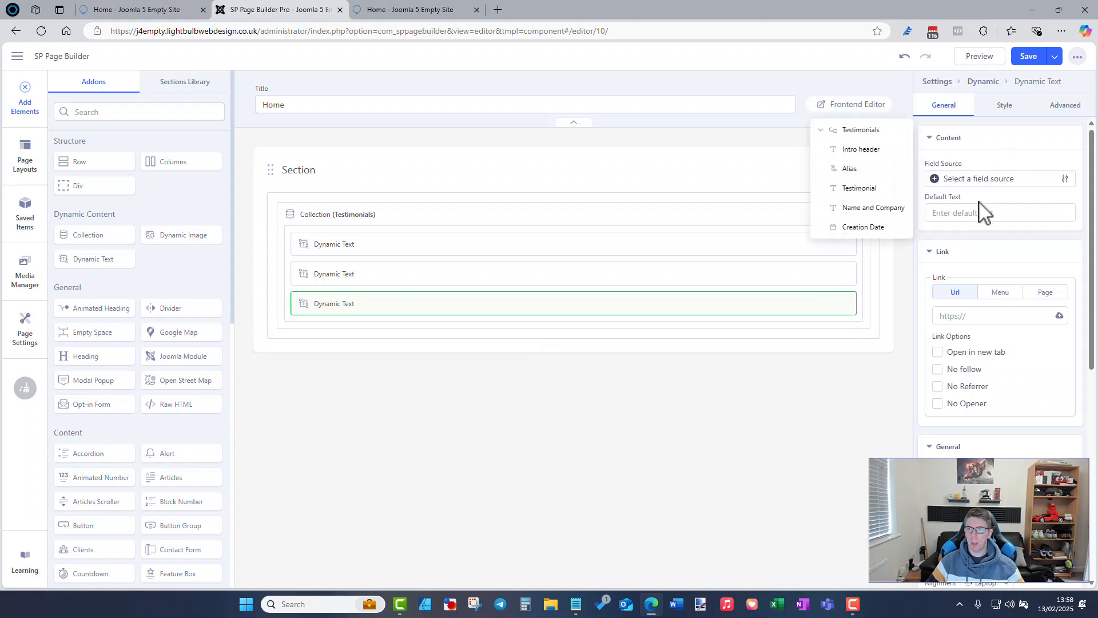
left_click(872, 207)
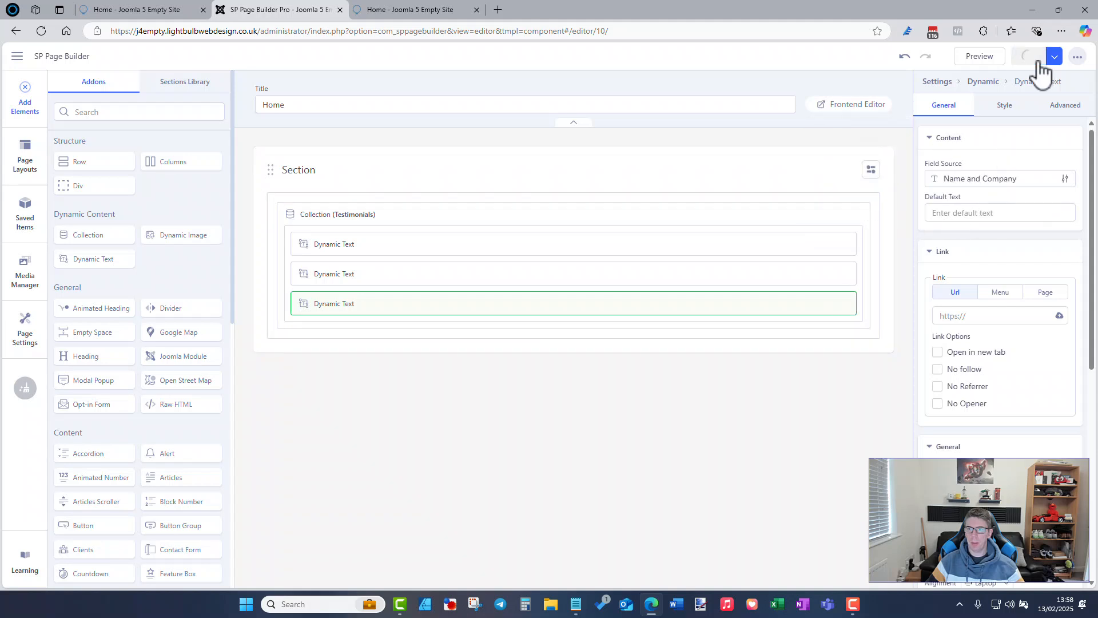
left_click(412, 9)
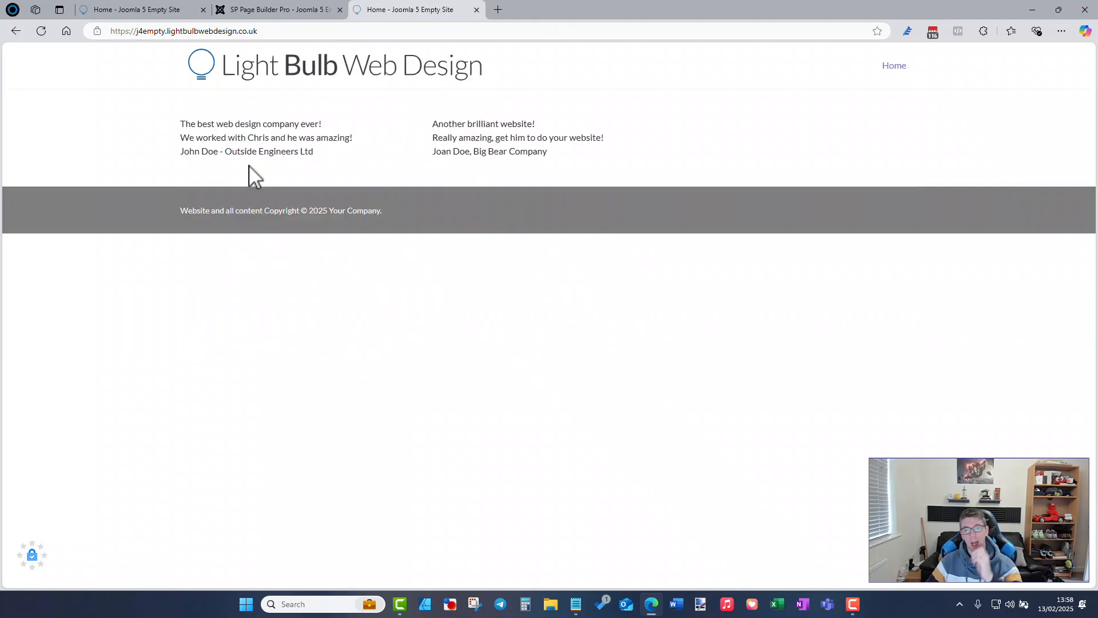
Step: Check the third Dynamic Text's Field Source stays Name and Company, then view the Collection settings
left_click(277, 9)
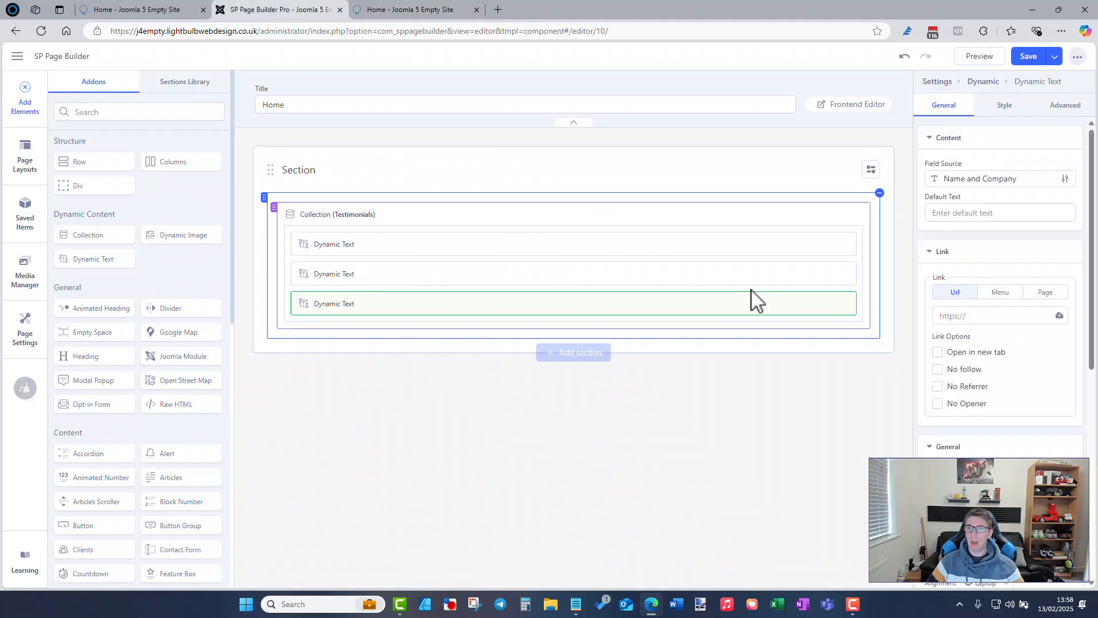
left_click(998, 178)
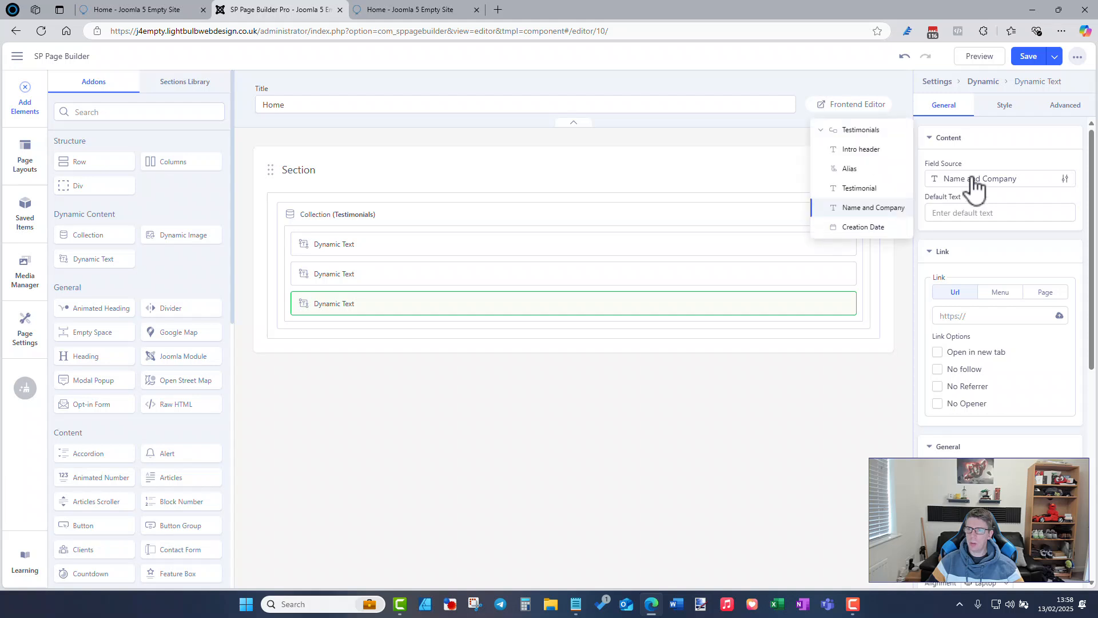
left_click(873, 207)
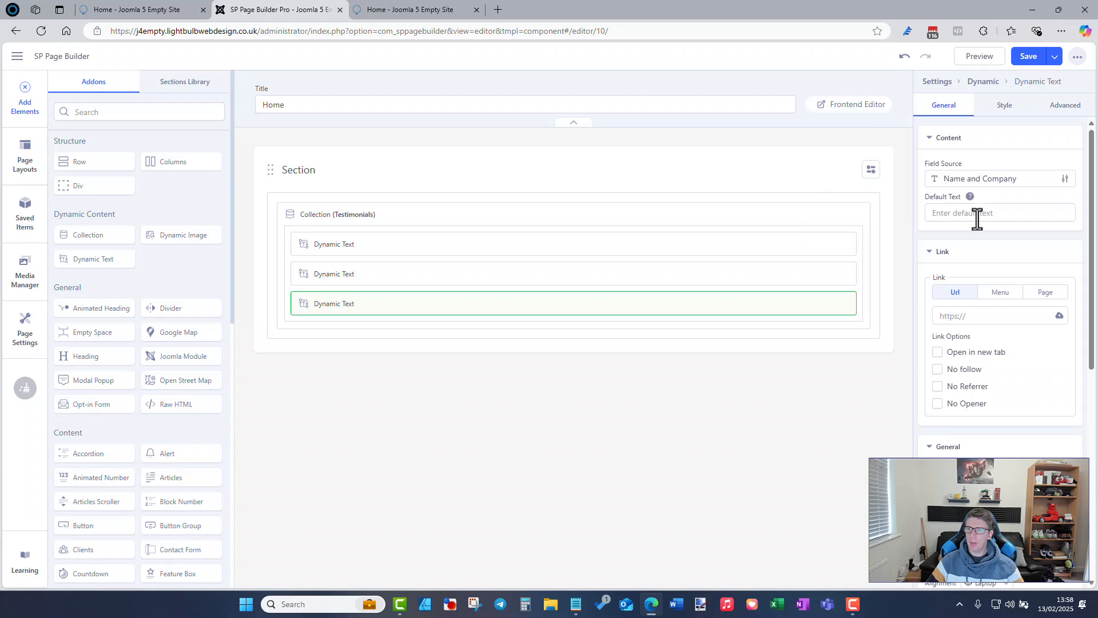
scroll("down", 3)
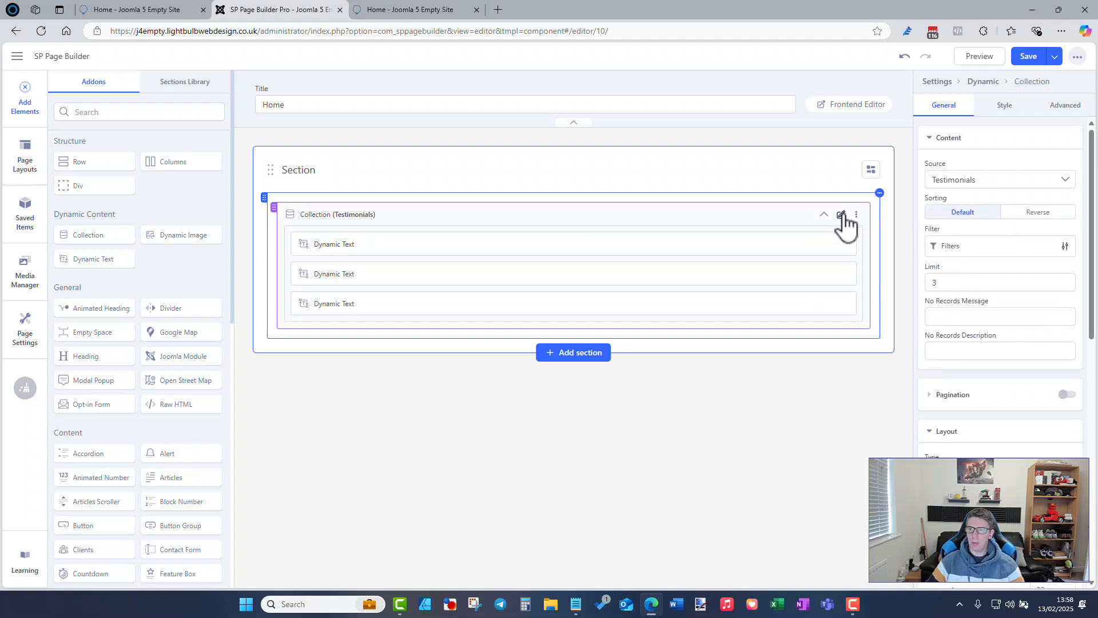
Step: Add a filter condition on Intro header with the Equals comparison
left_click(841, 214)
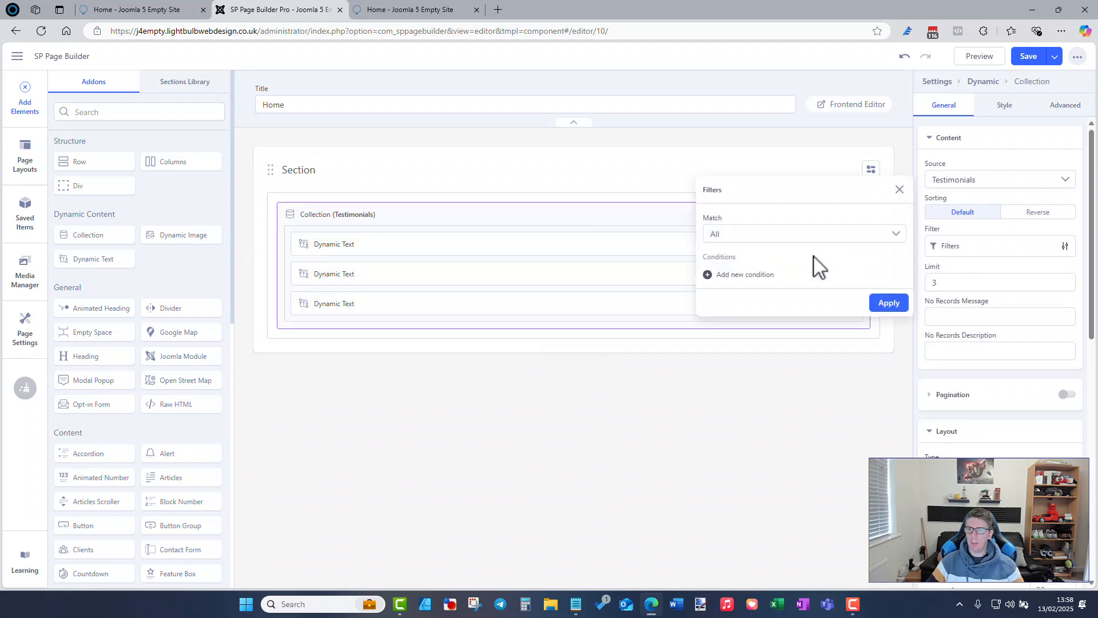
left_click(743, 273)
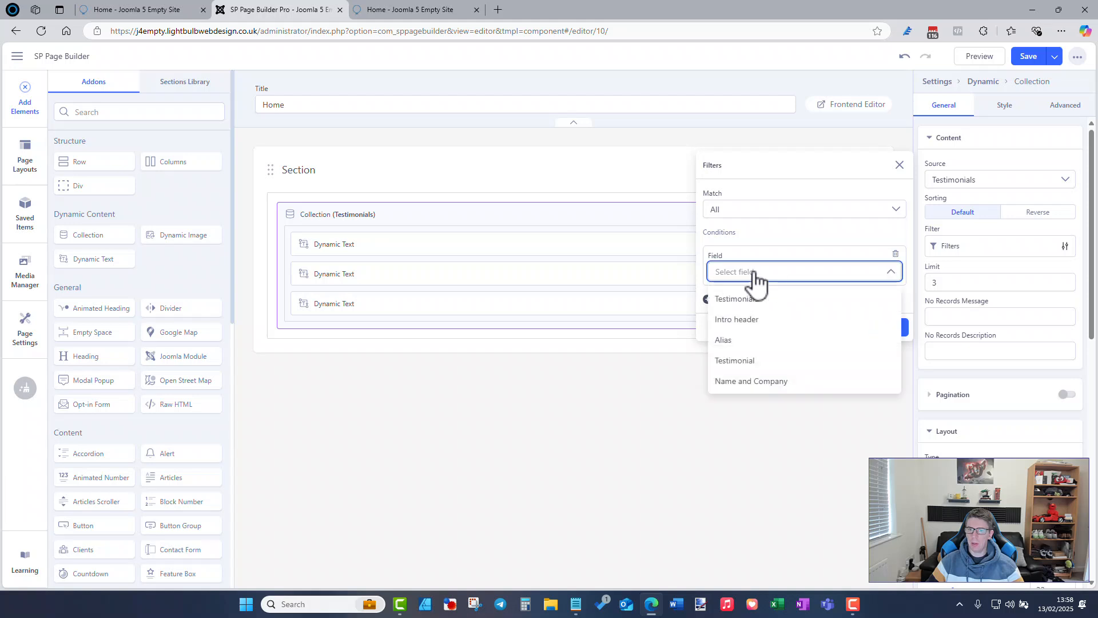
left_click(736, 319)
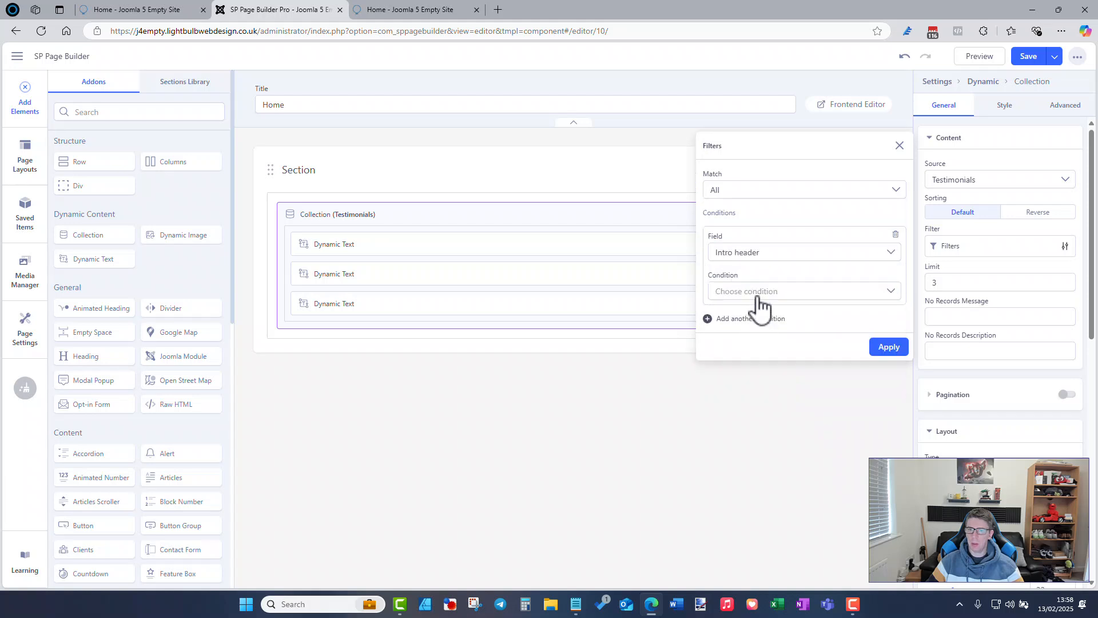
left_click(804, 290)
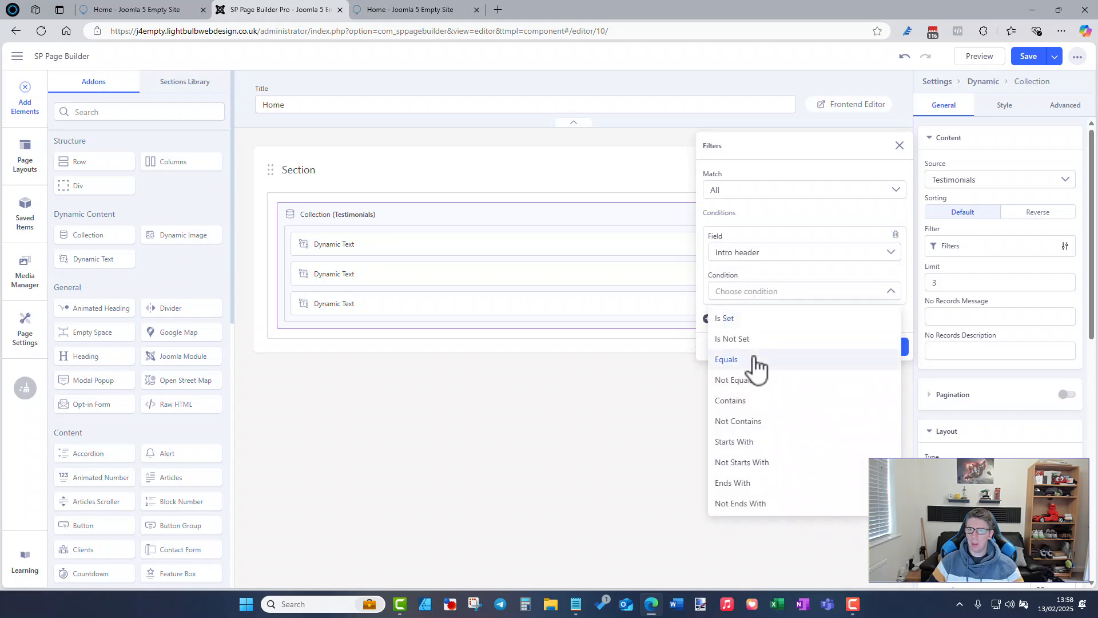
left_click(727, 360)
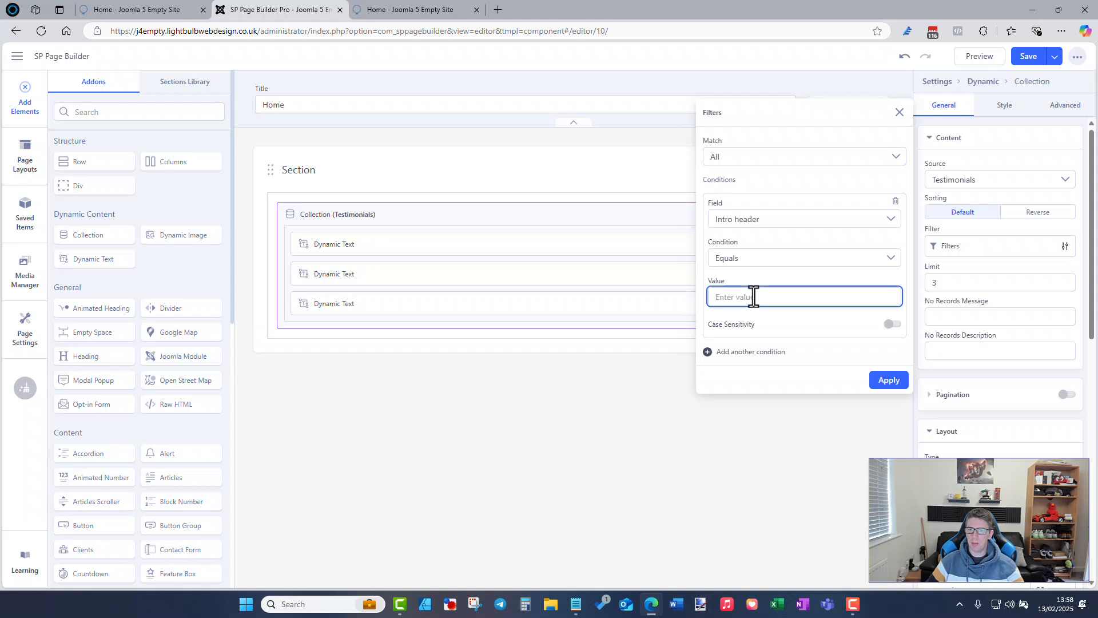
mouse_move(749, 277)
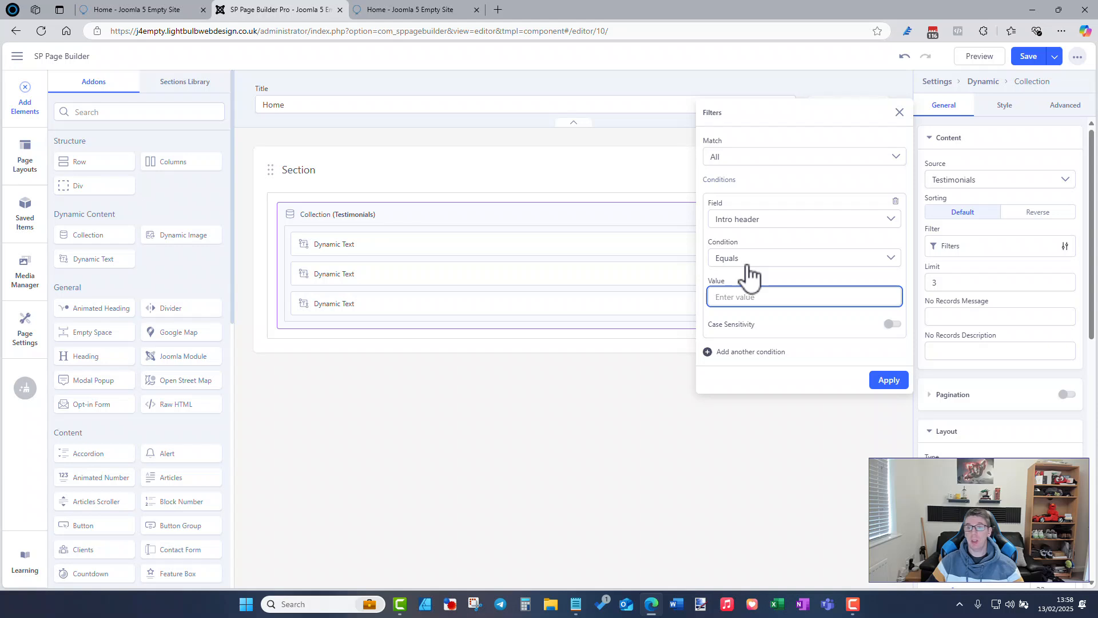
left_click(804, 296)
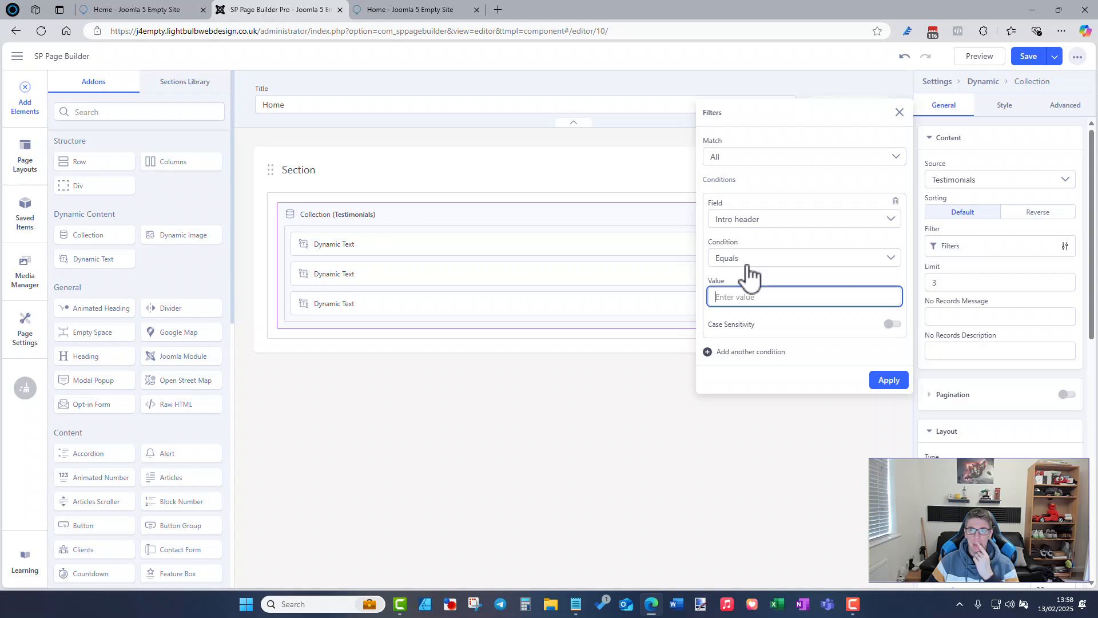
Step: Try Contains, reselect Intro header, add a second condition row, then leave for the admin pages
left_click(803, 257)
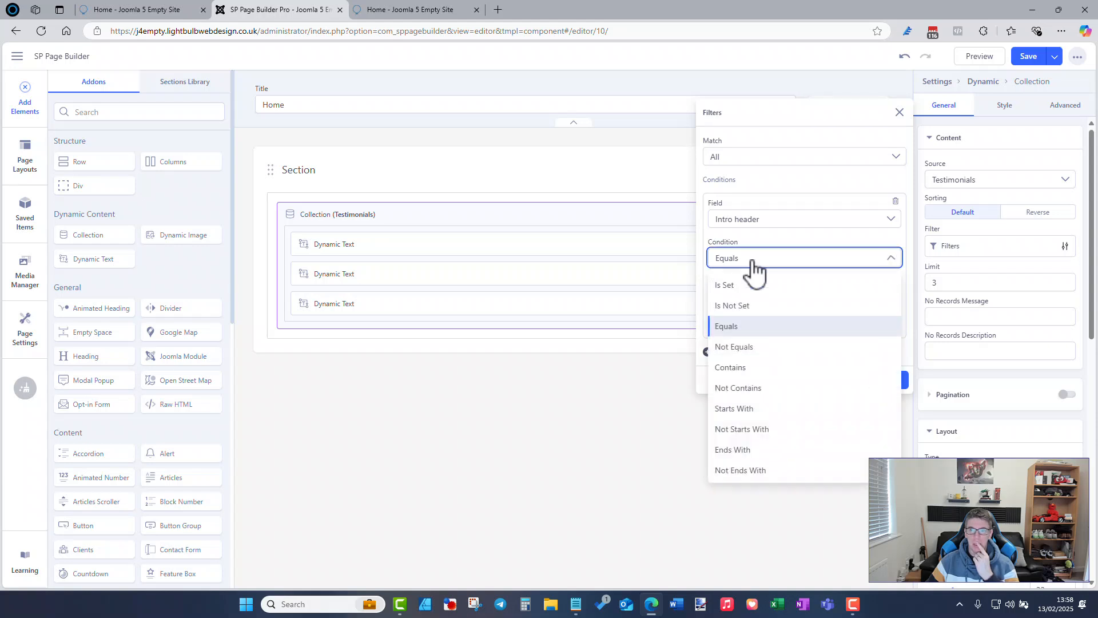
mouse_move(756, 316)
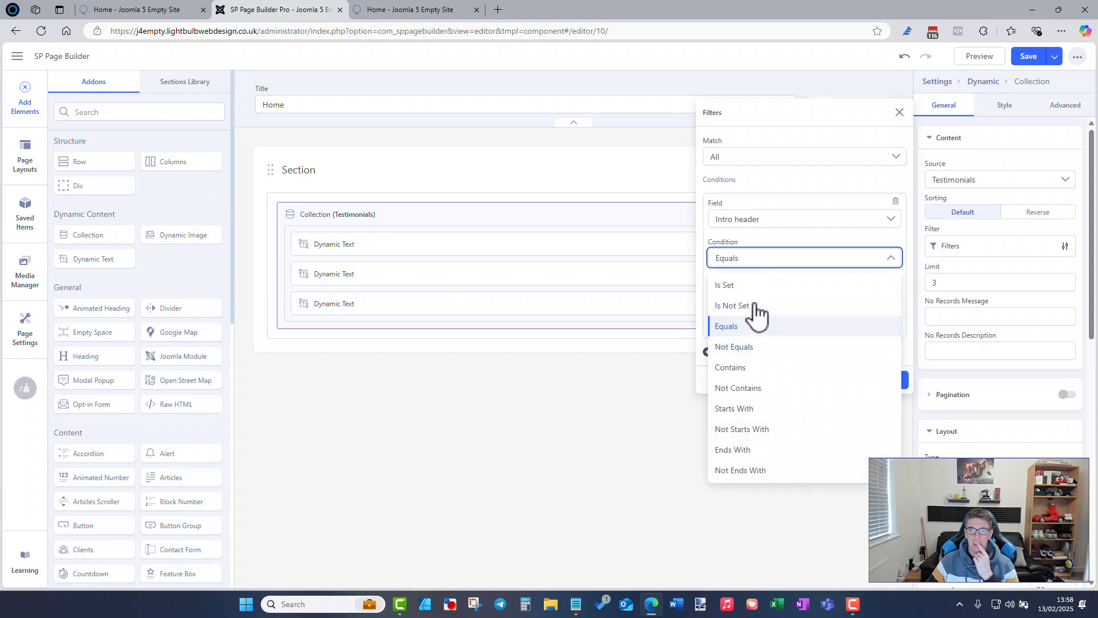
left_click(730, 367)
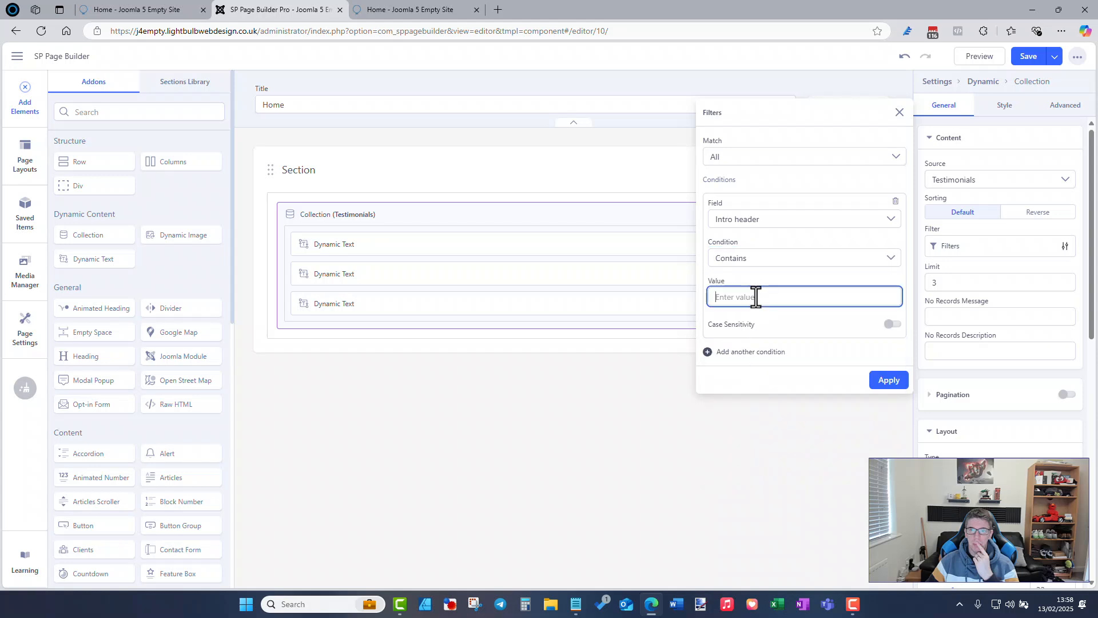
left_click(805, 218)
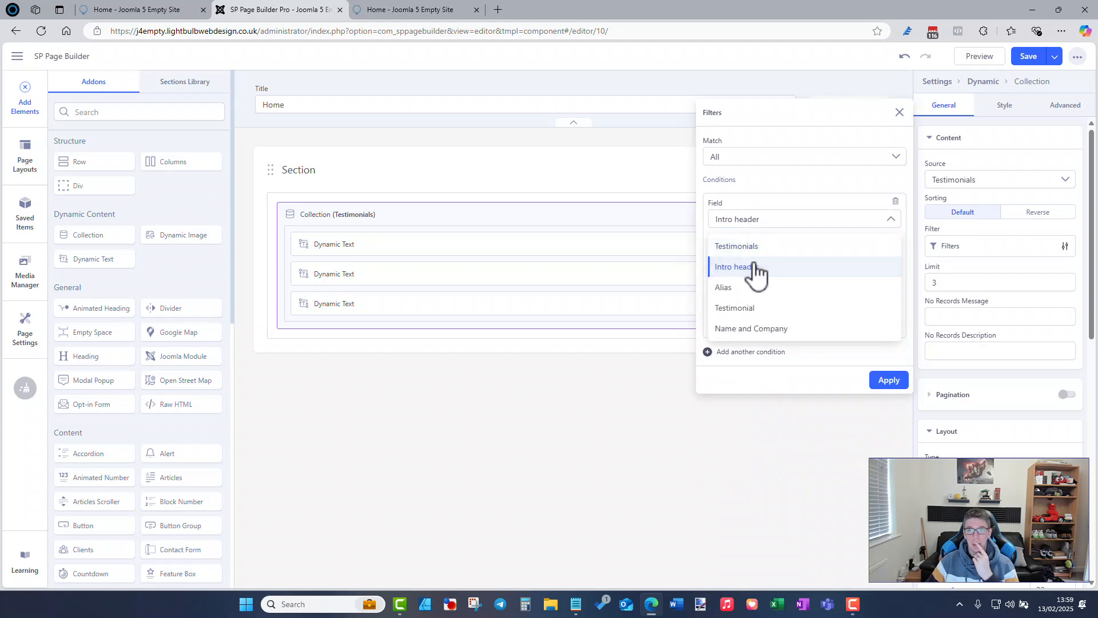
left_click(732, 267)
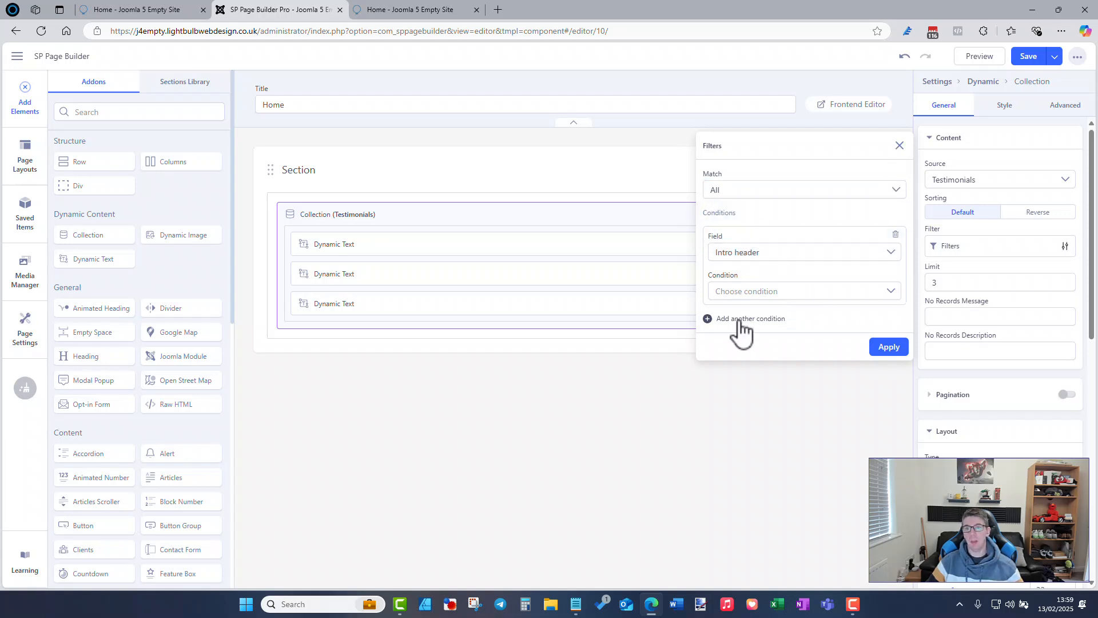
left_click(749, 318)
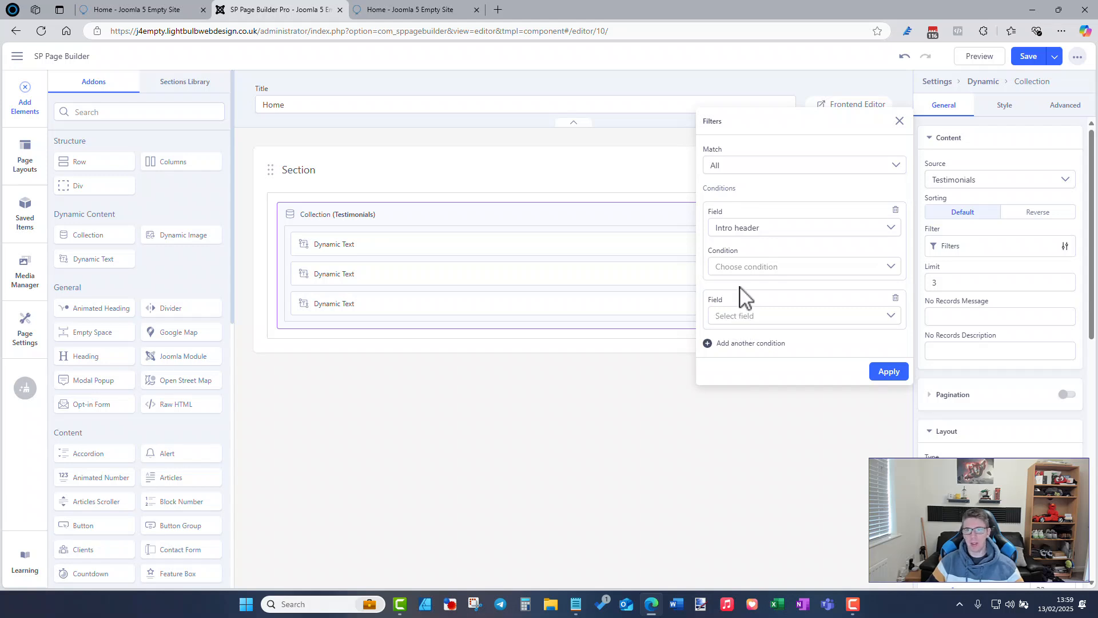
left_click(899, 120)
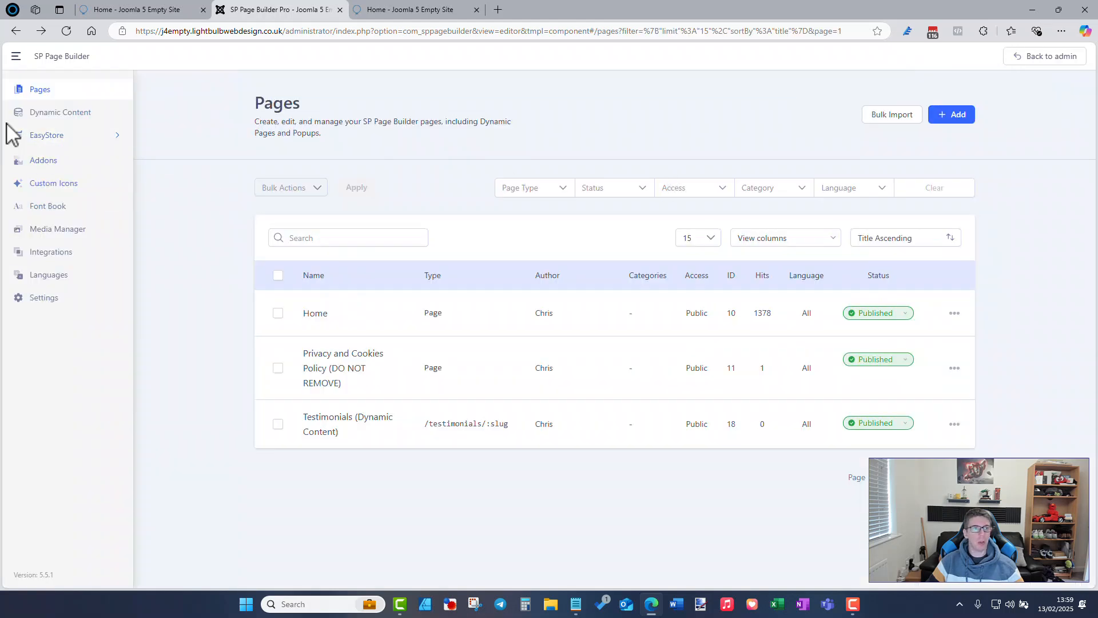
Step: From Dynamic Content, open the Testimonials collection's options and edit it
left_click(60, 112)
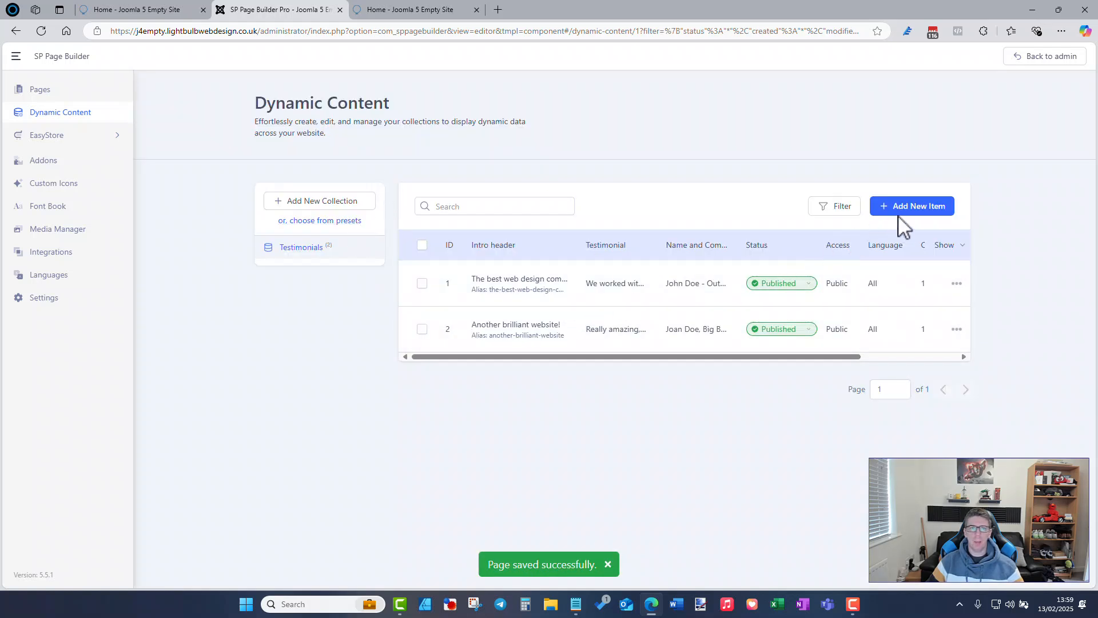
mouse_move(319, 200)
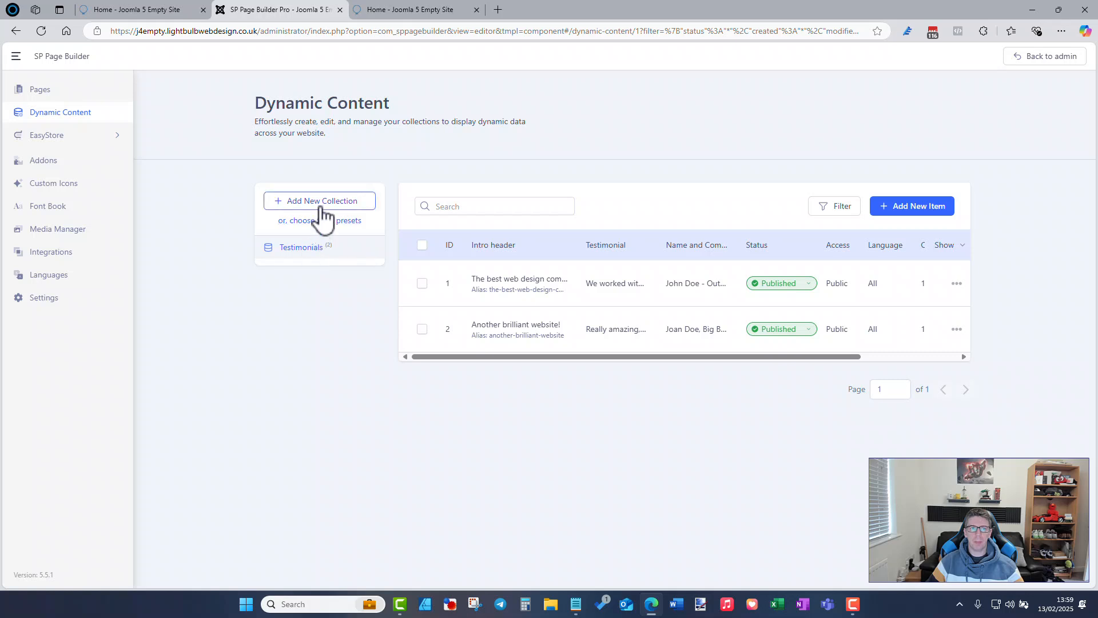
left_click(319, 202)
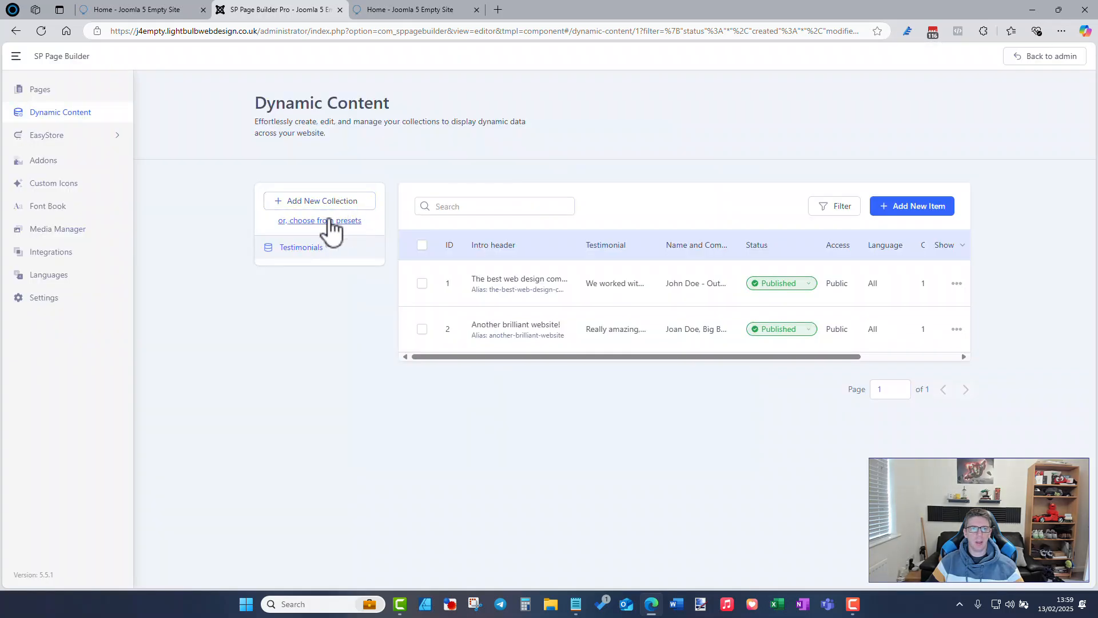
left_click(520, 283)
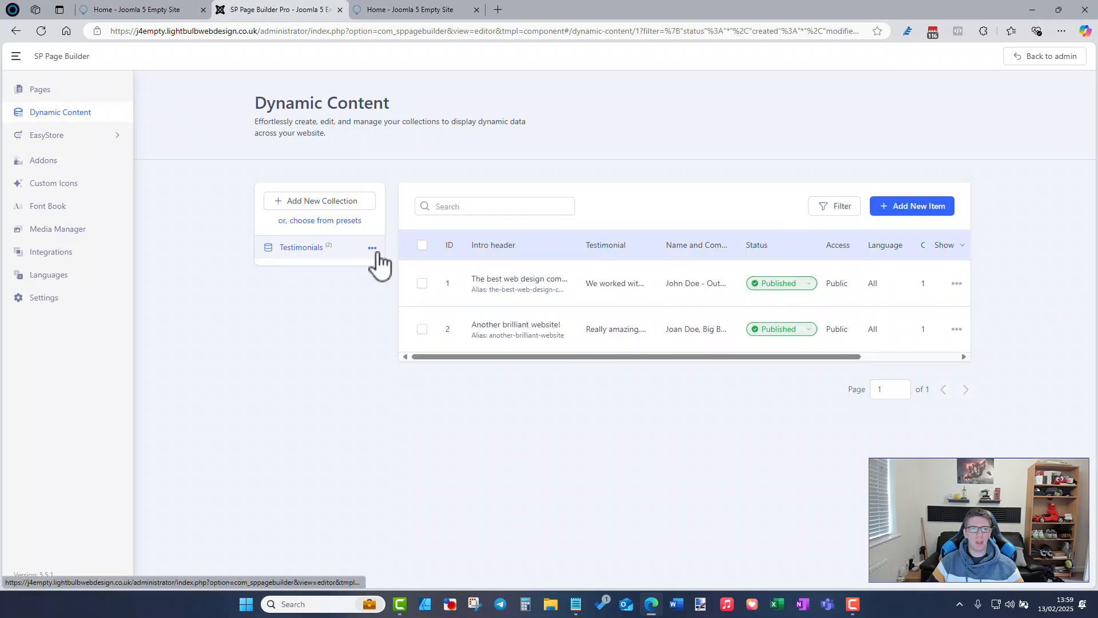
left_click(372, 248)
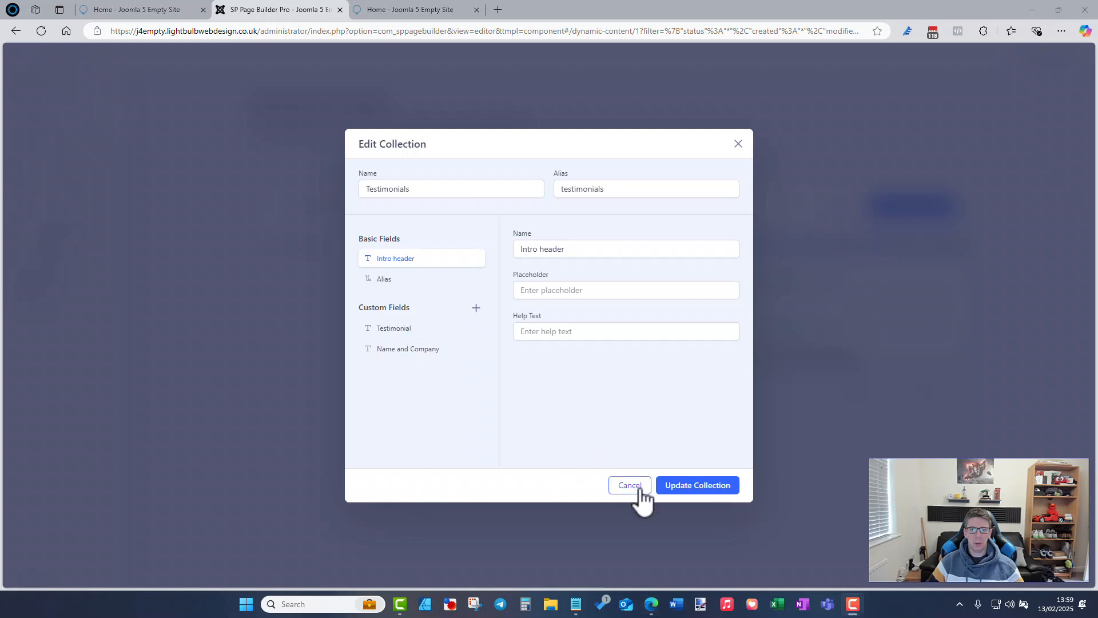
mouse_move(427, 298)
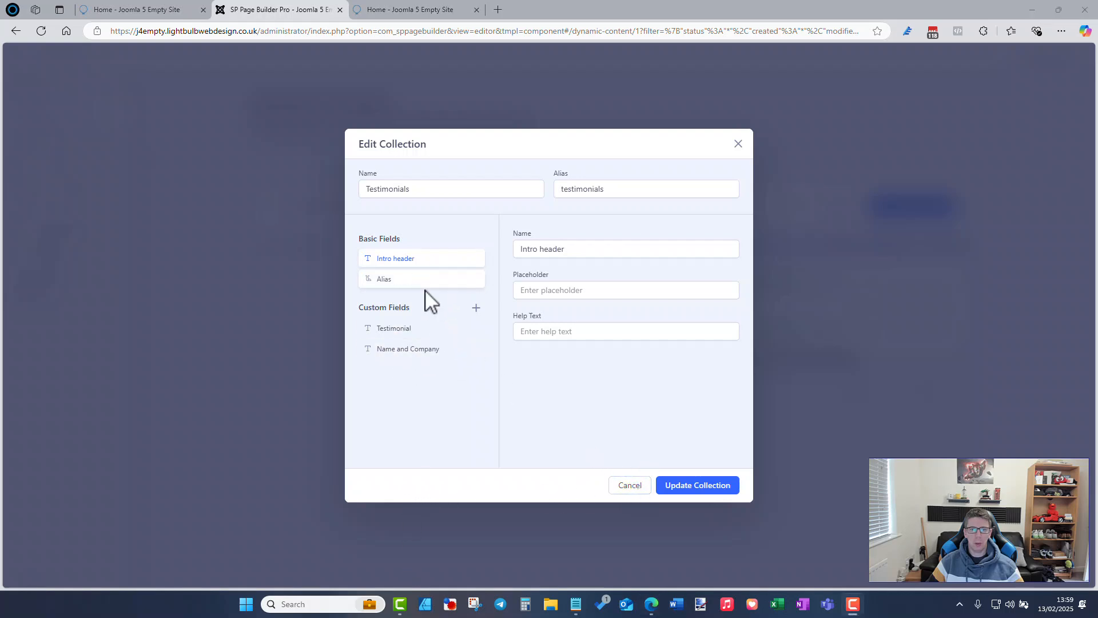
Step: Browse the Custom Fields types, then close Edit Collection without saving
left_click(476, 307)
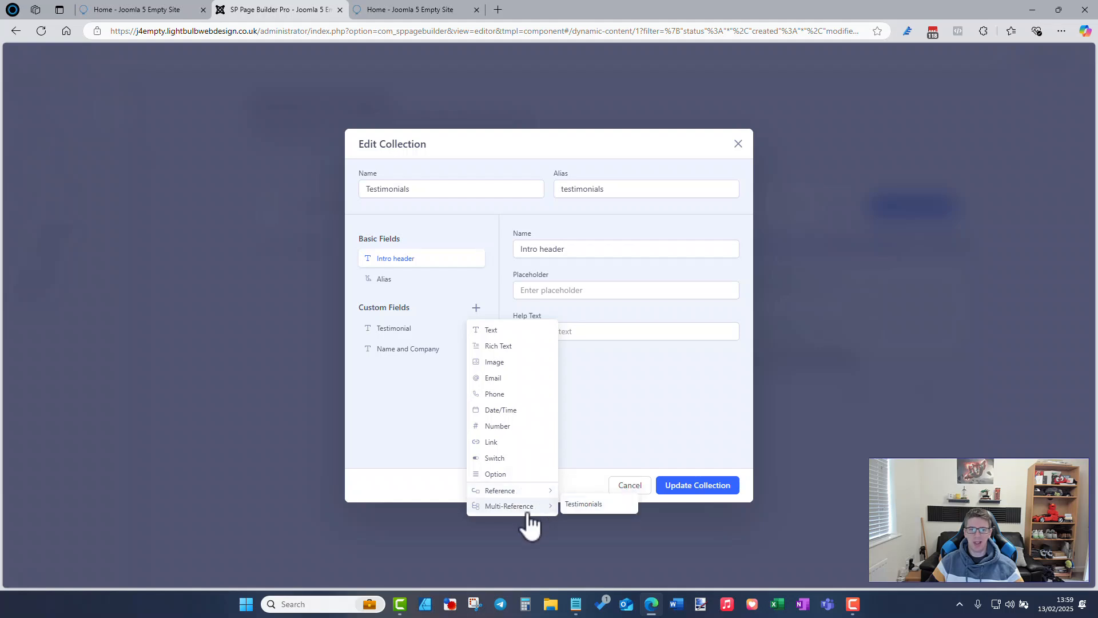
mouse_move(525, 506)
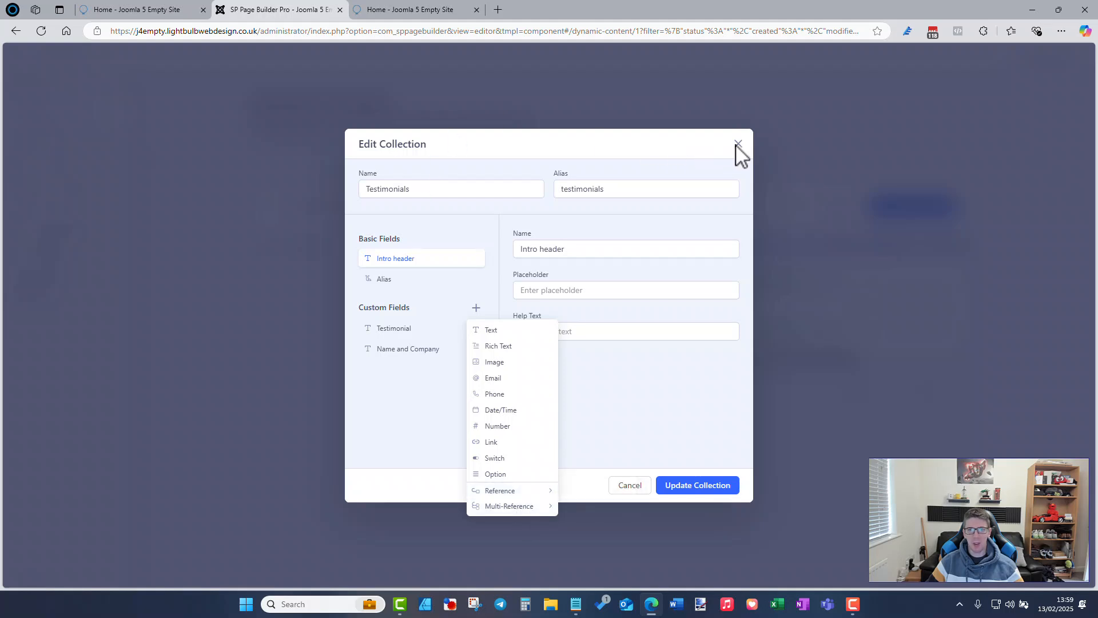
left_click(738, 145)
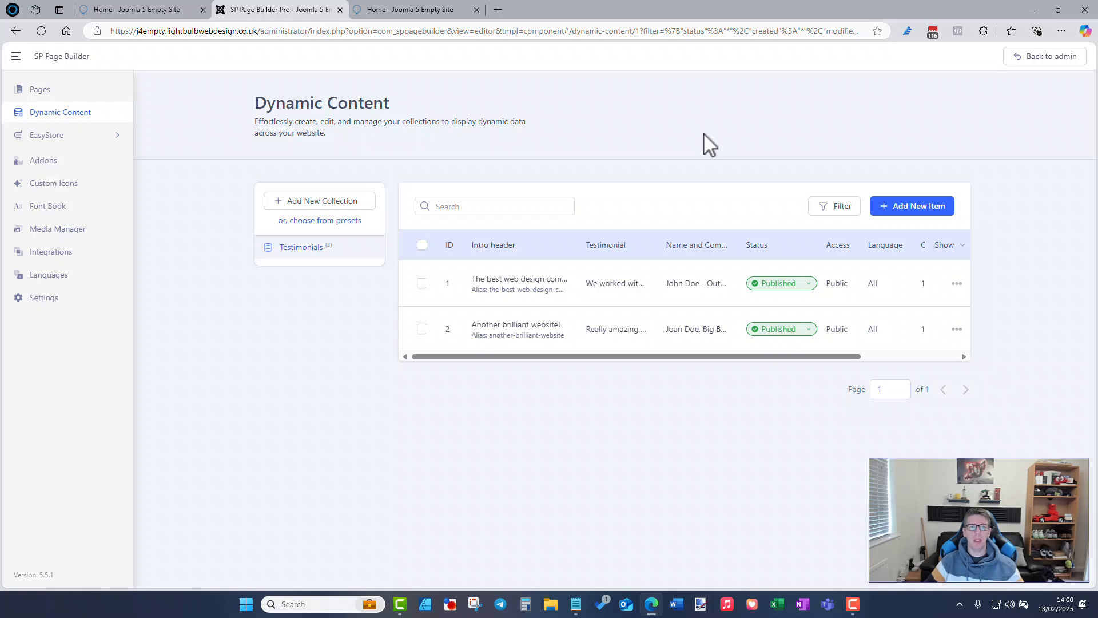
mouse_move(388, 573)
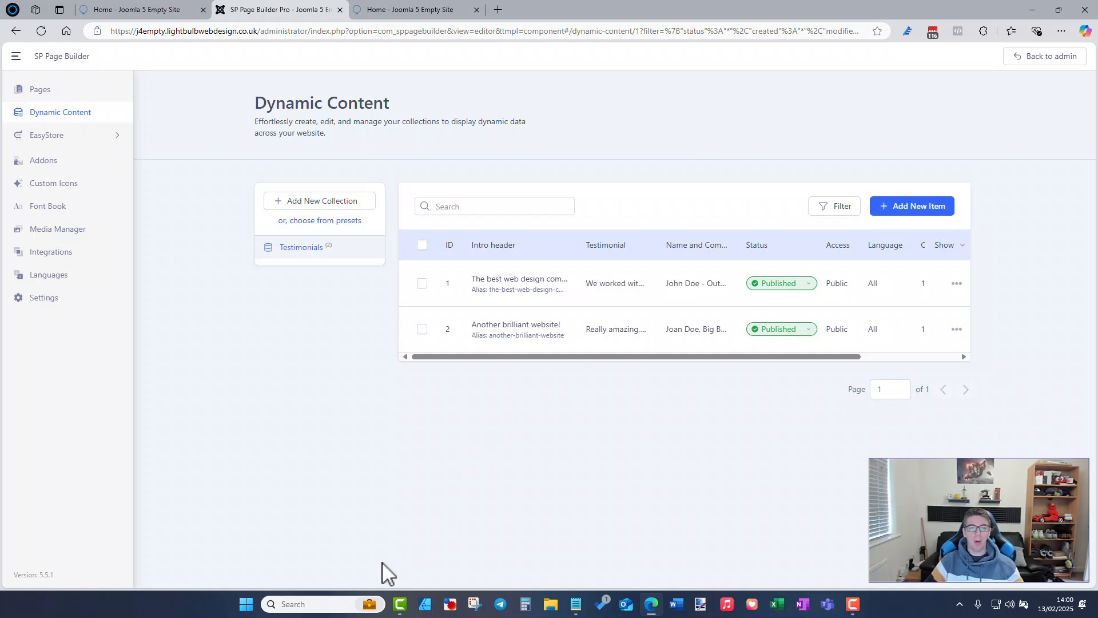
mouse_move(417, 440)
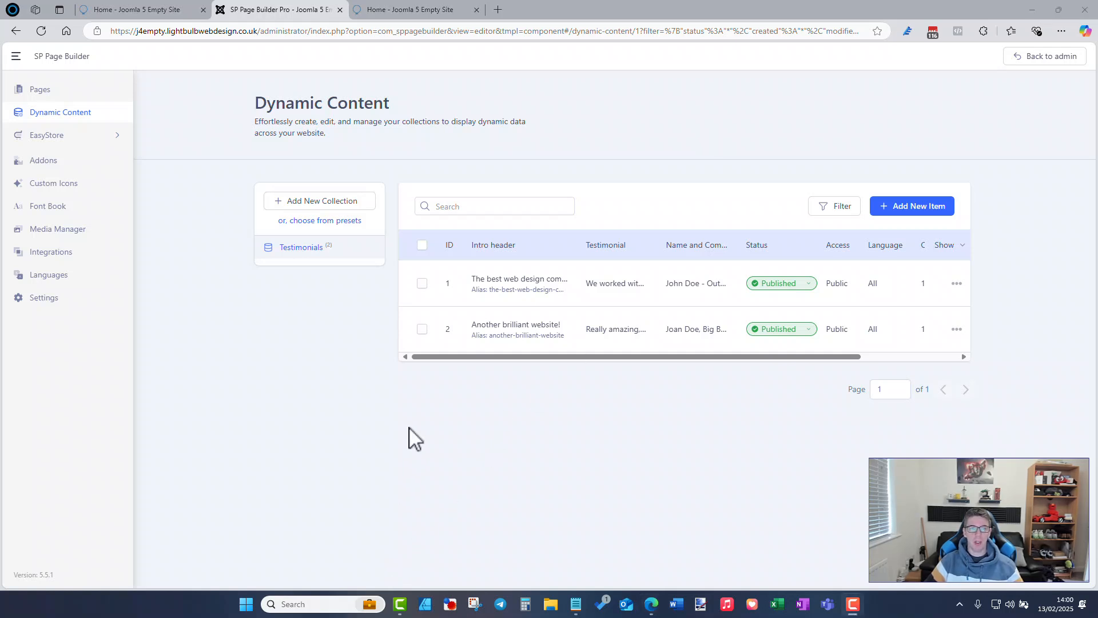